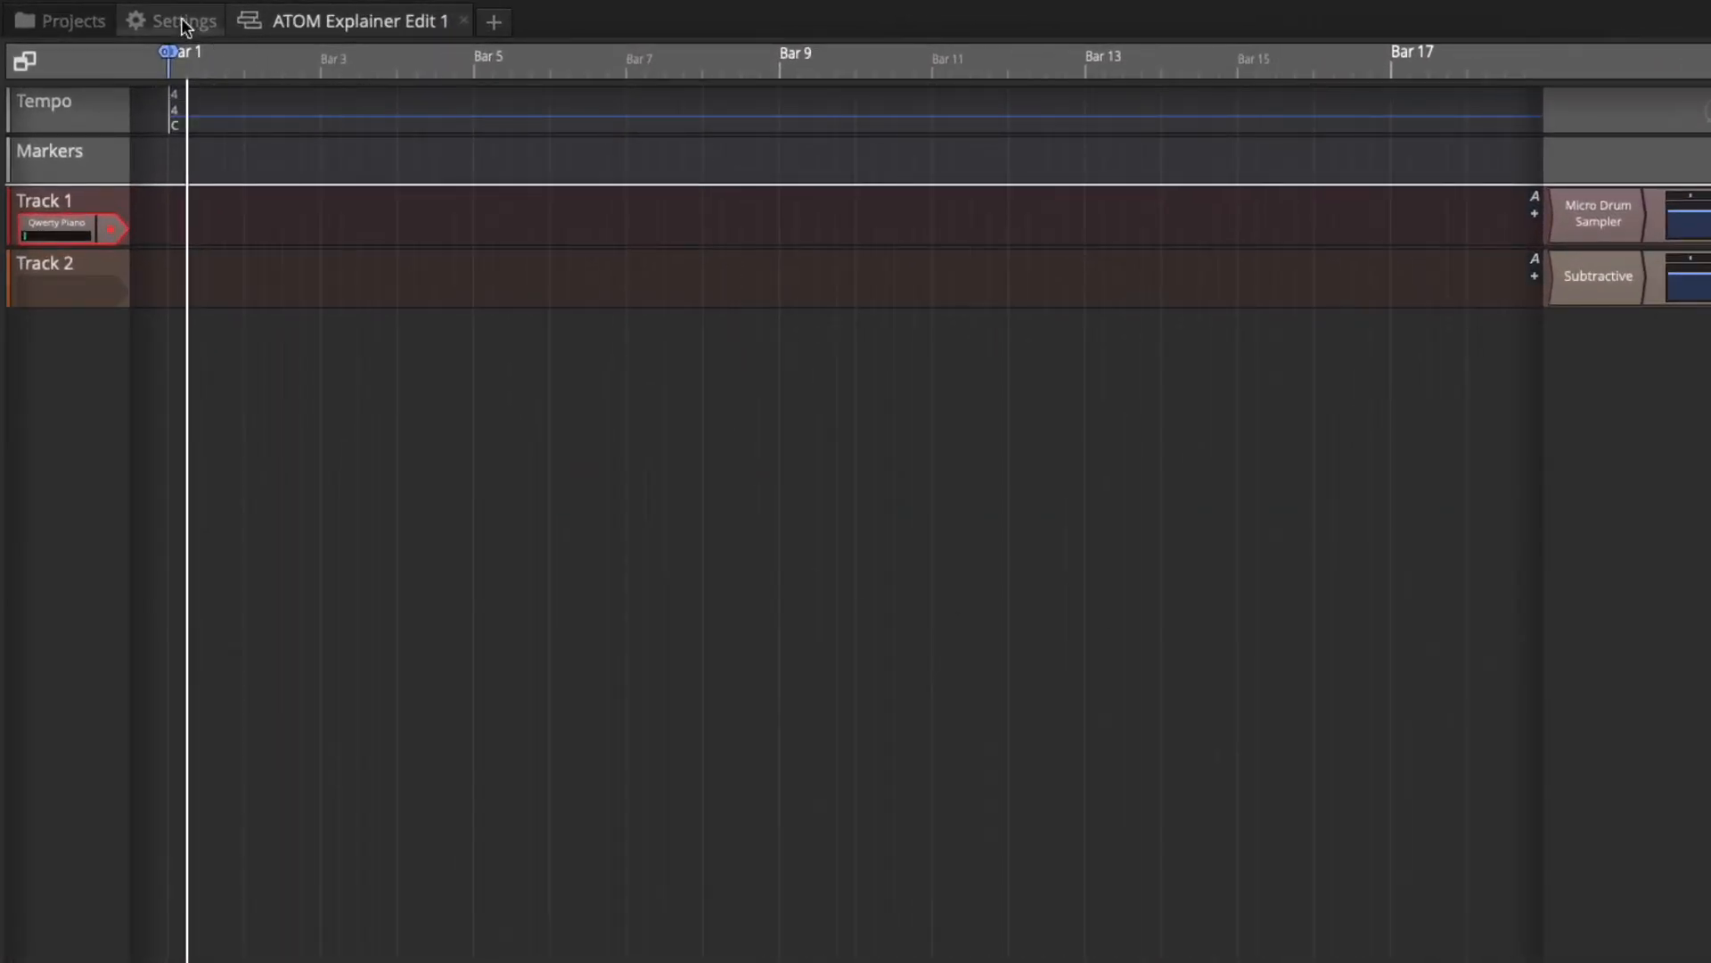
Enable both ATOM MIDI device entries in Settings, then return to the ATOM Explainer edit.
click(178, 19)
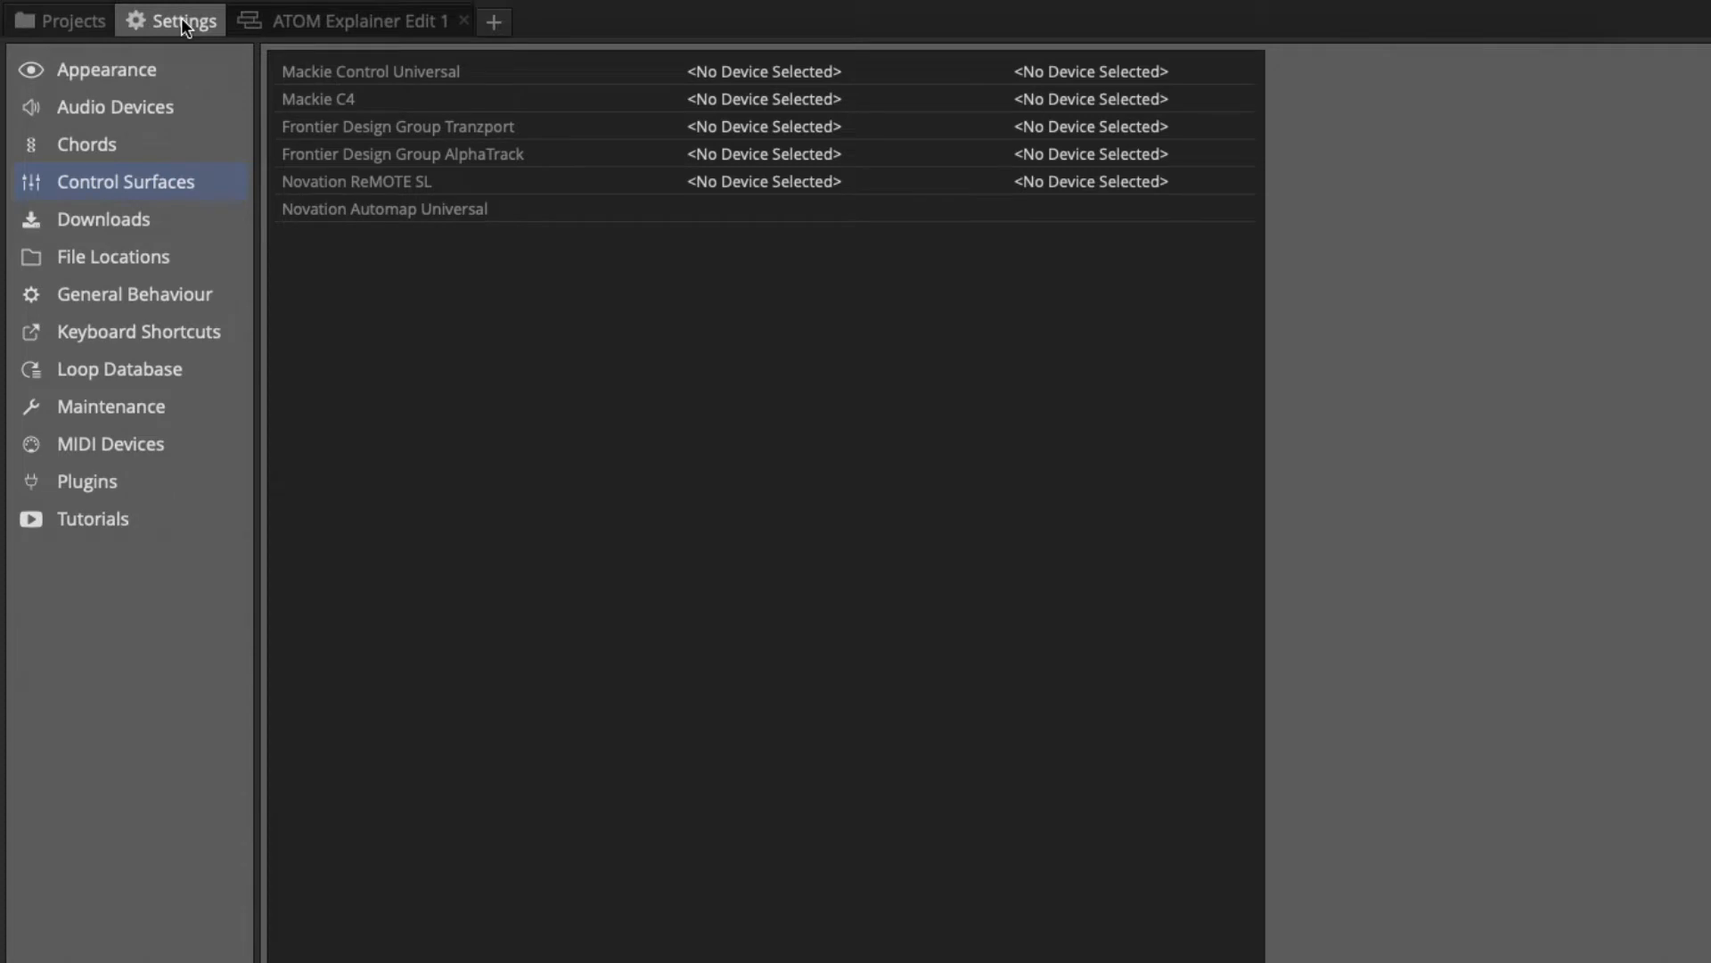
mouse_move(146, 449)
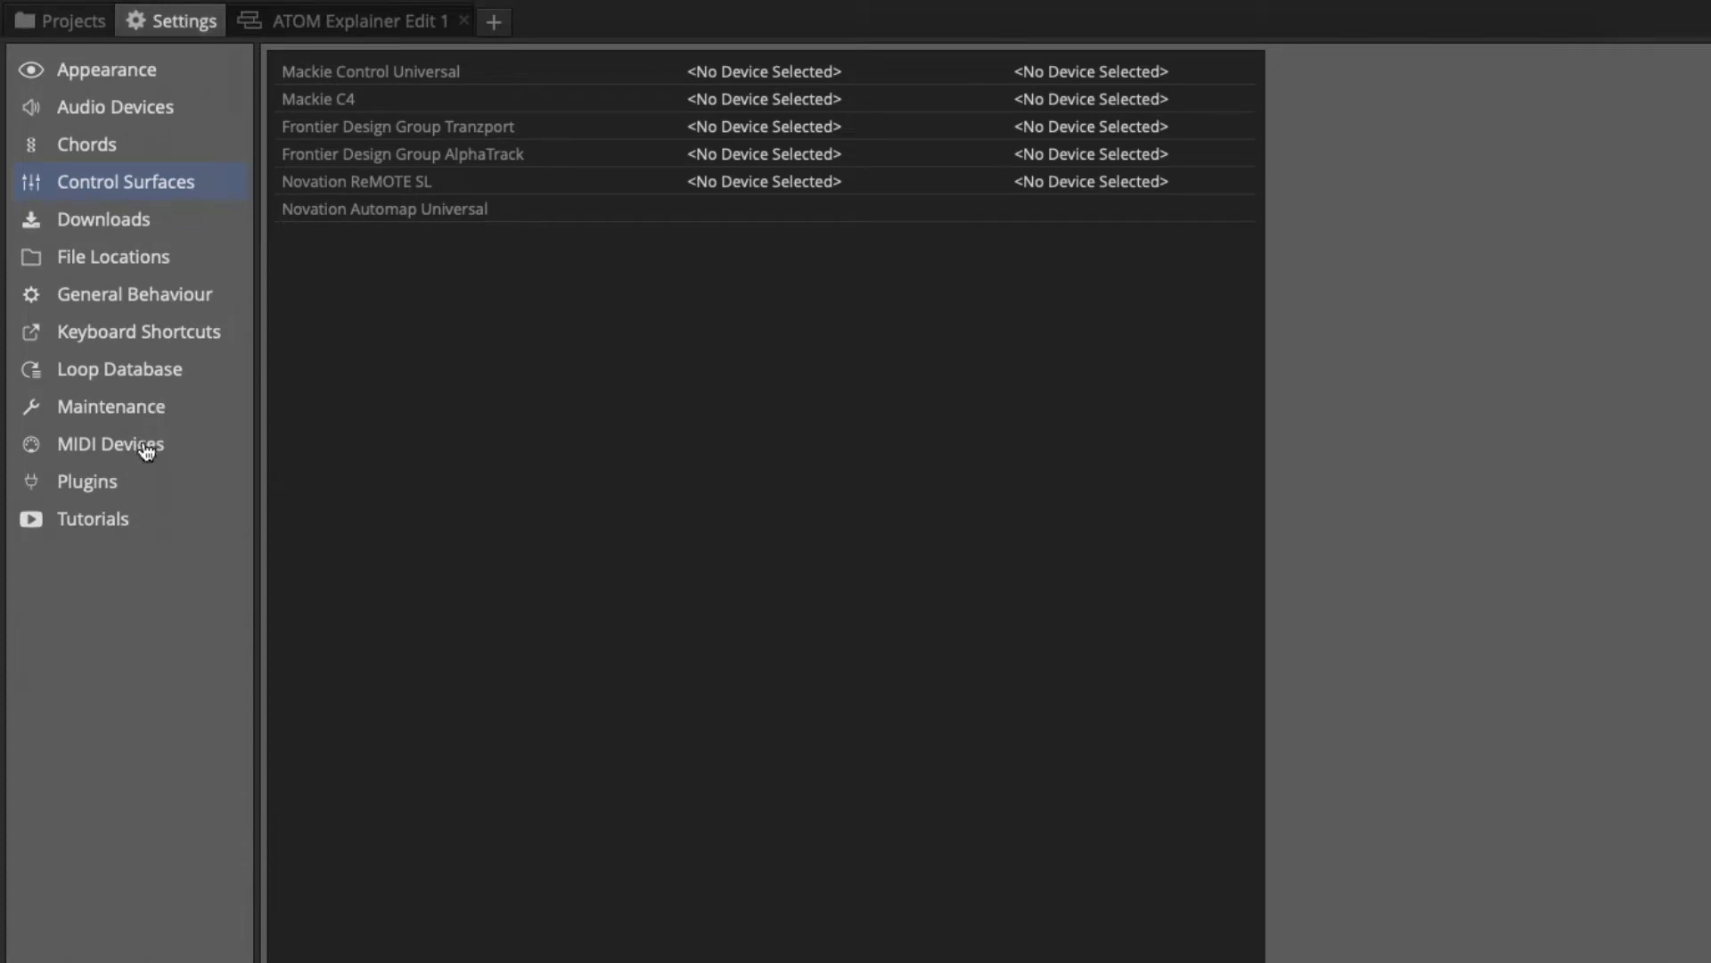
click(109, 444)
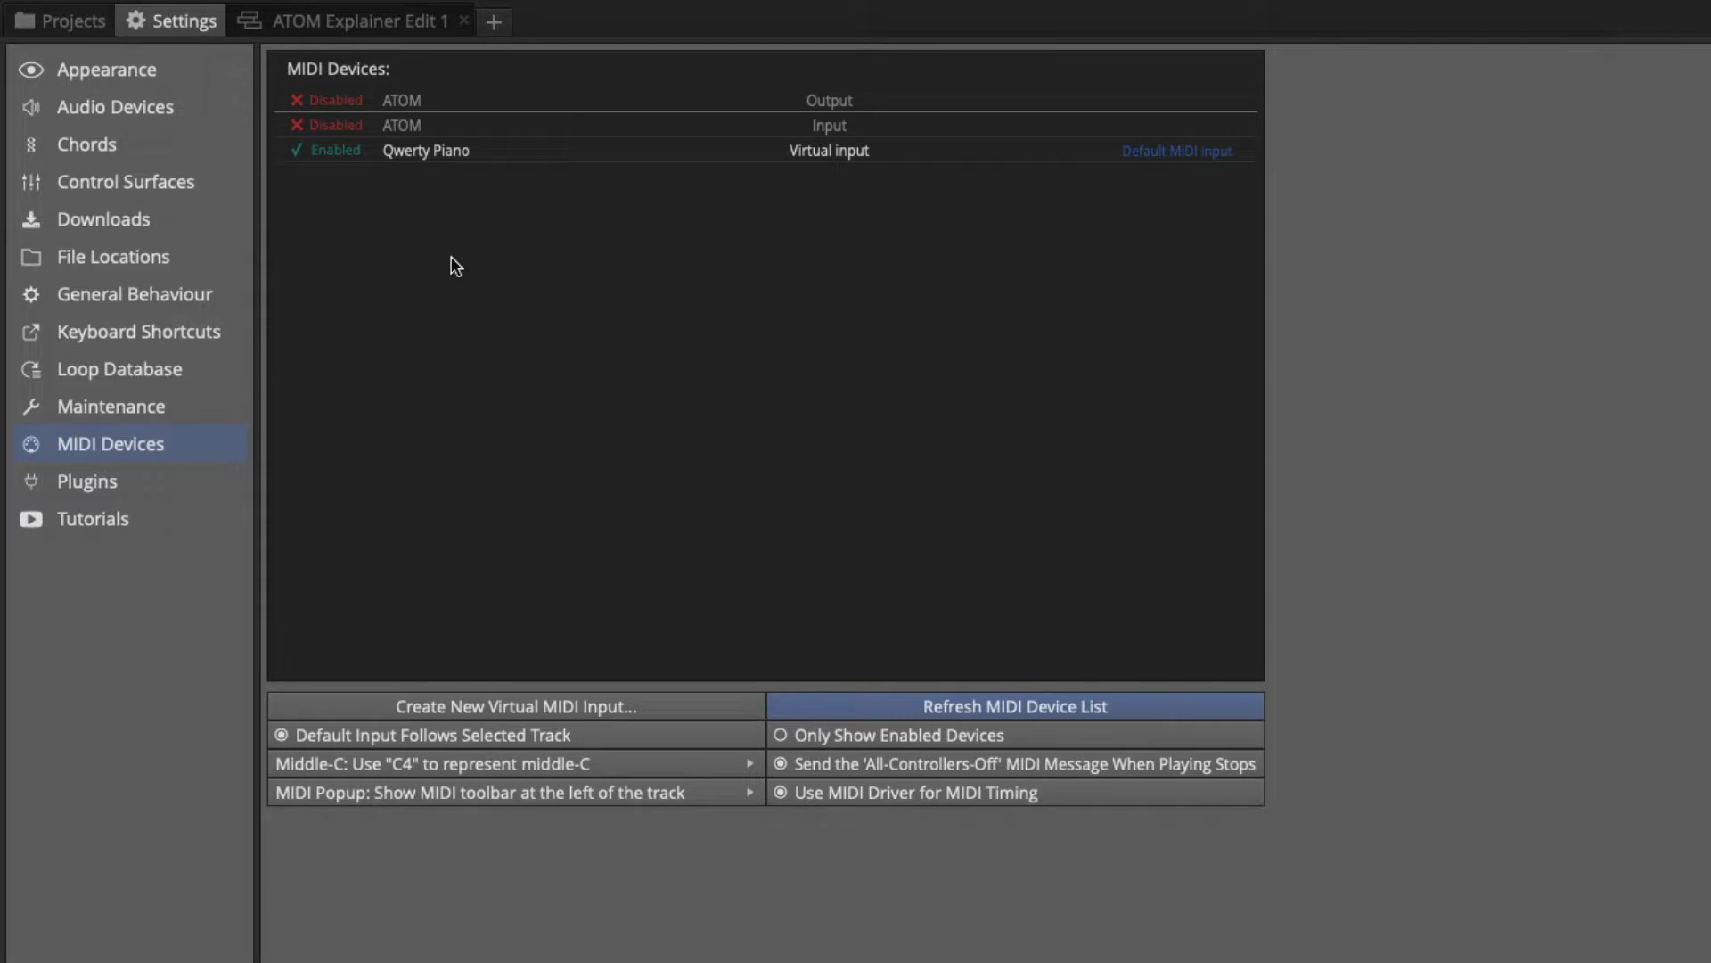
mouse_move(344, 172)
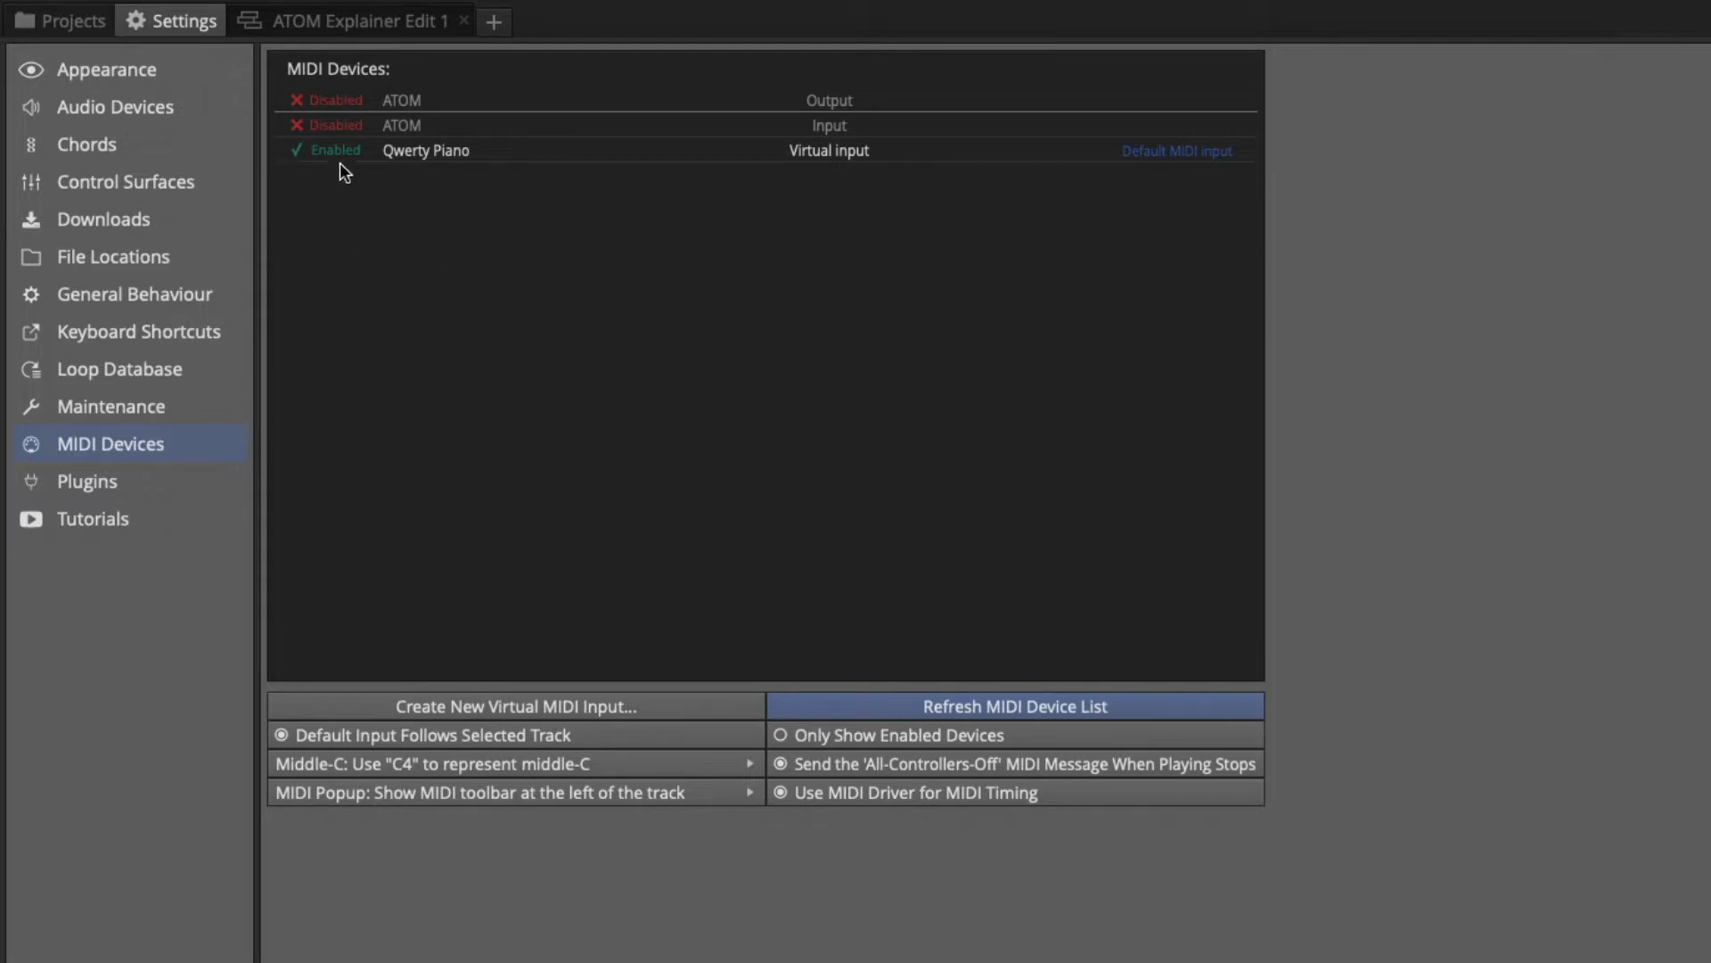
mouse_move(857, 114)
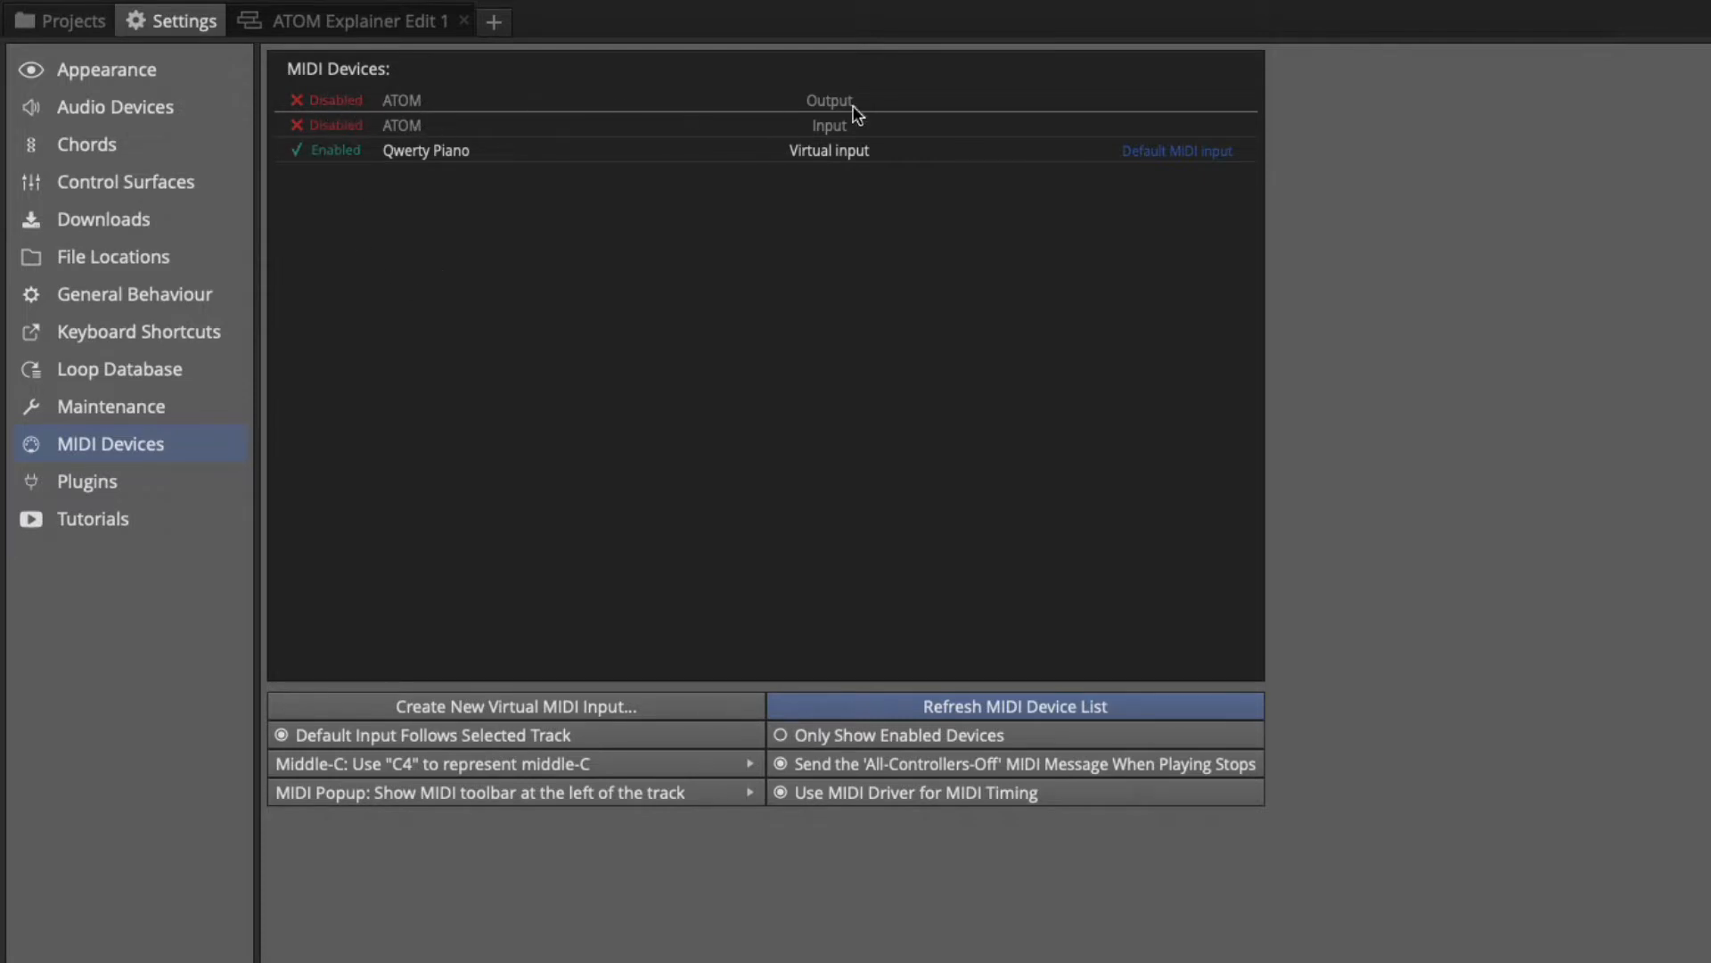
mouse_move(92, 77)
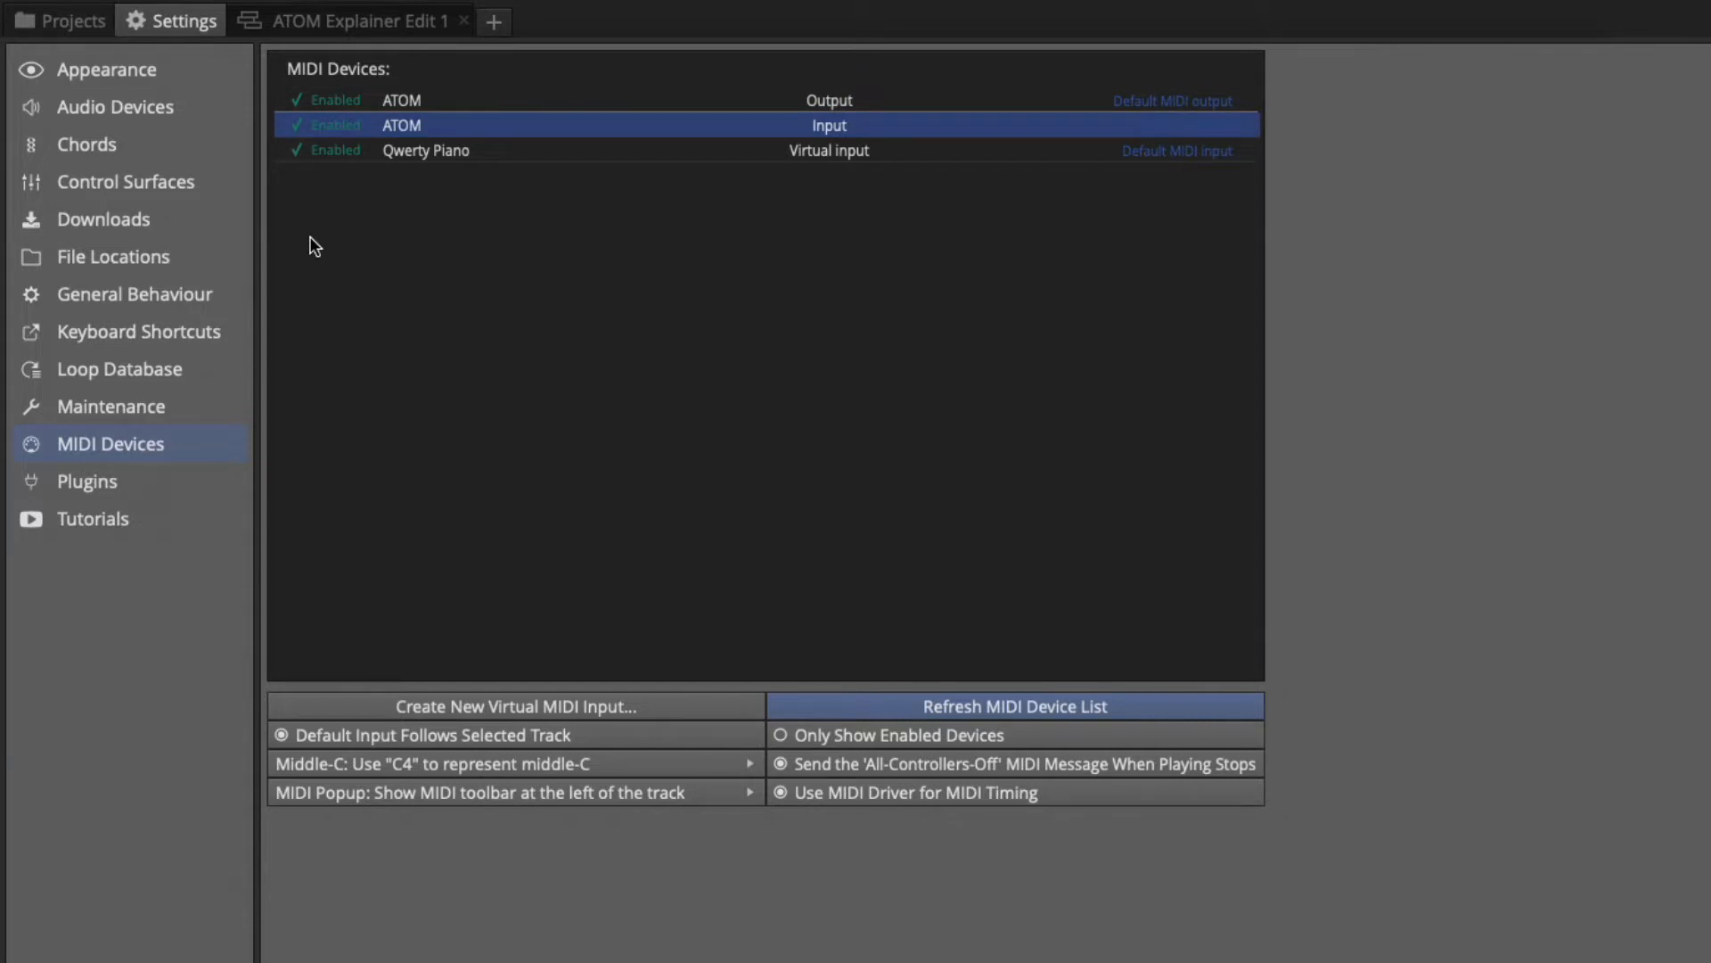
click(349, 20)
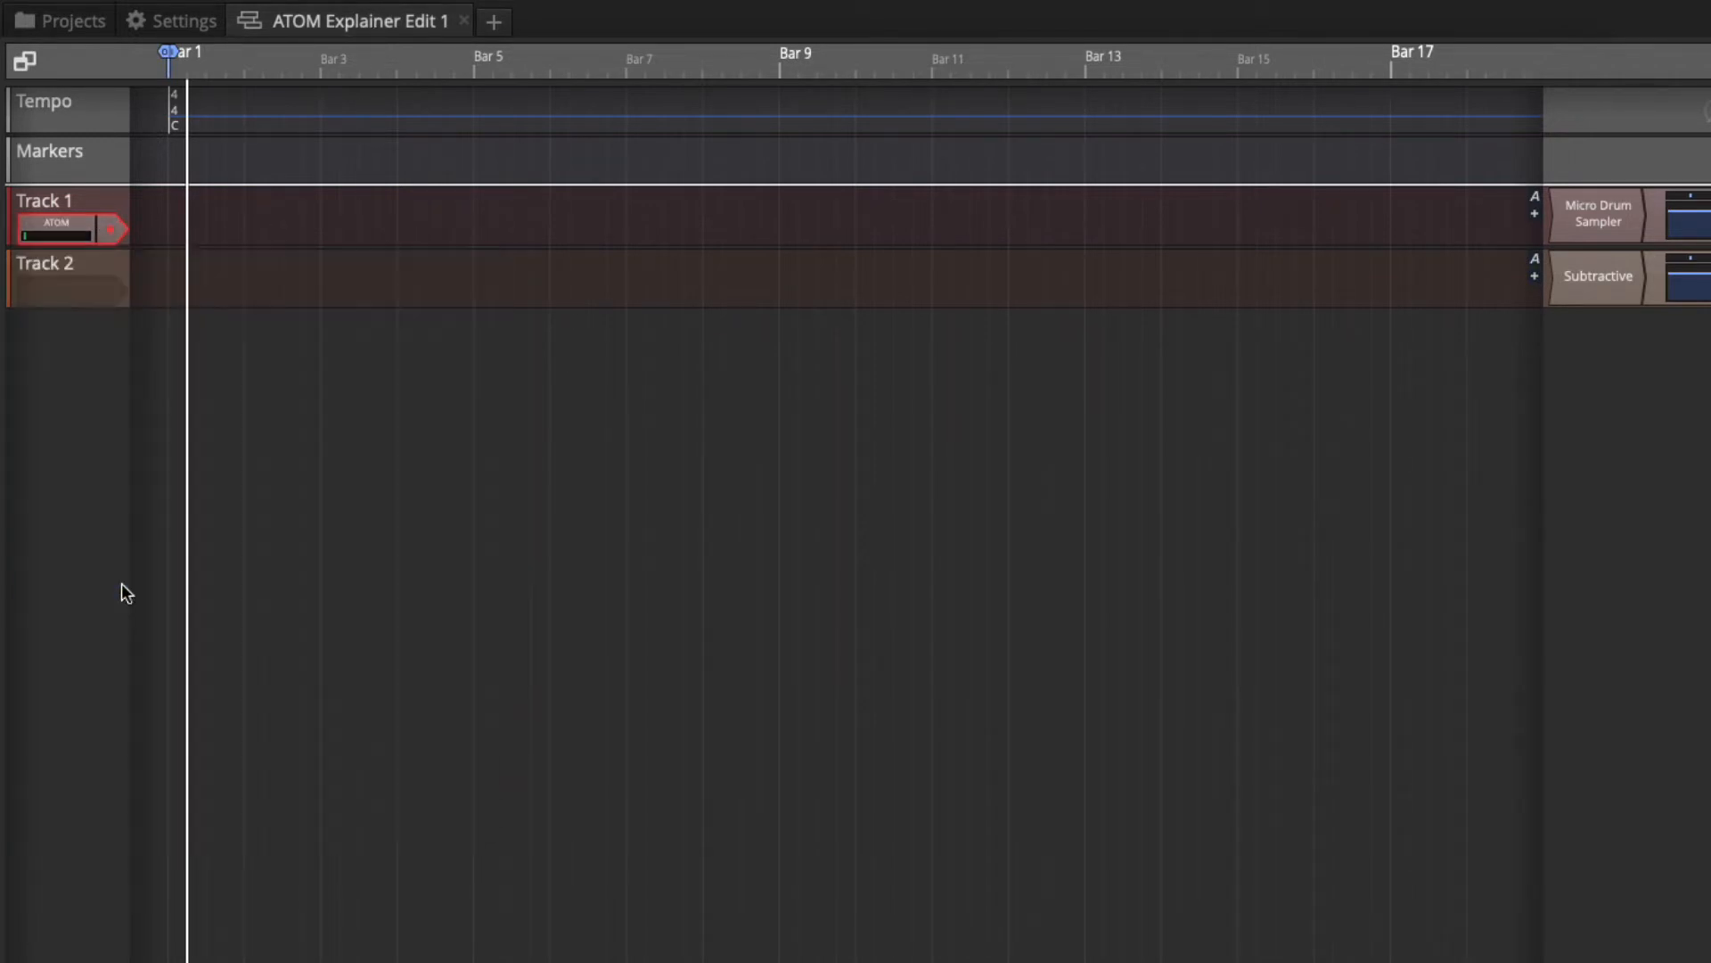
Open Track 1's Micro Drum Sampler window and play its pads from the ATOM.
click(1597, 212)
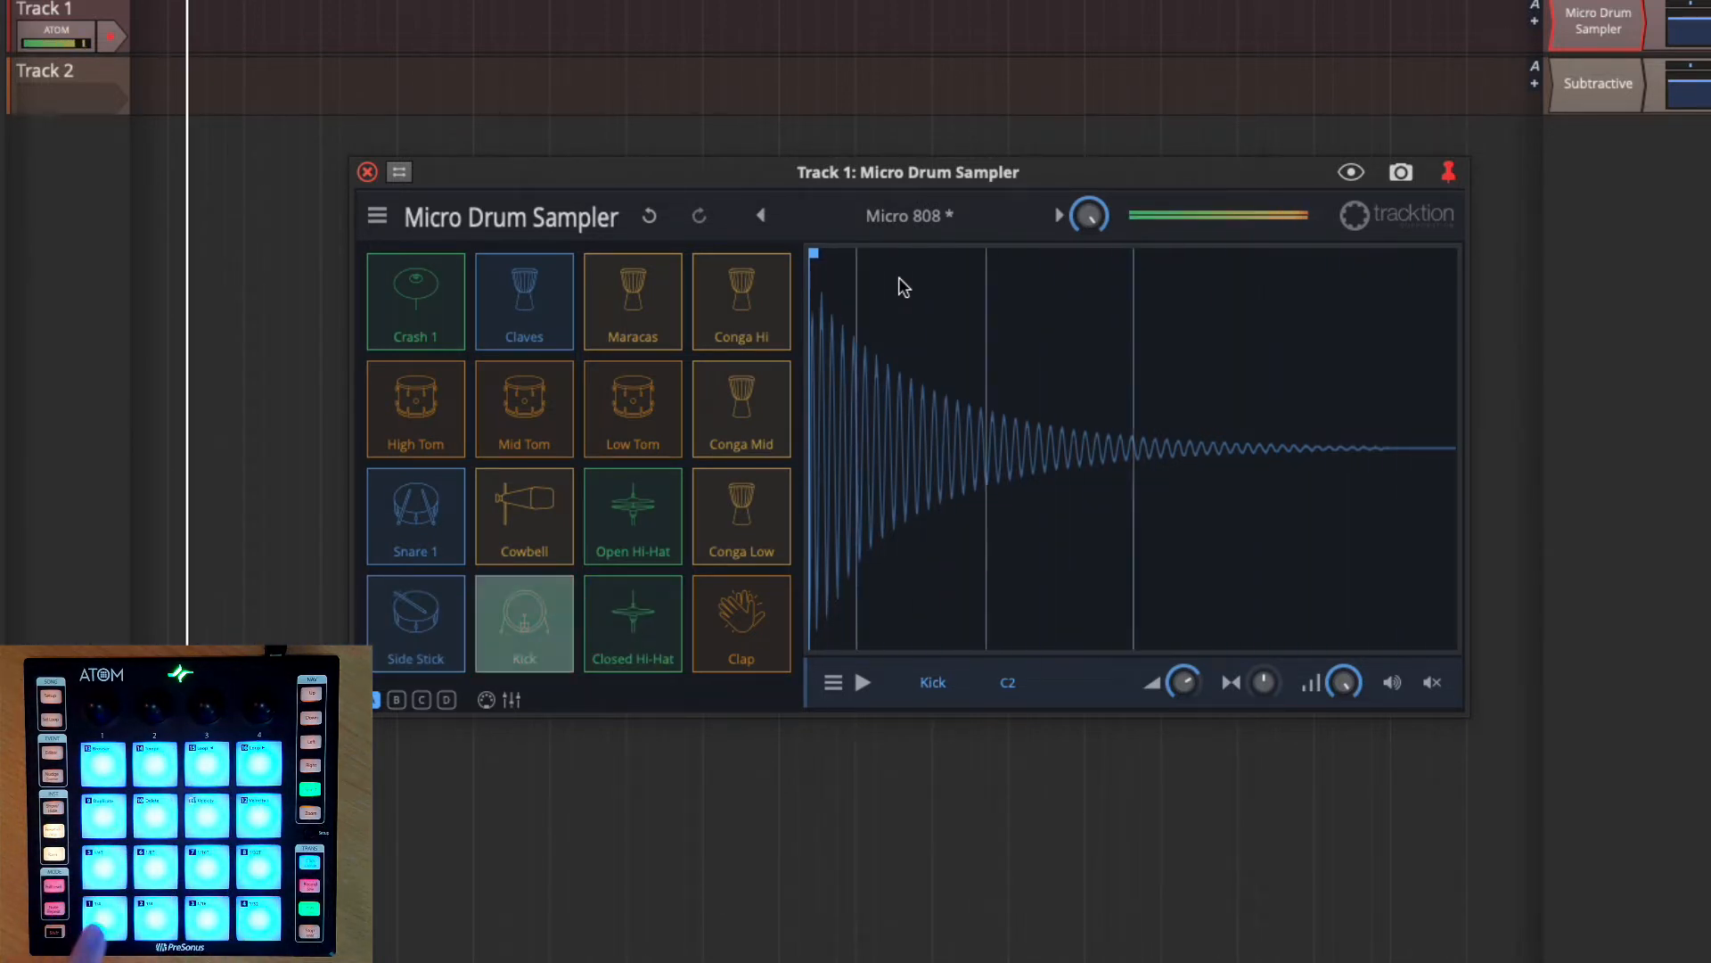
click(524, 624)
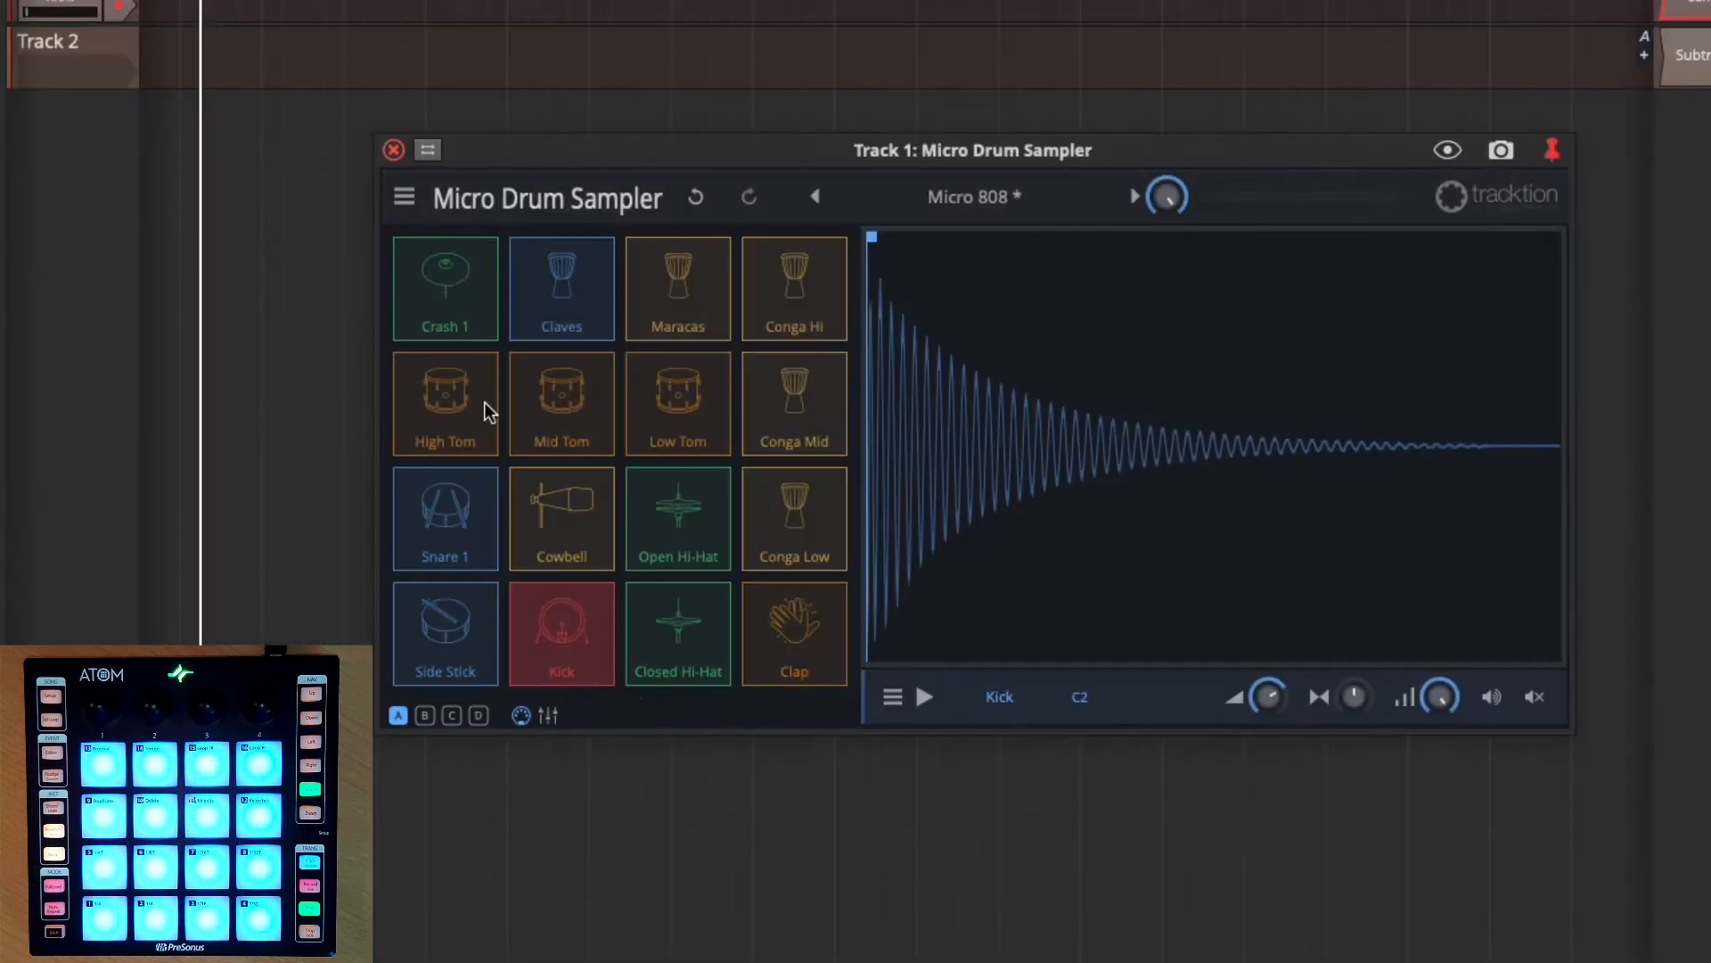
click(444, 287)
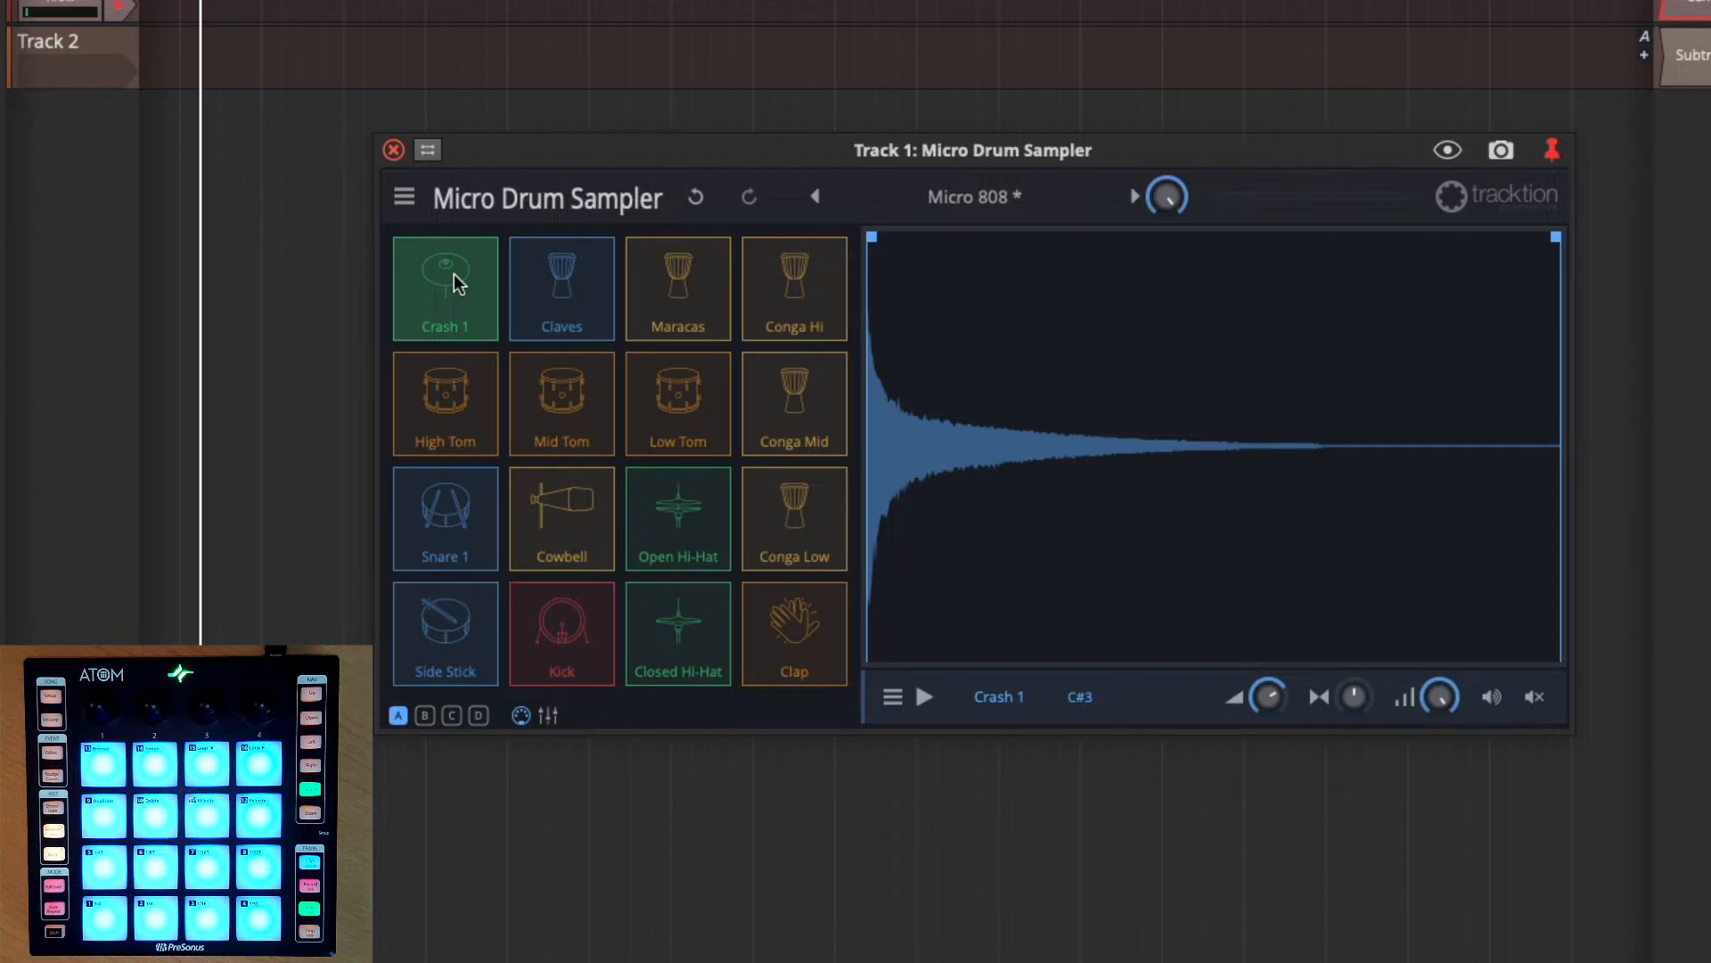
click(444, 287)
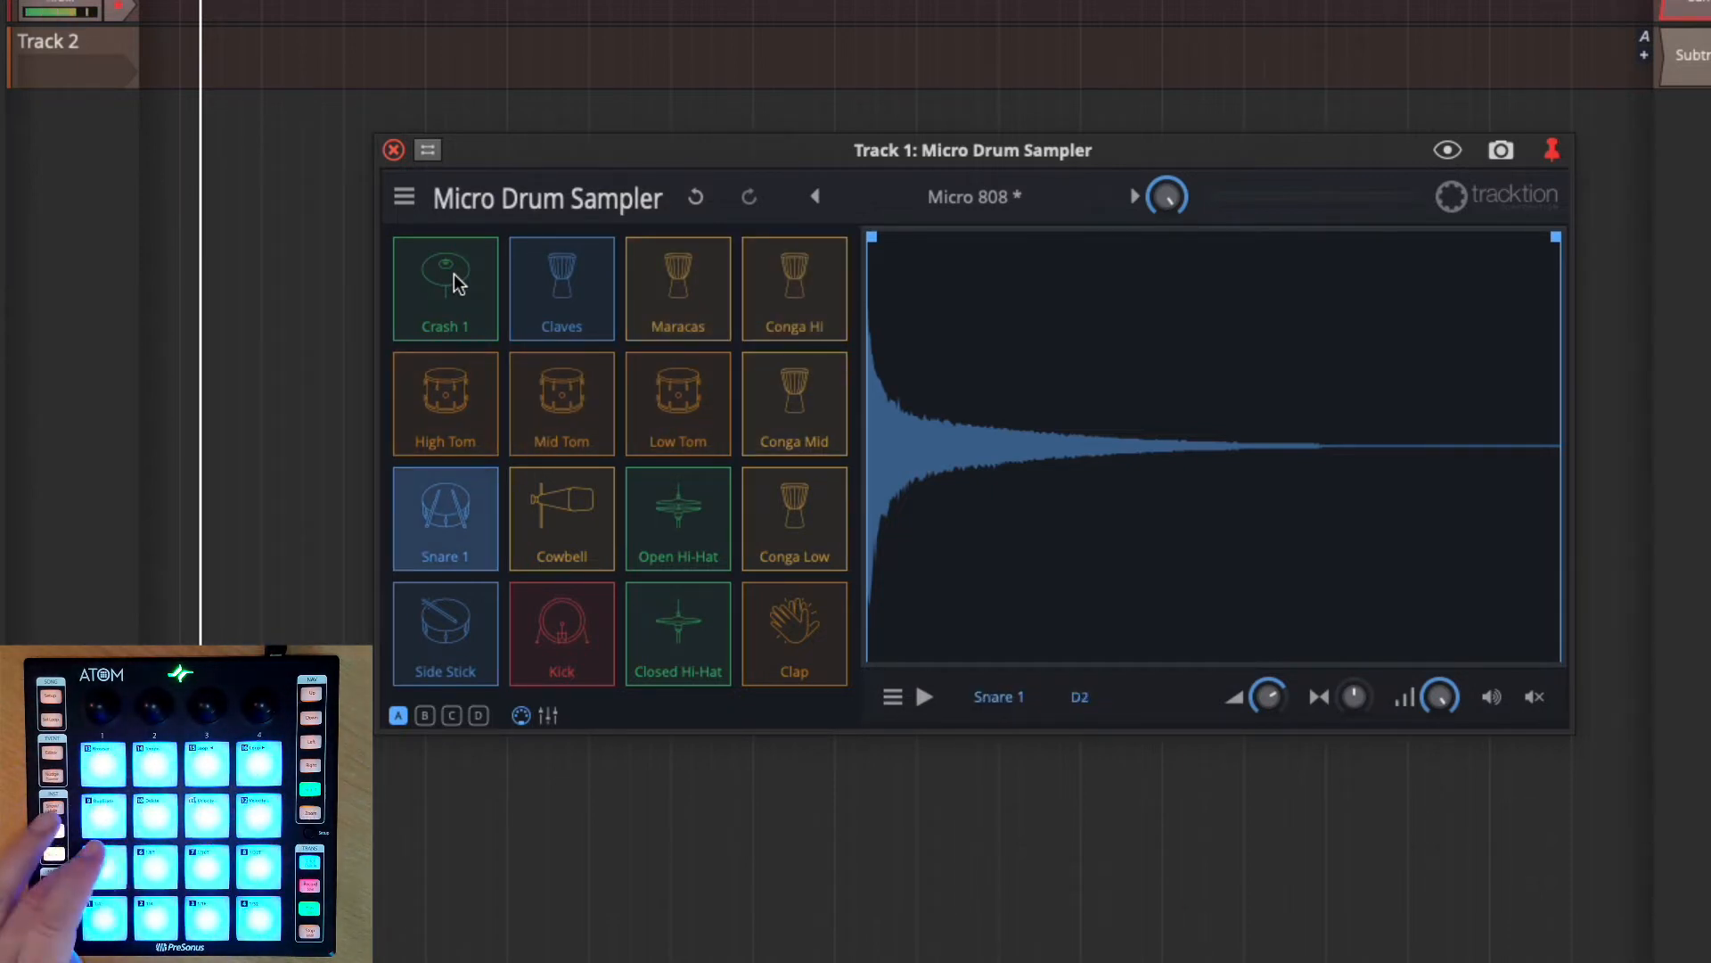
click(444, 633)
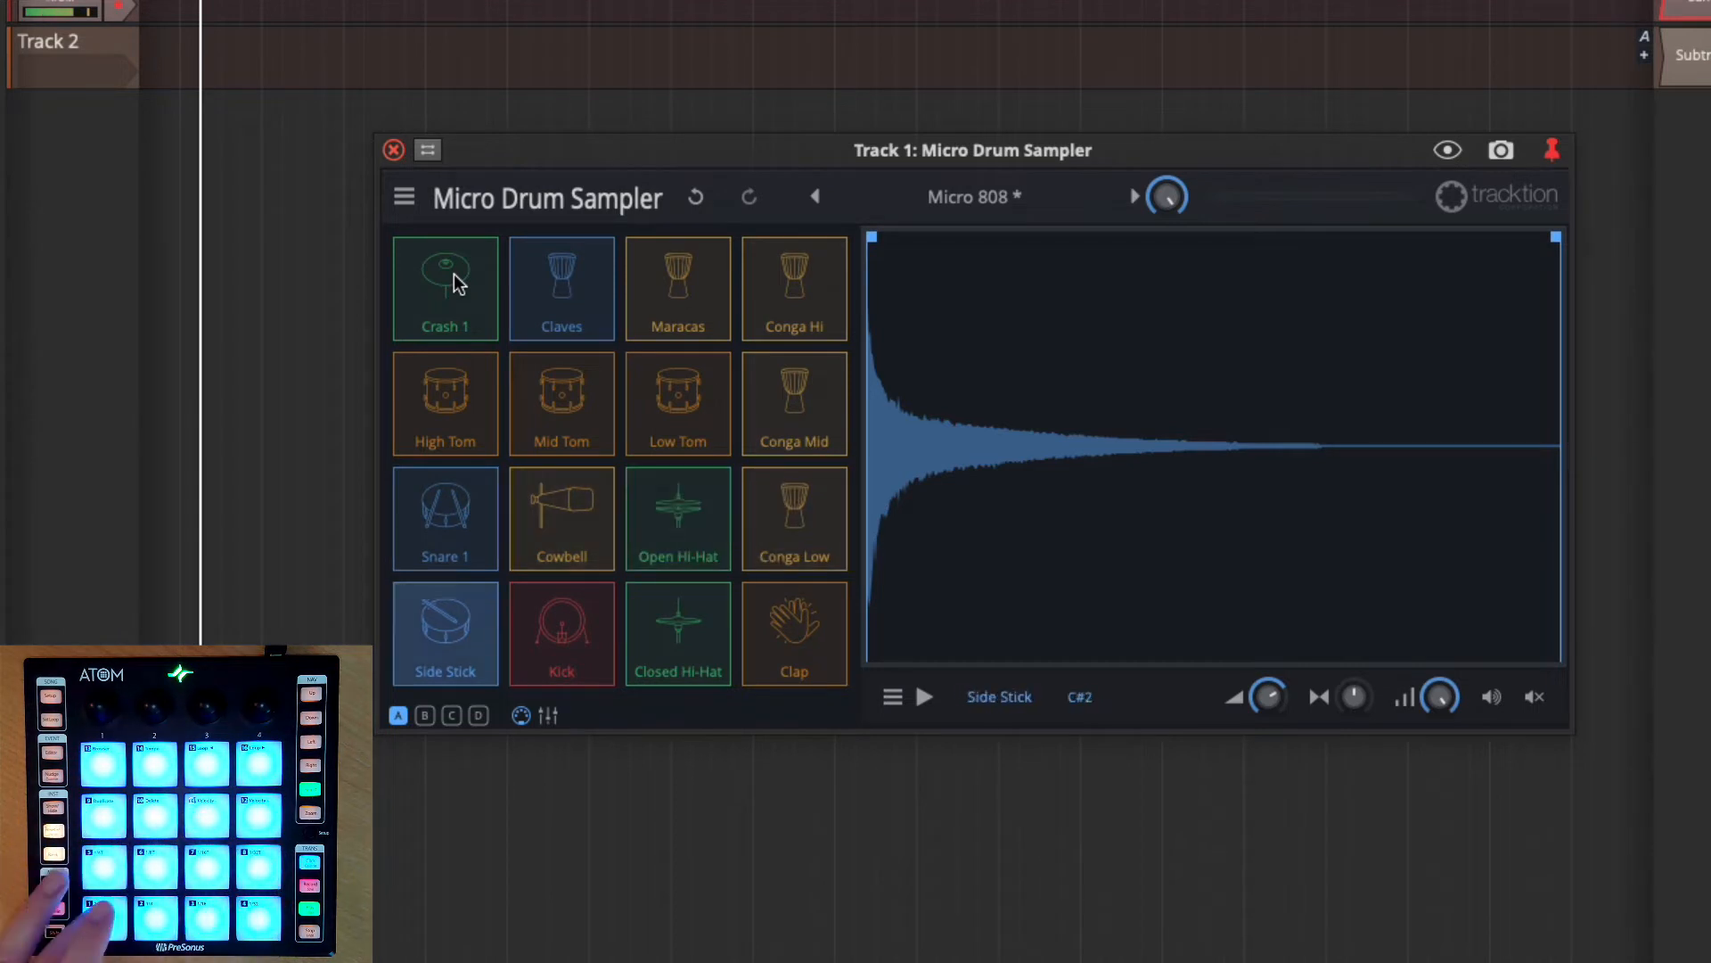
click(793, 633)
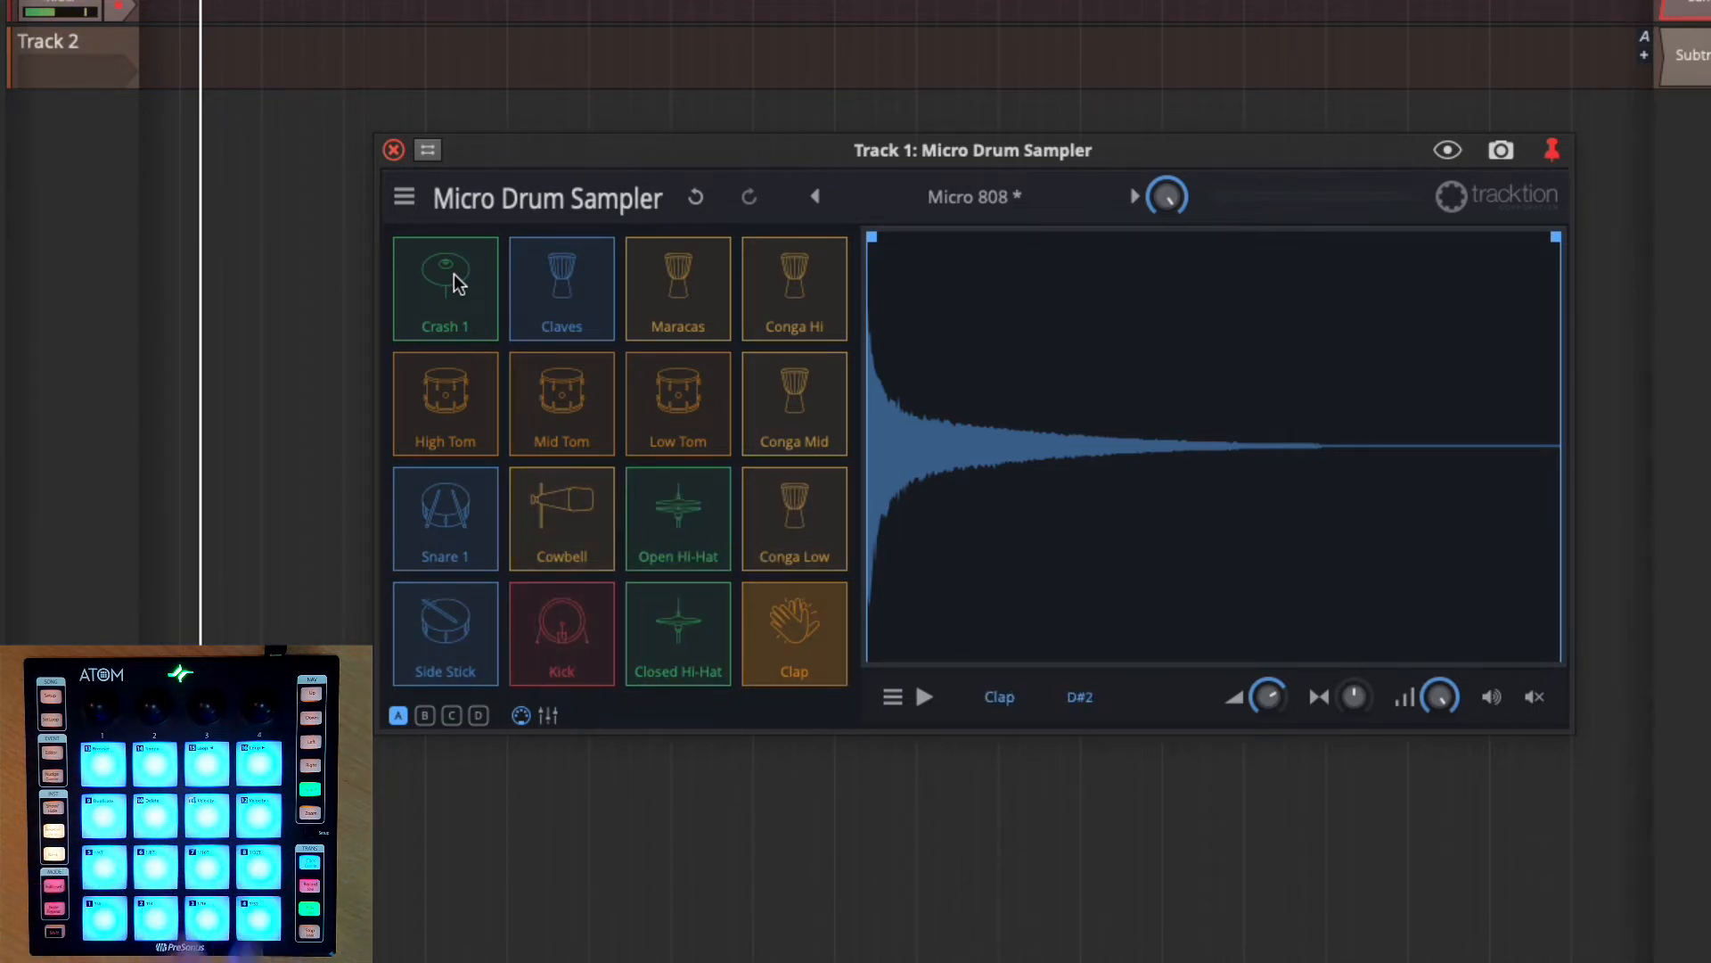
click(424, 715)
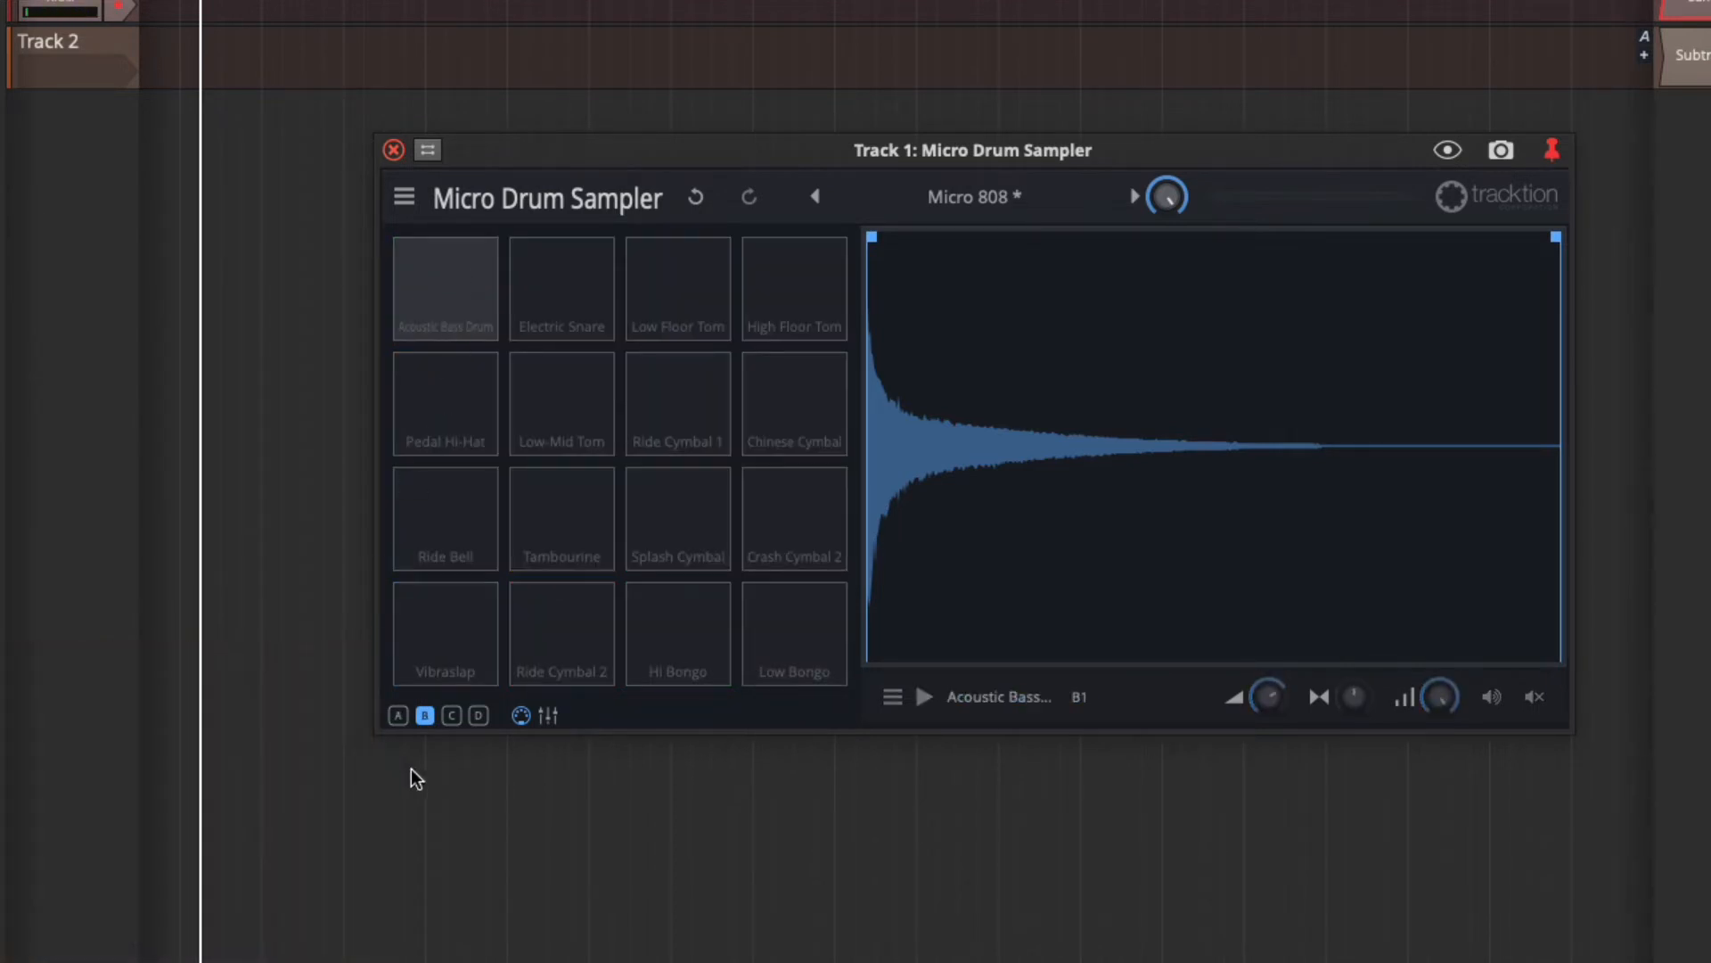
click(425, 715)
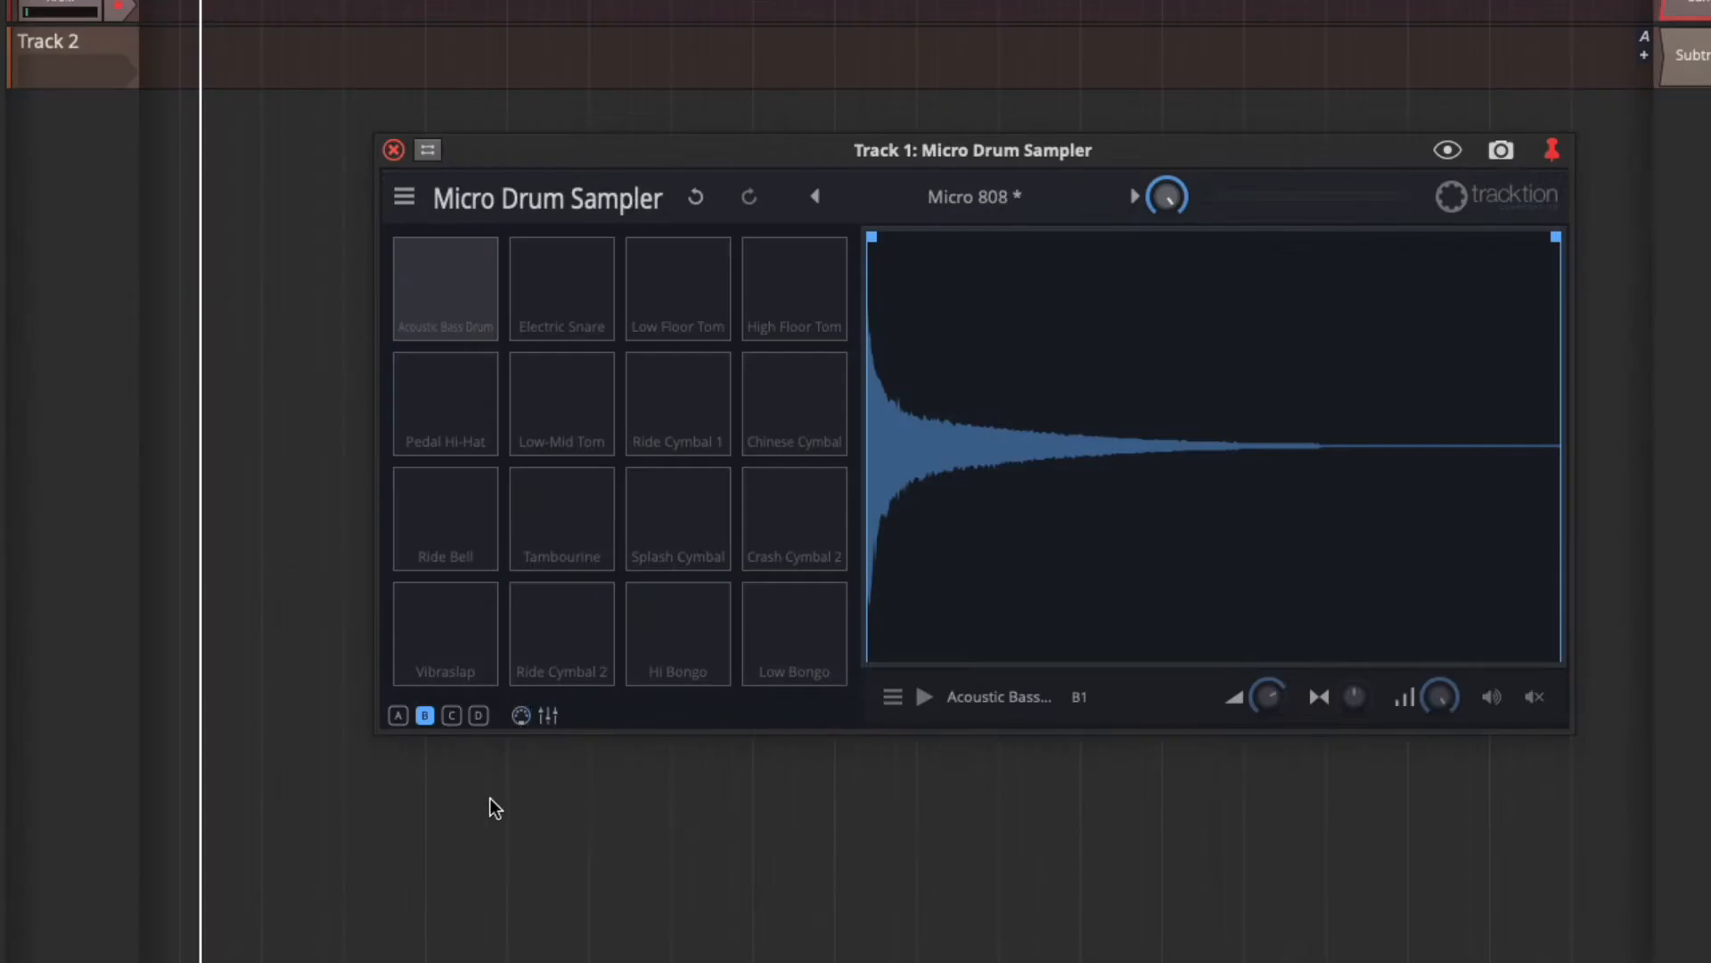
click(398, 715)
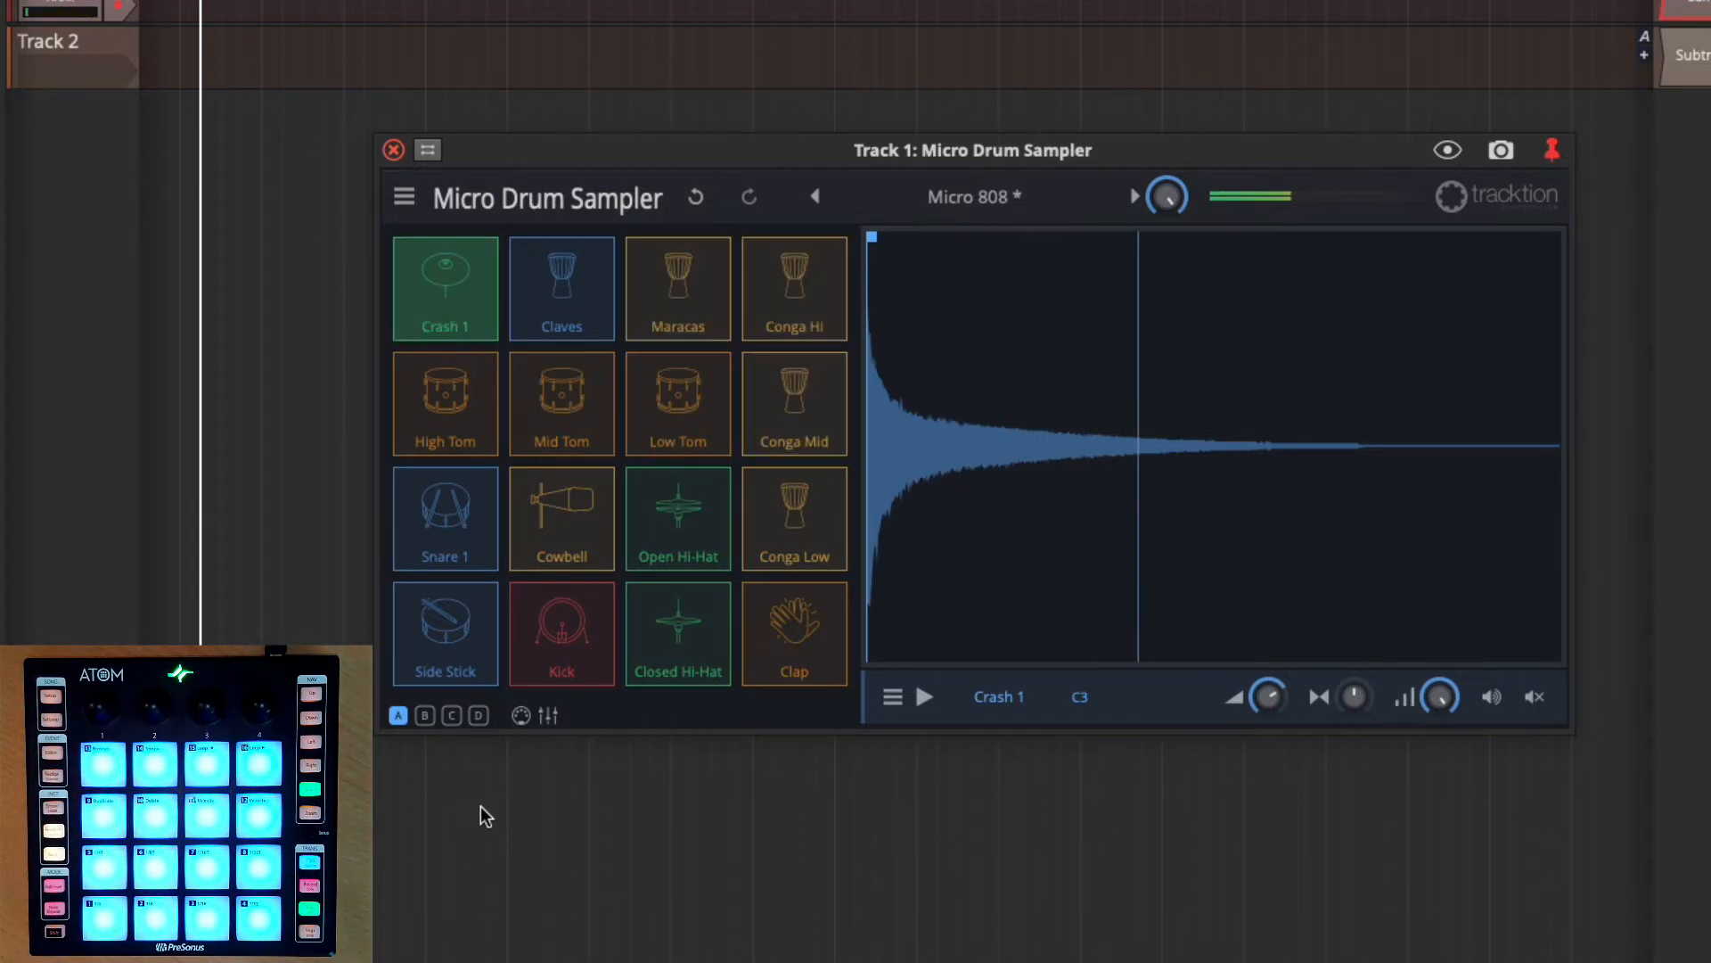
Close the drum sampler window to reveal the plugin's MIDI controller mapping options.
click(393, 150)
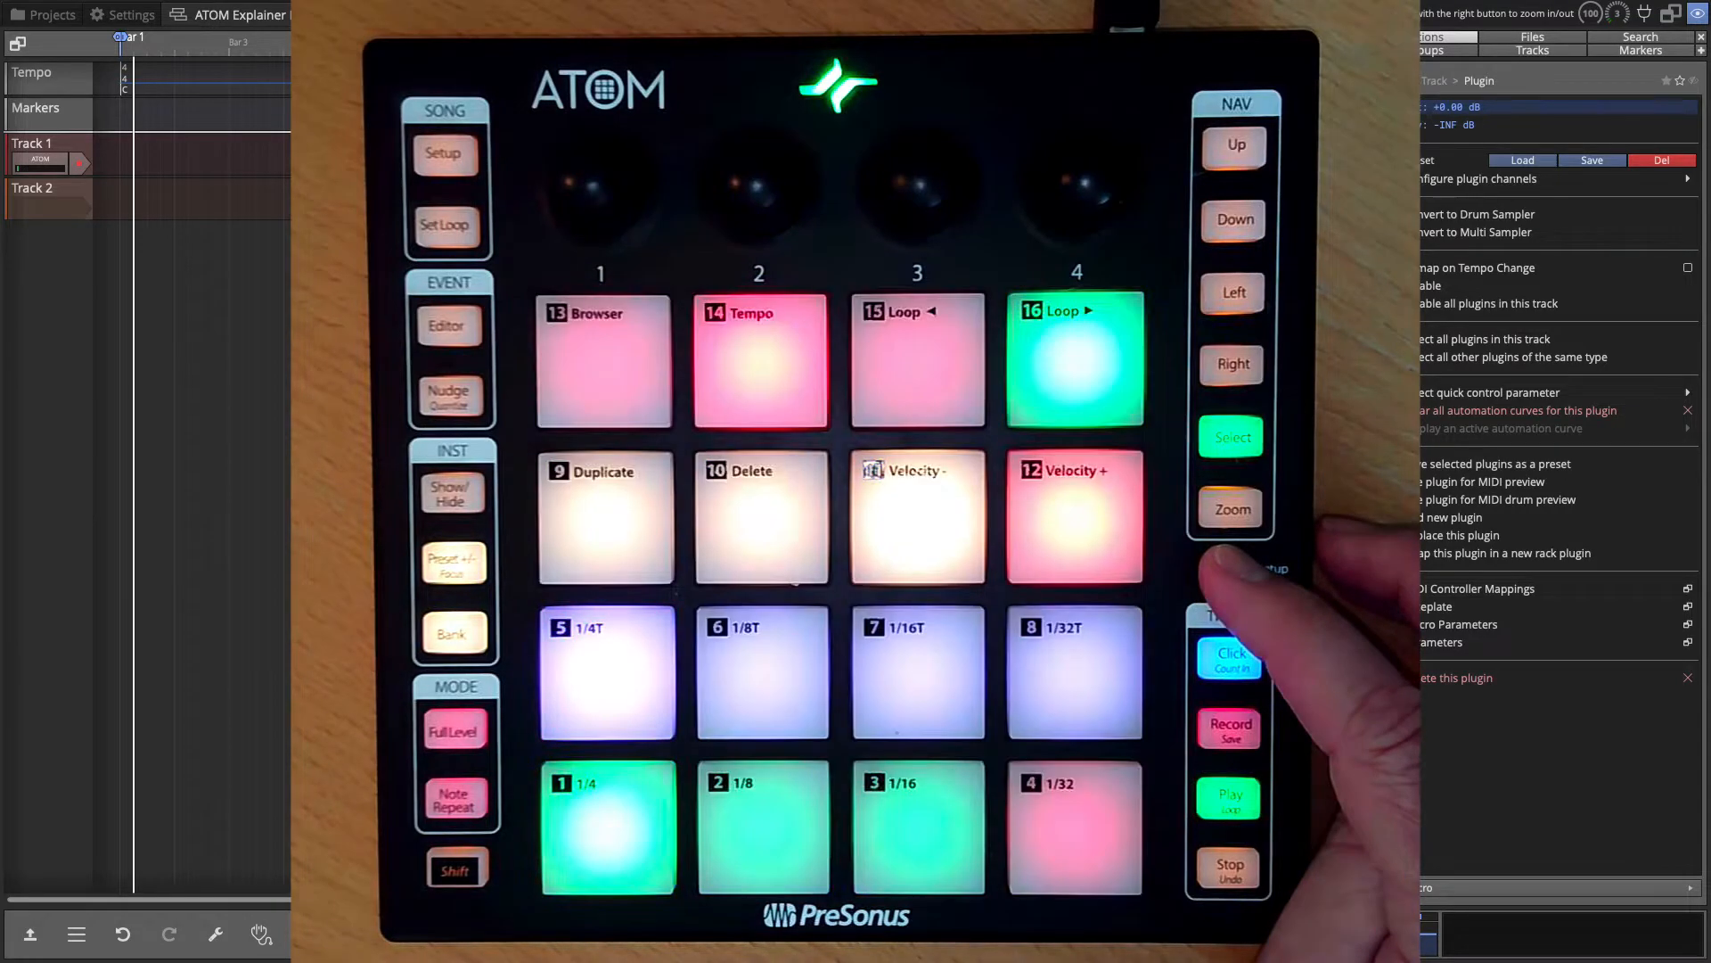
Set Track 2's input to the ATOM for its EZkeys instrument.
click(606, 825)
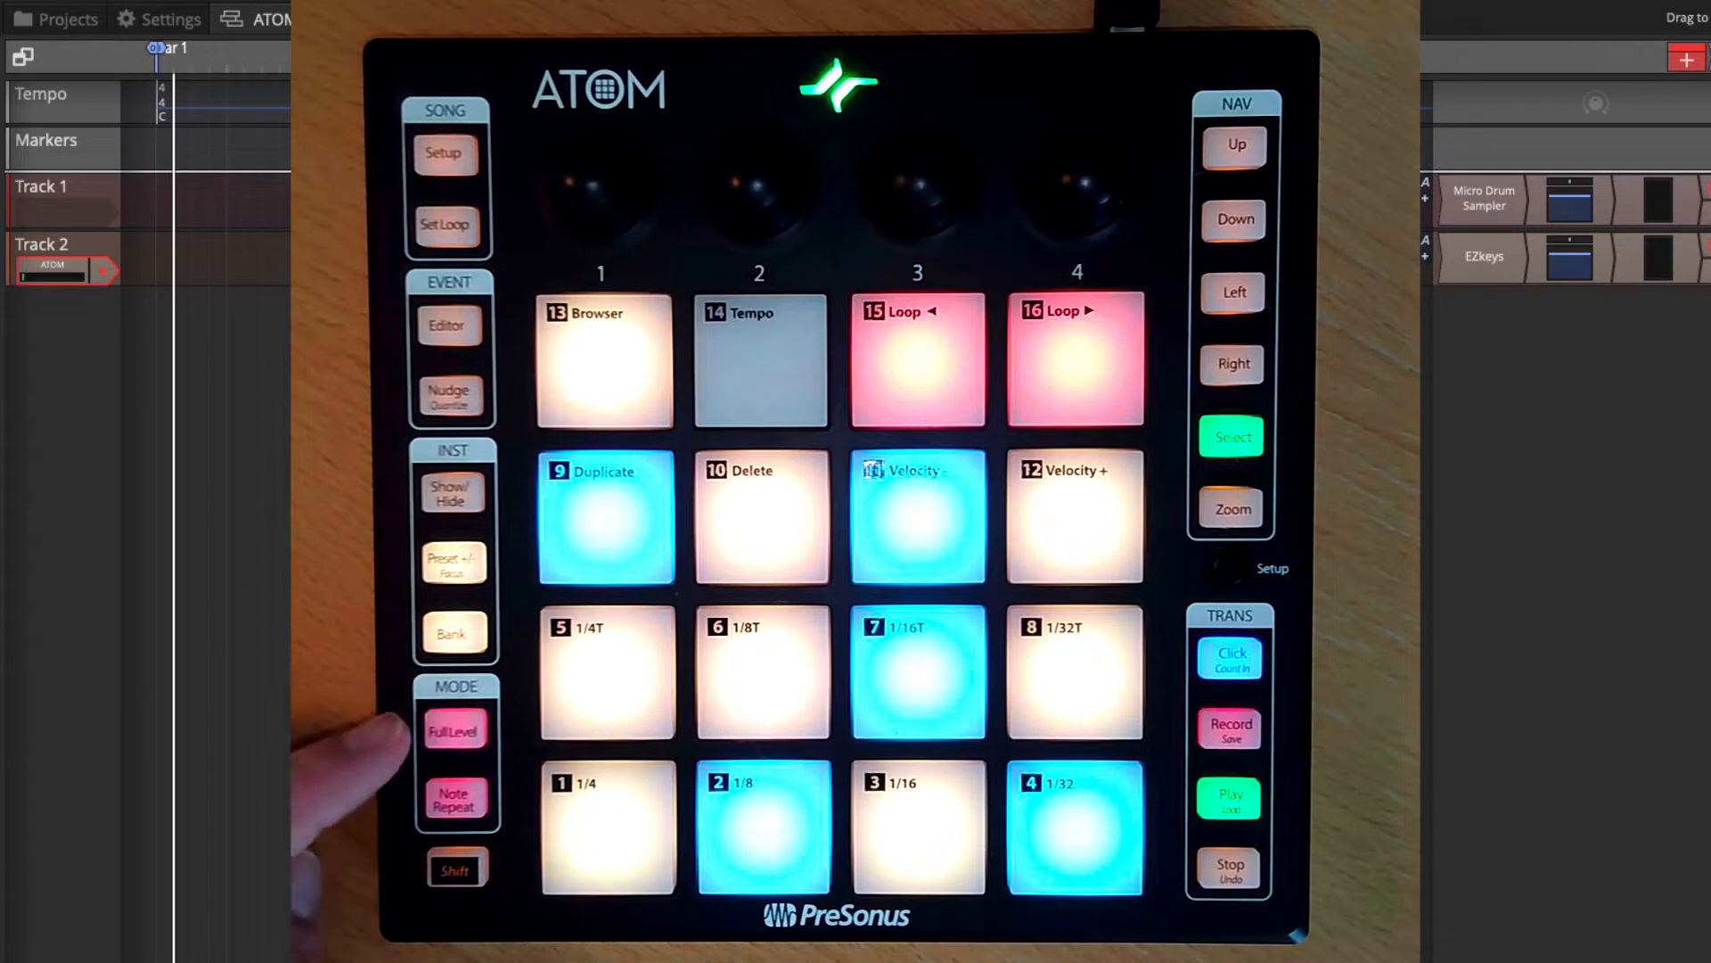
click(455, 729)
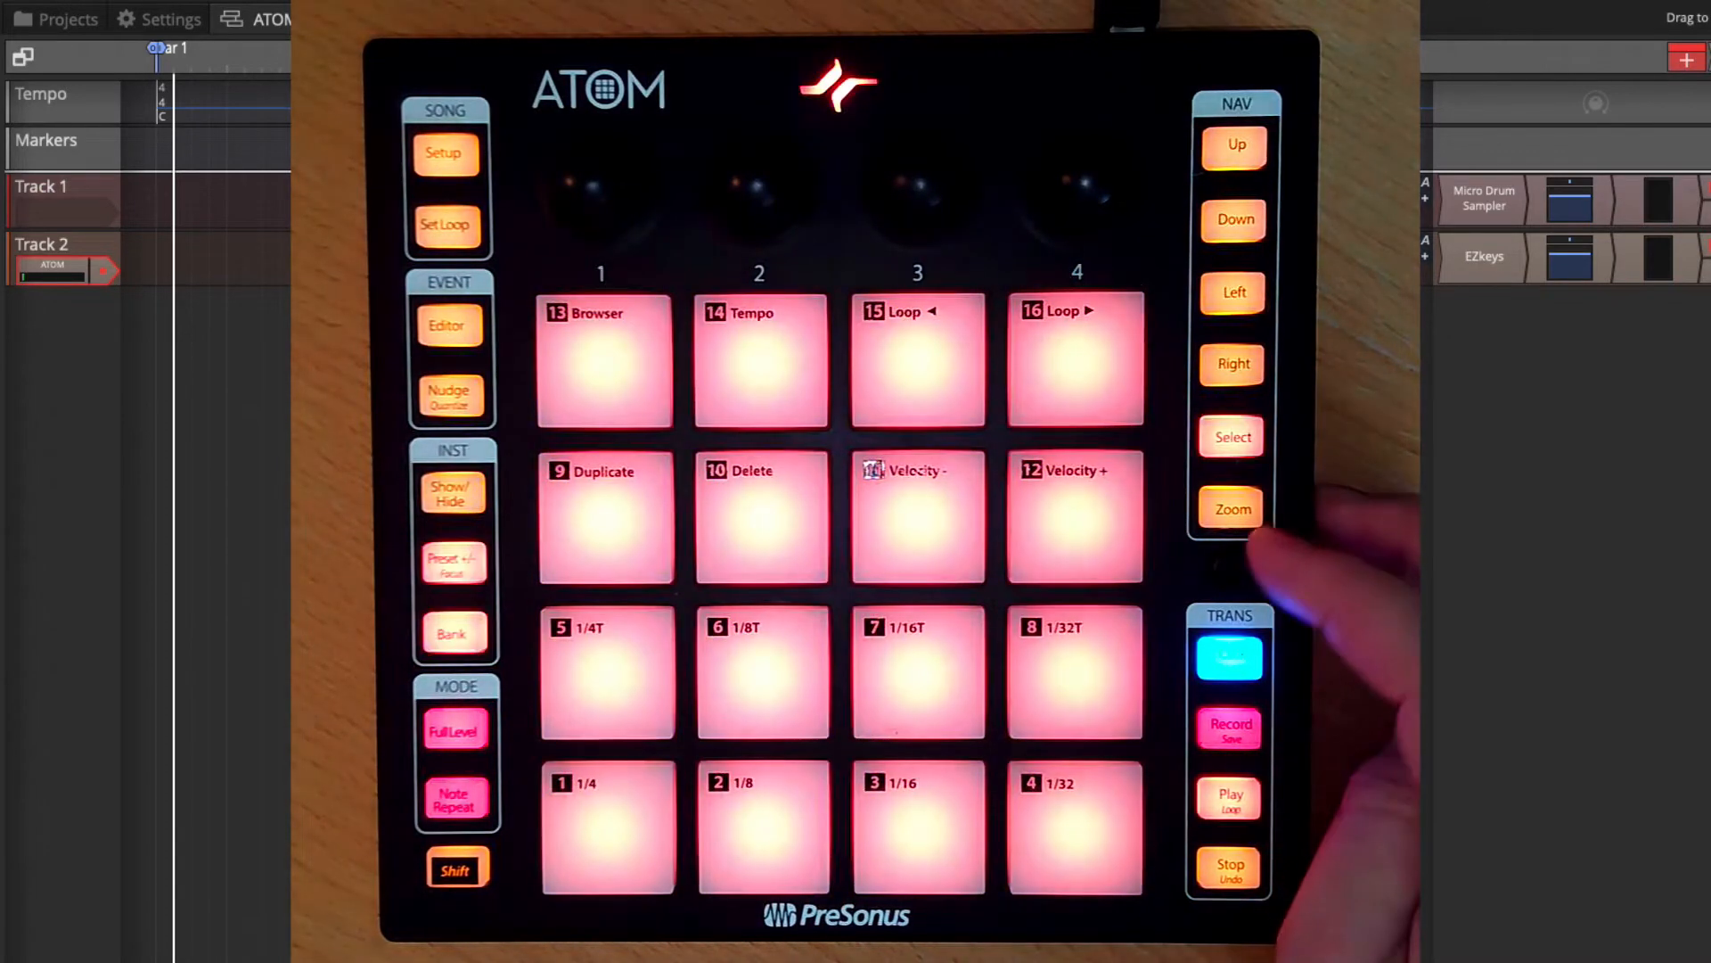
click(606, 825)
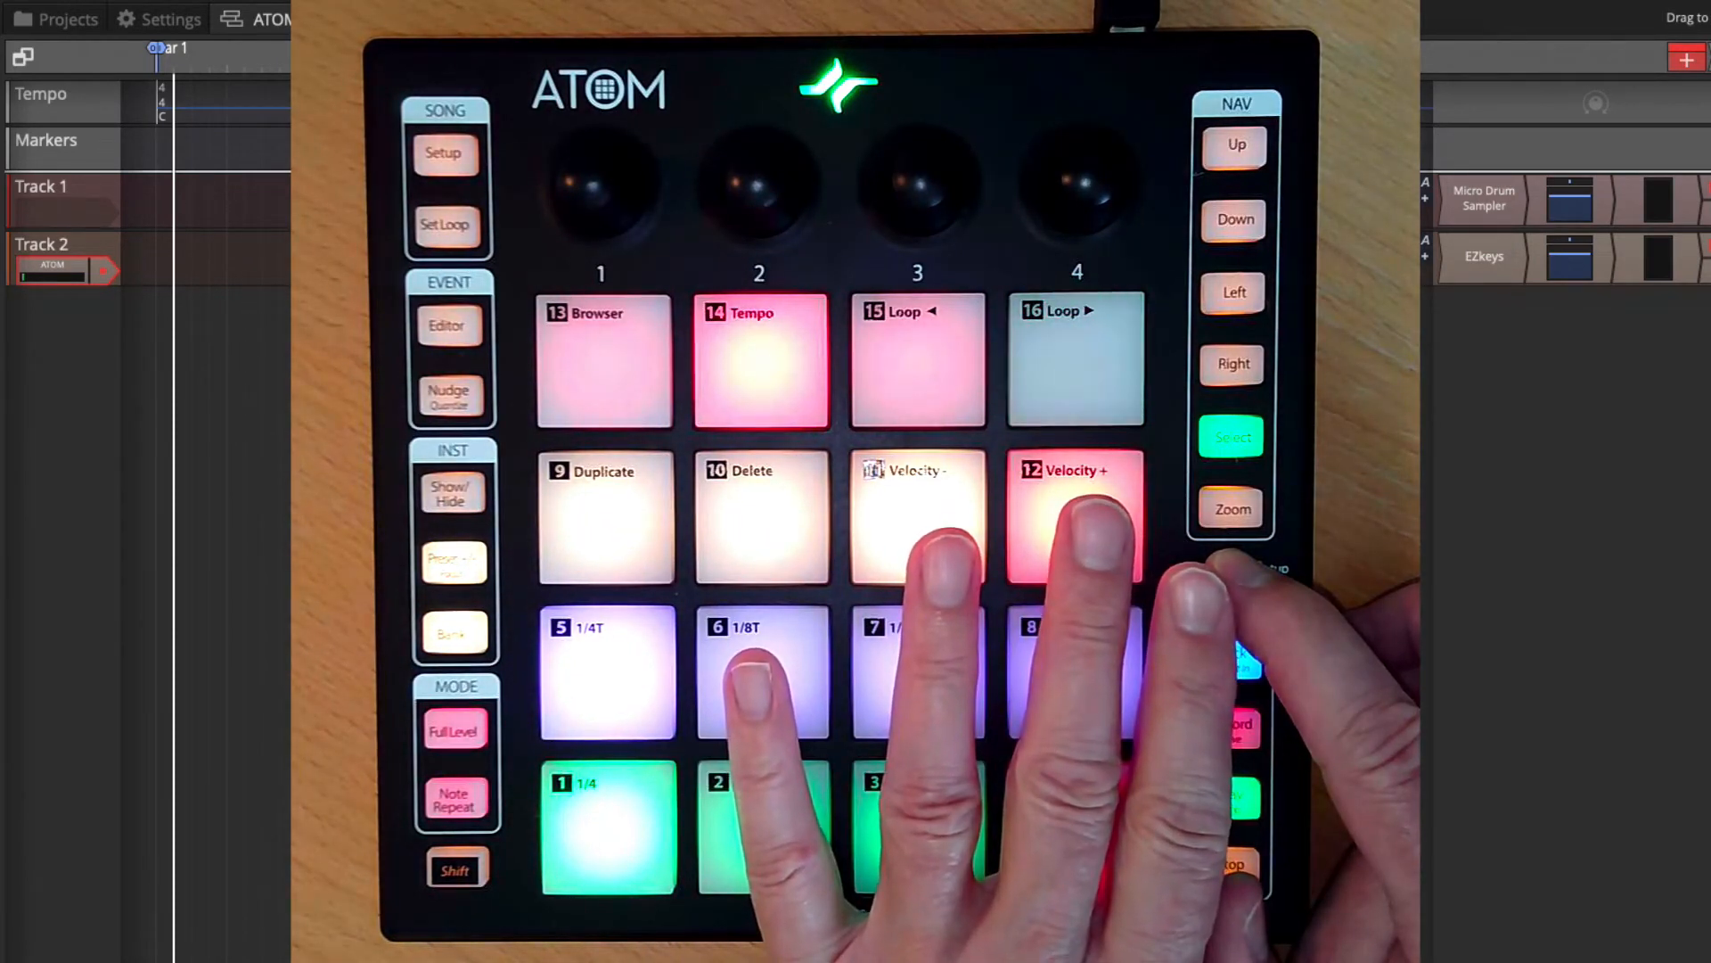
click(1075, 360)
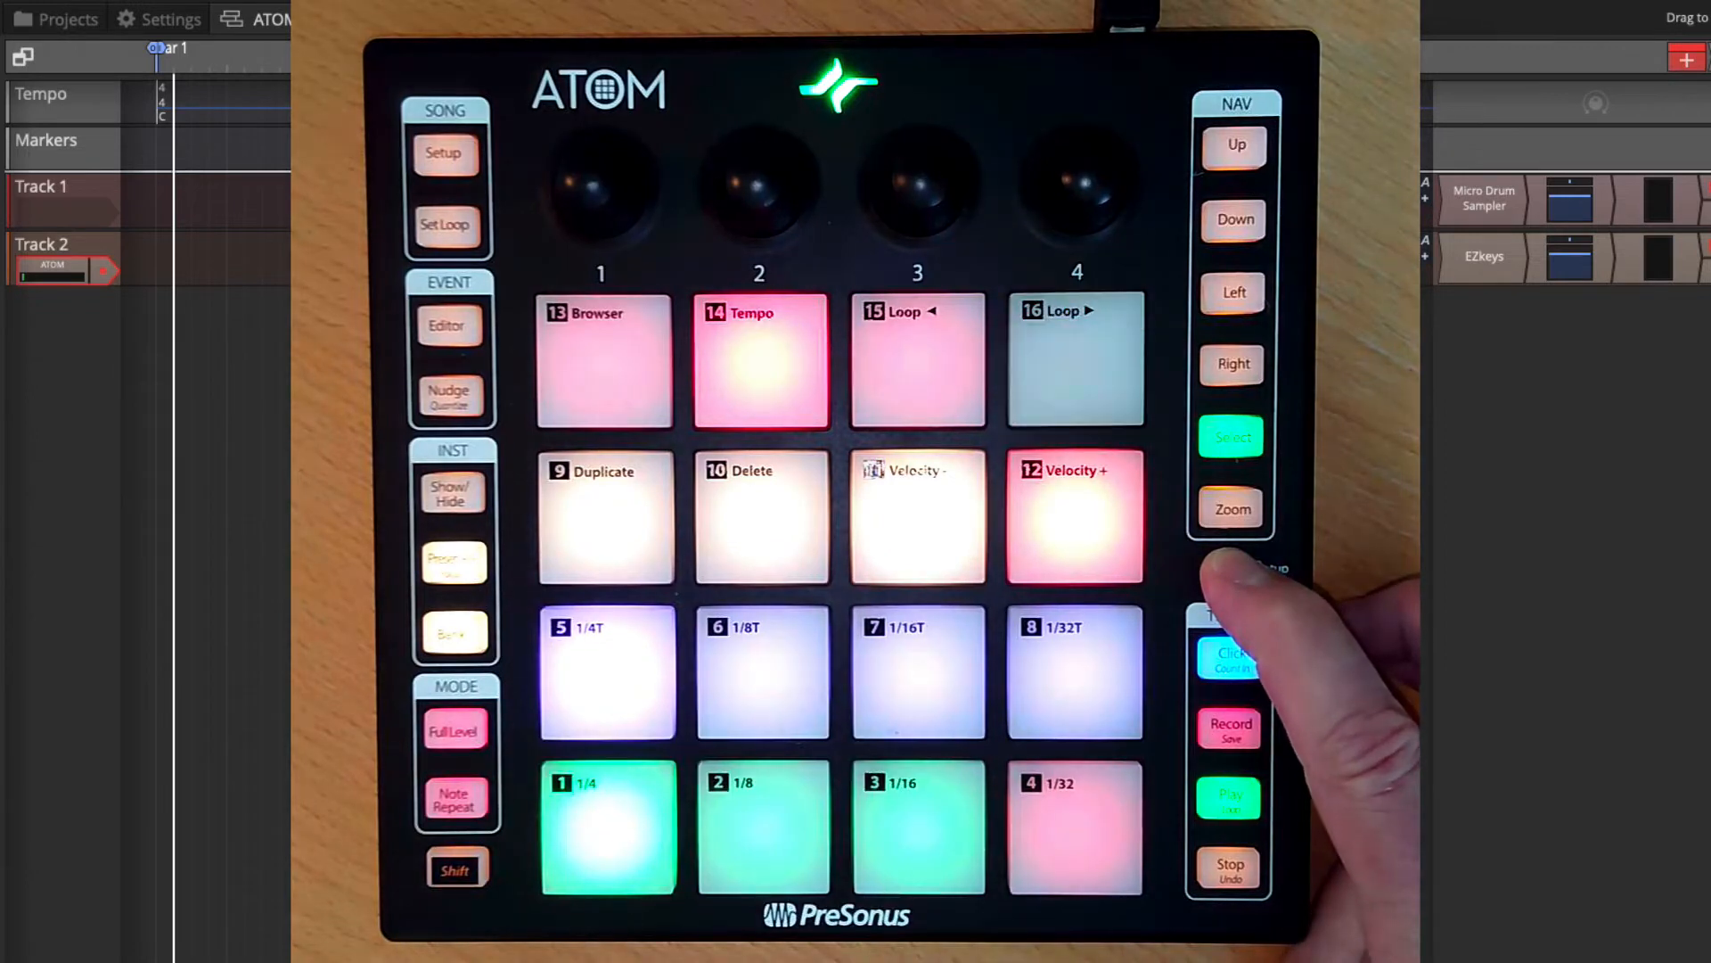
click(1075, 825)
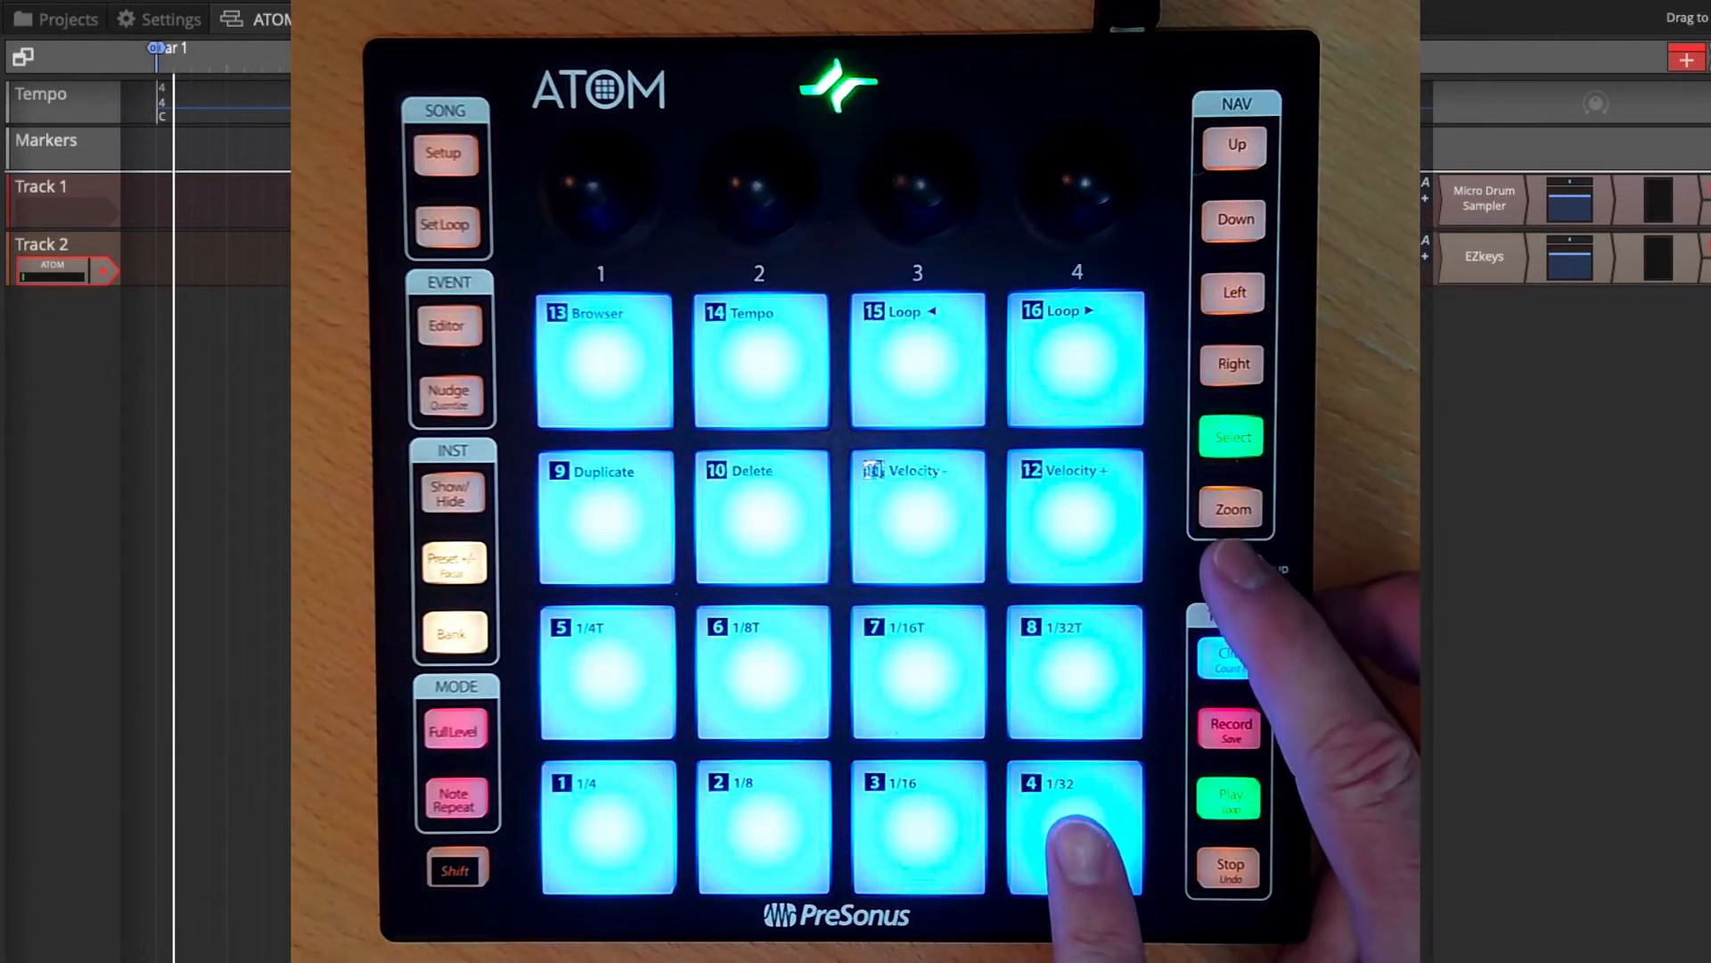
click(1075, 827)
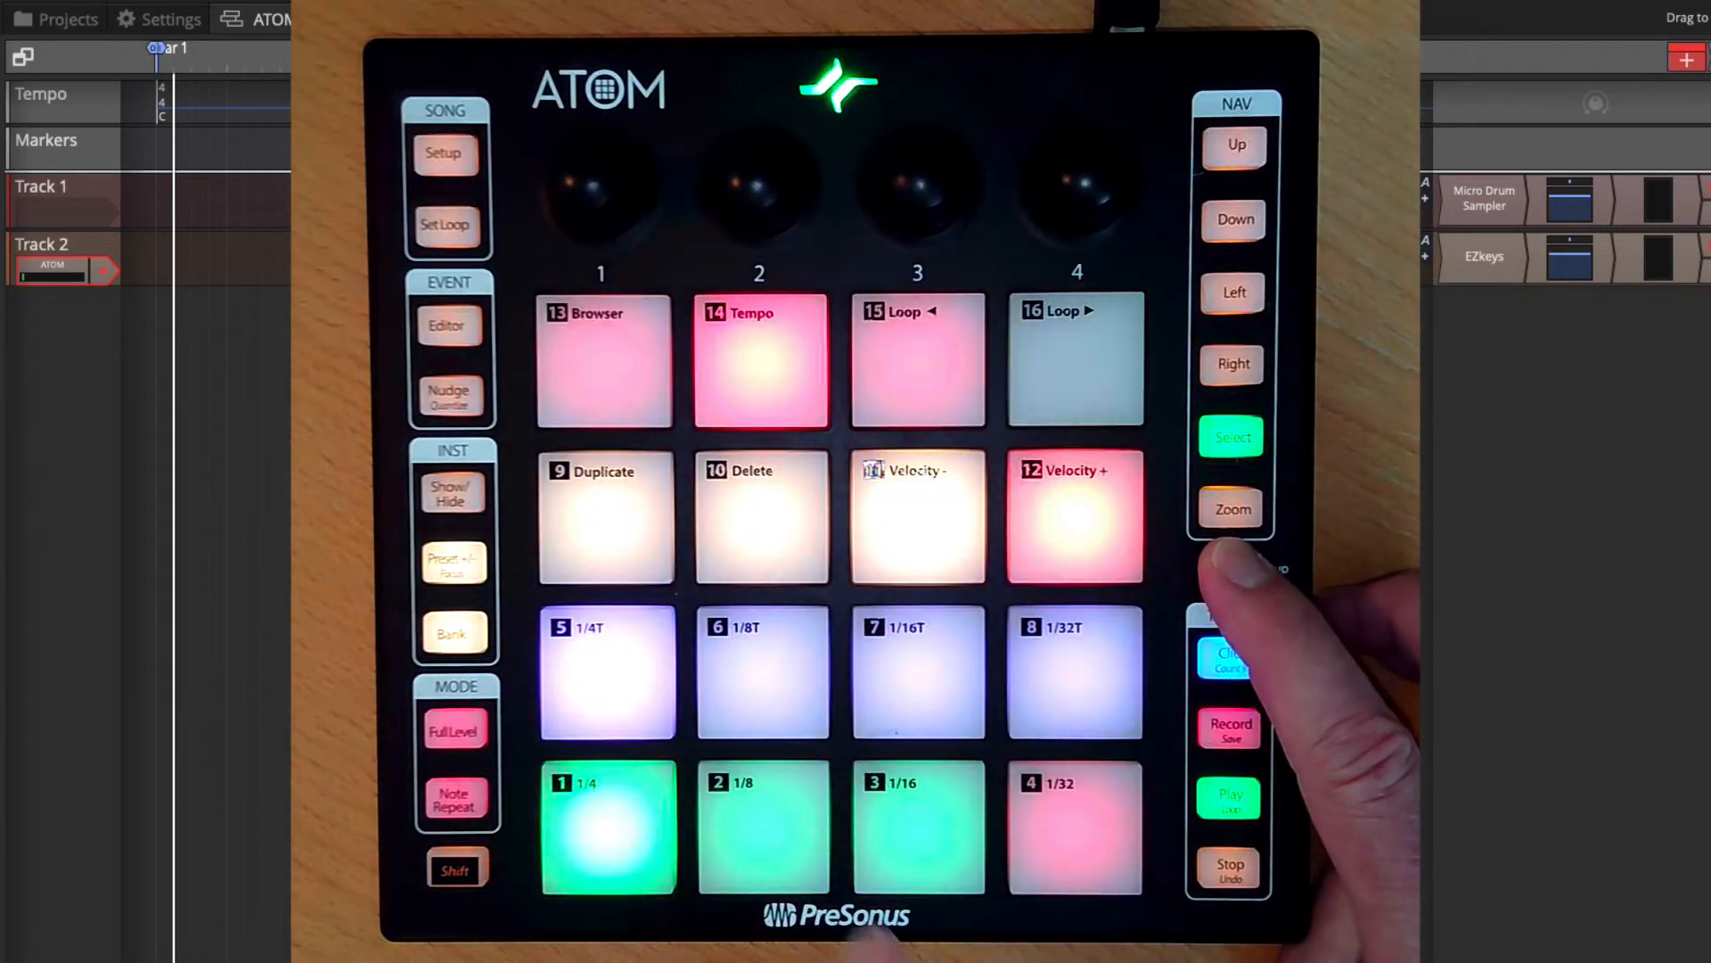
click(1073, 826)
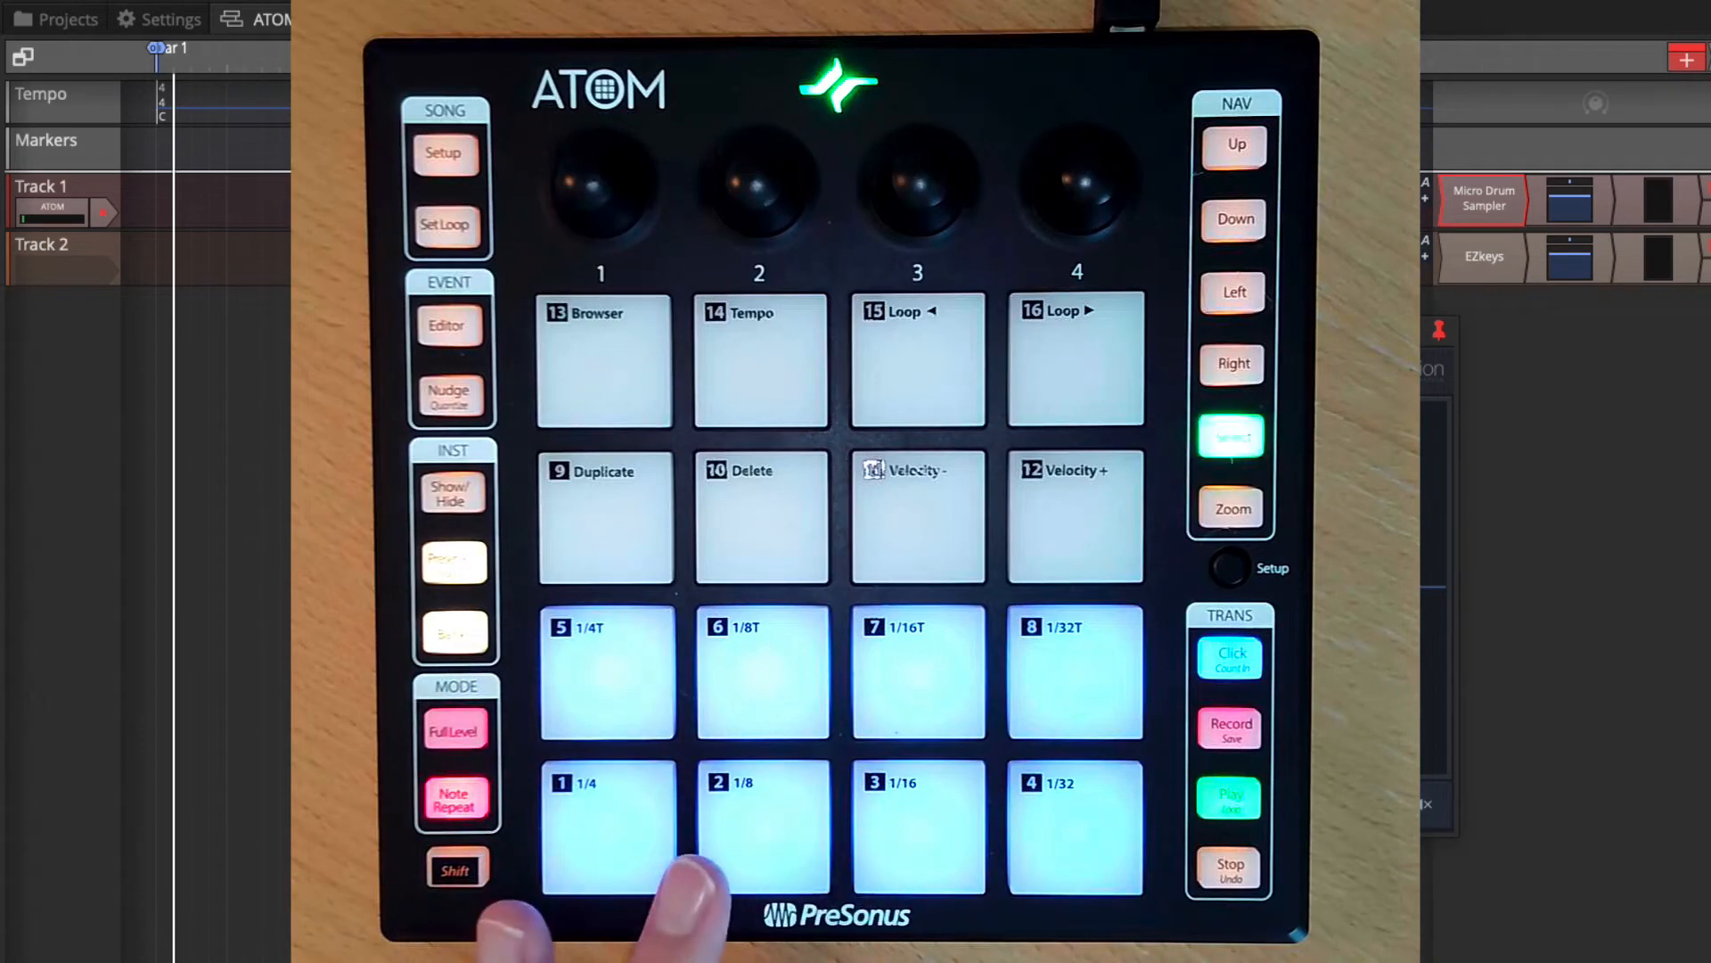
click(761, 825)
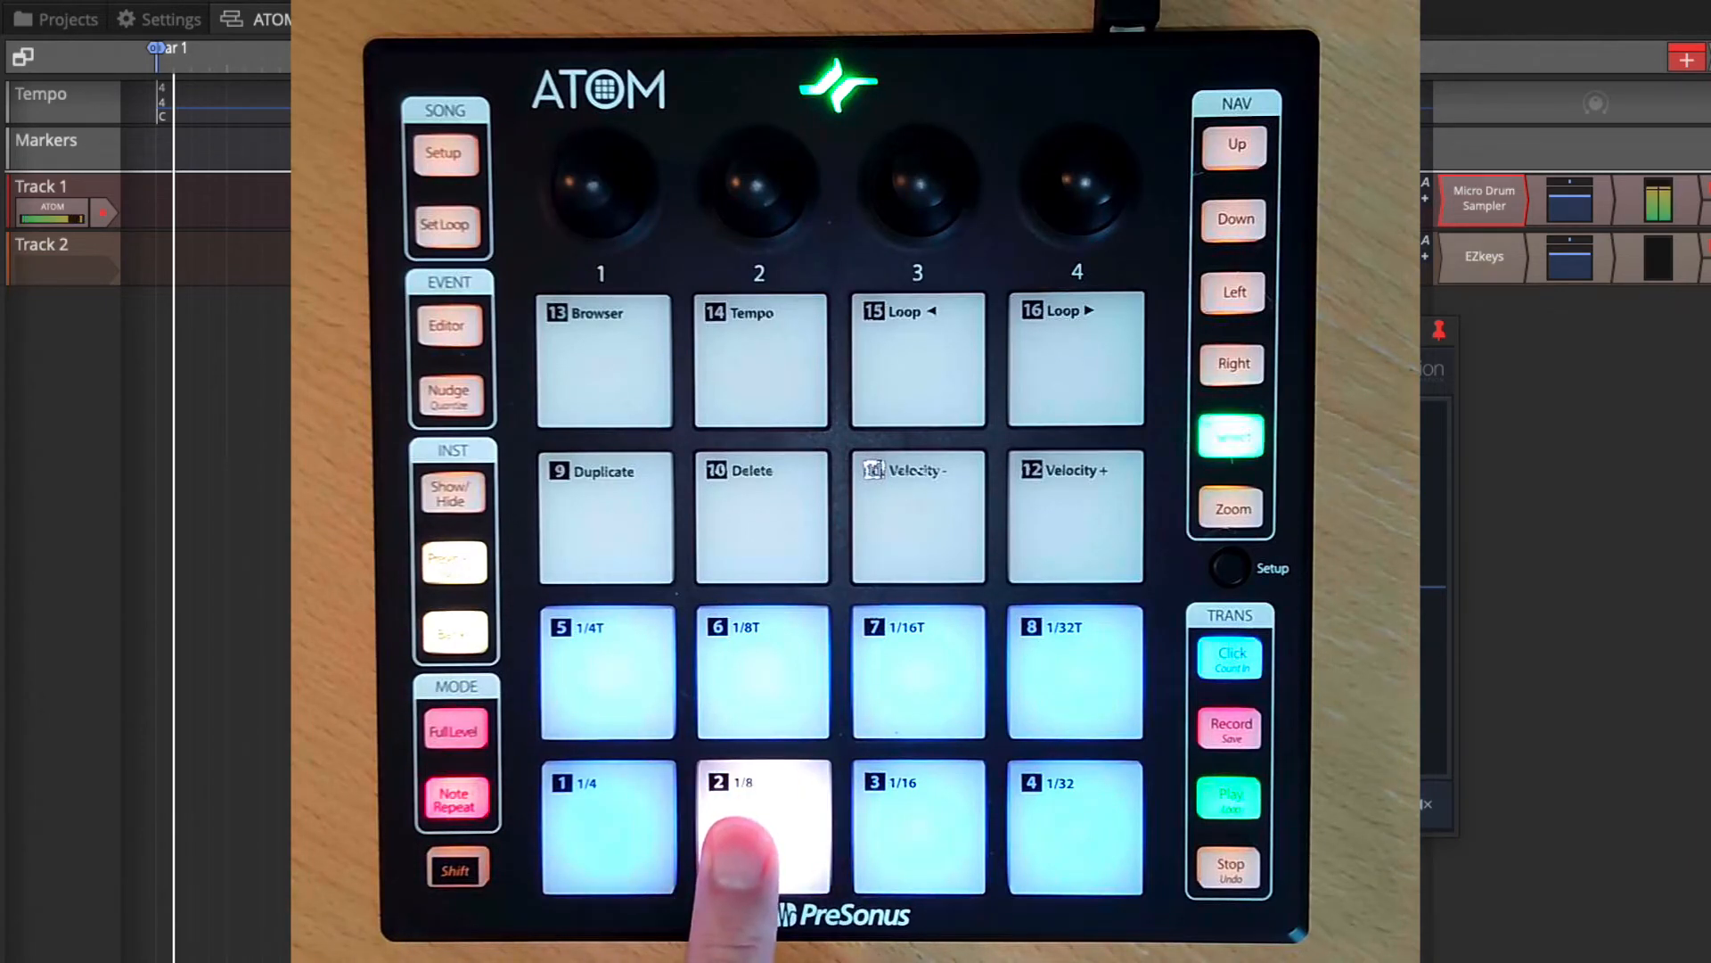
click(917, 828)
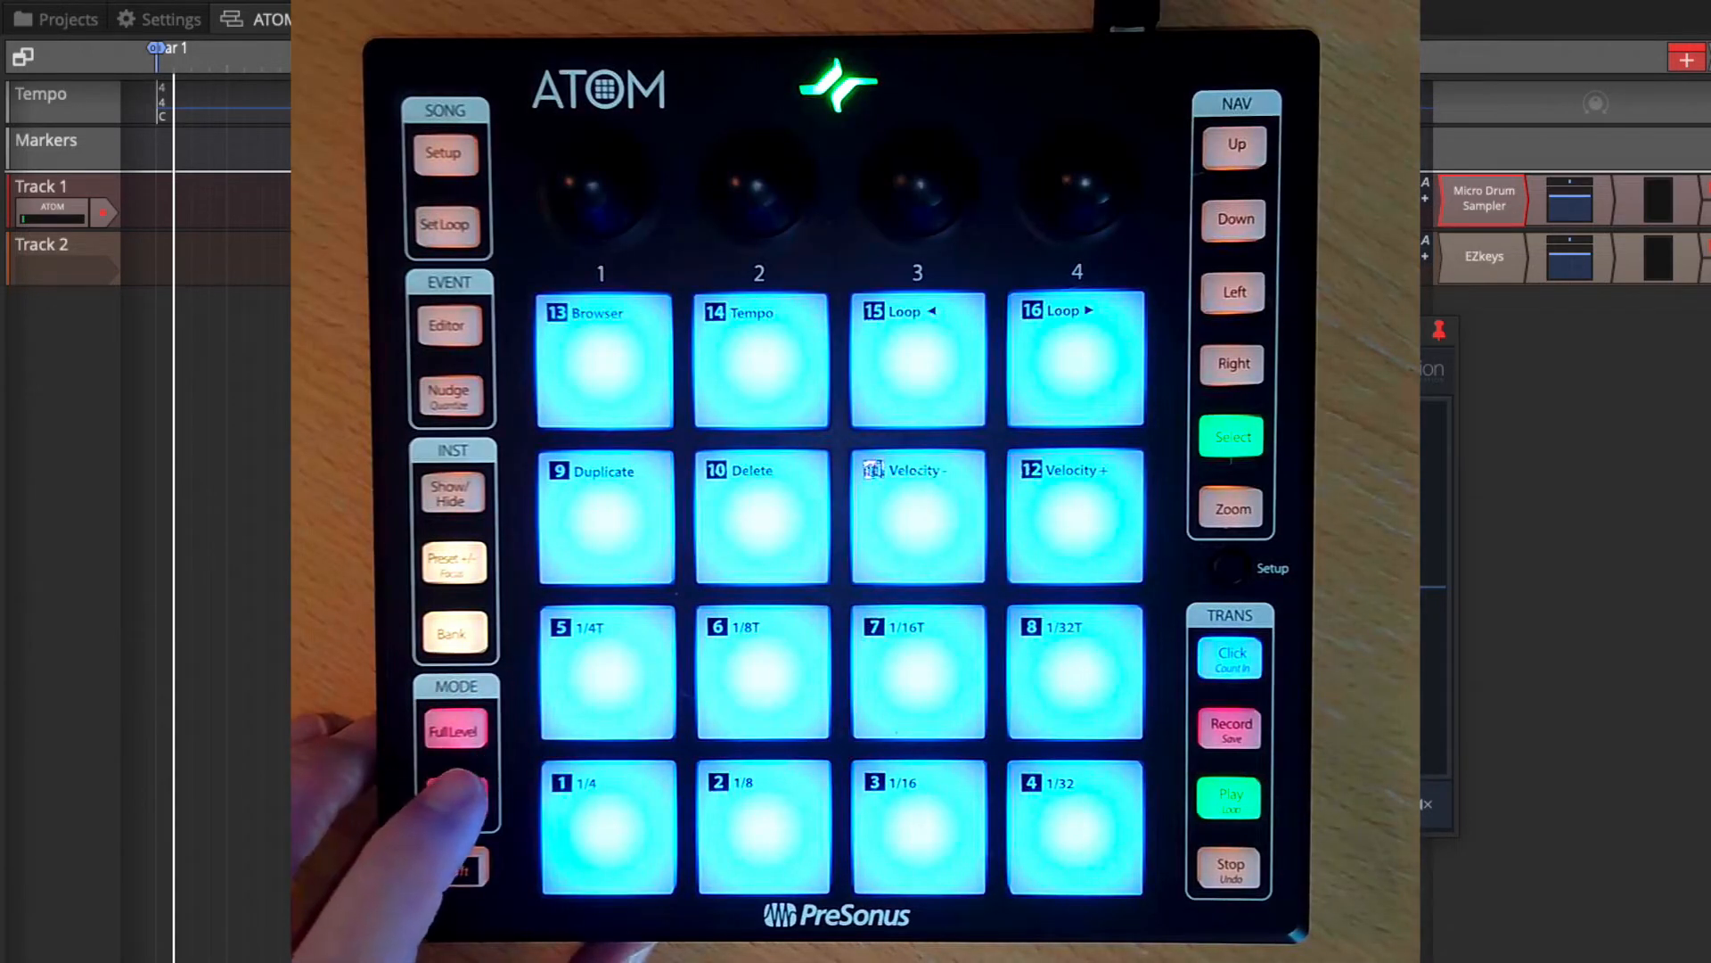
click(455, 797)
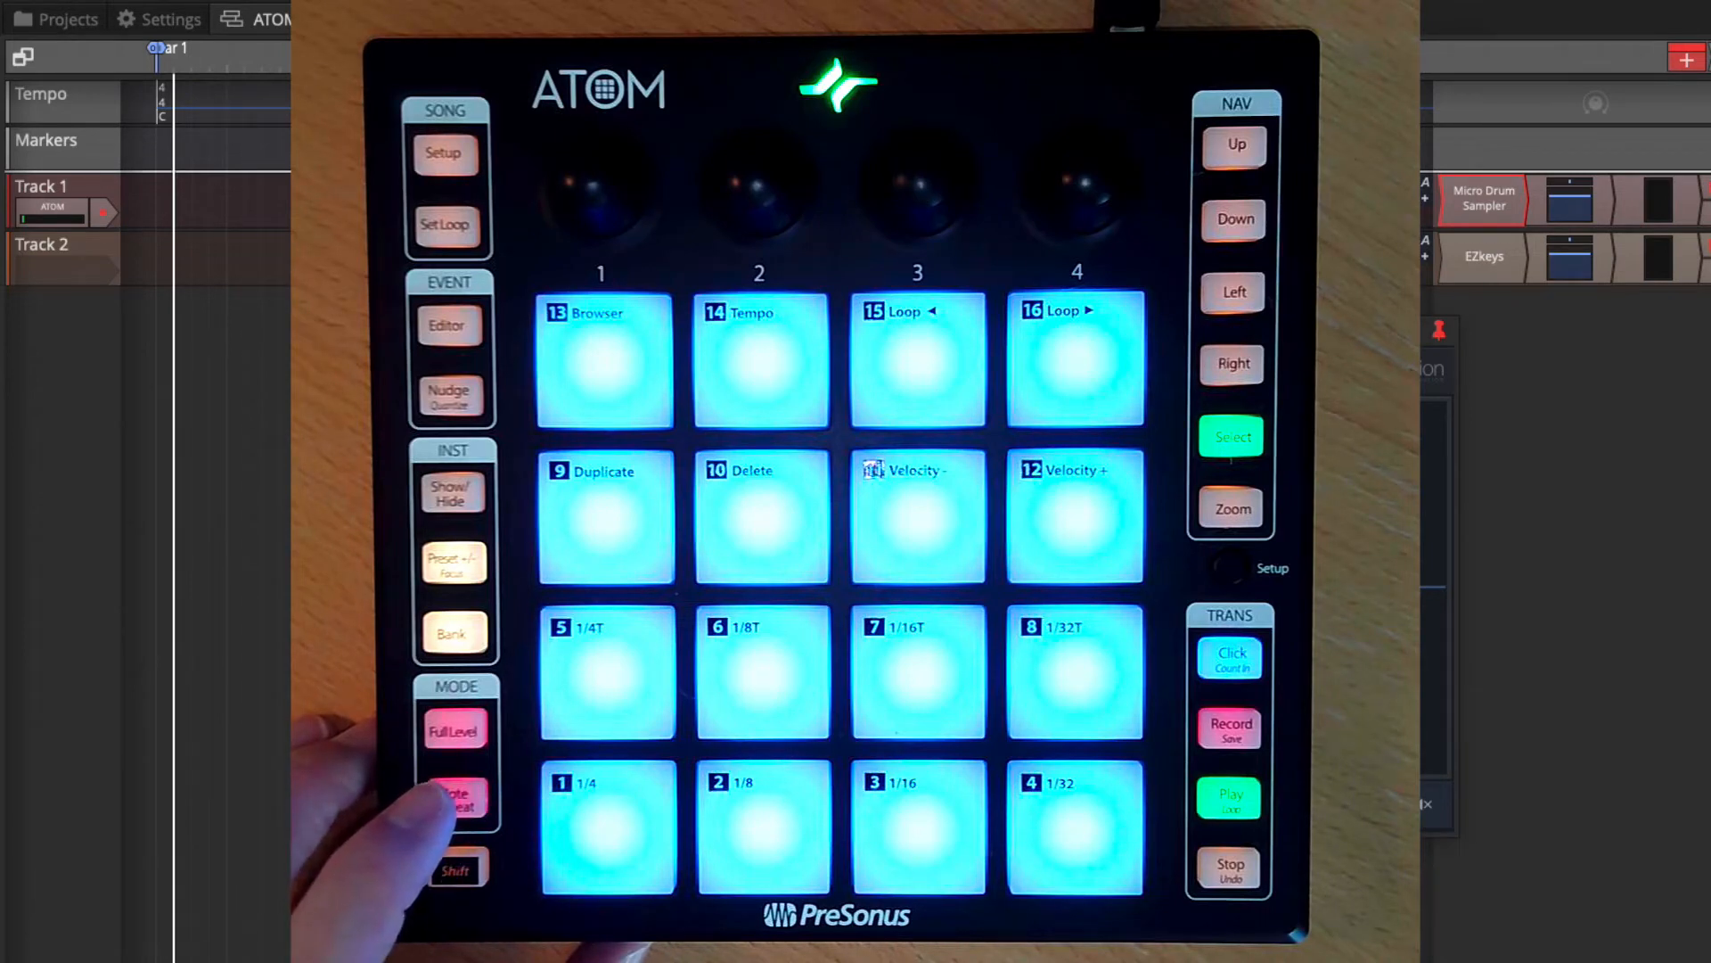
click(454, 797)
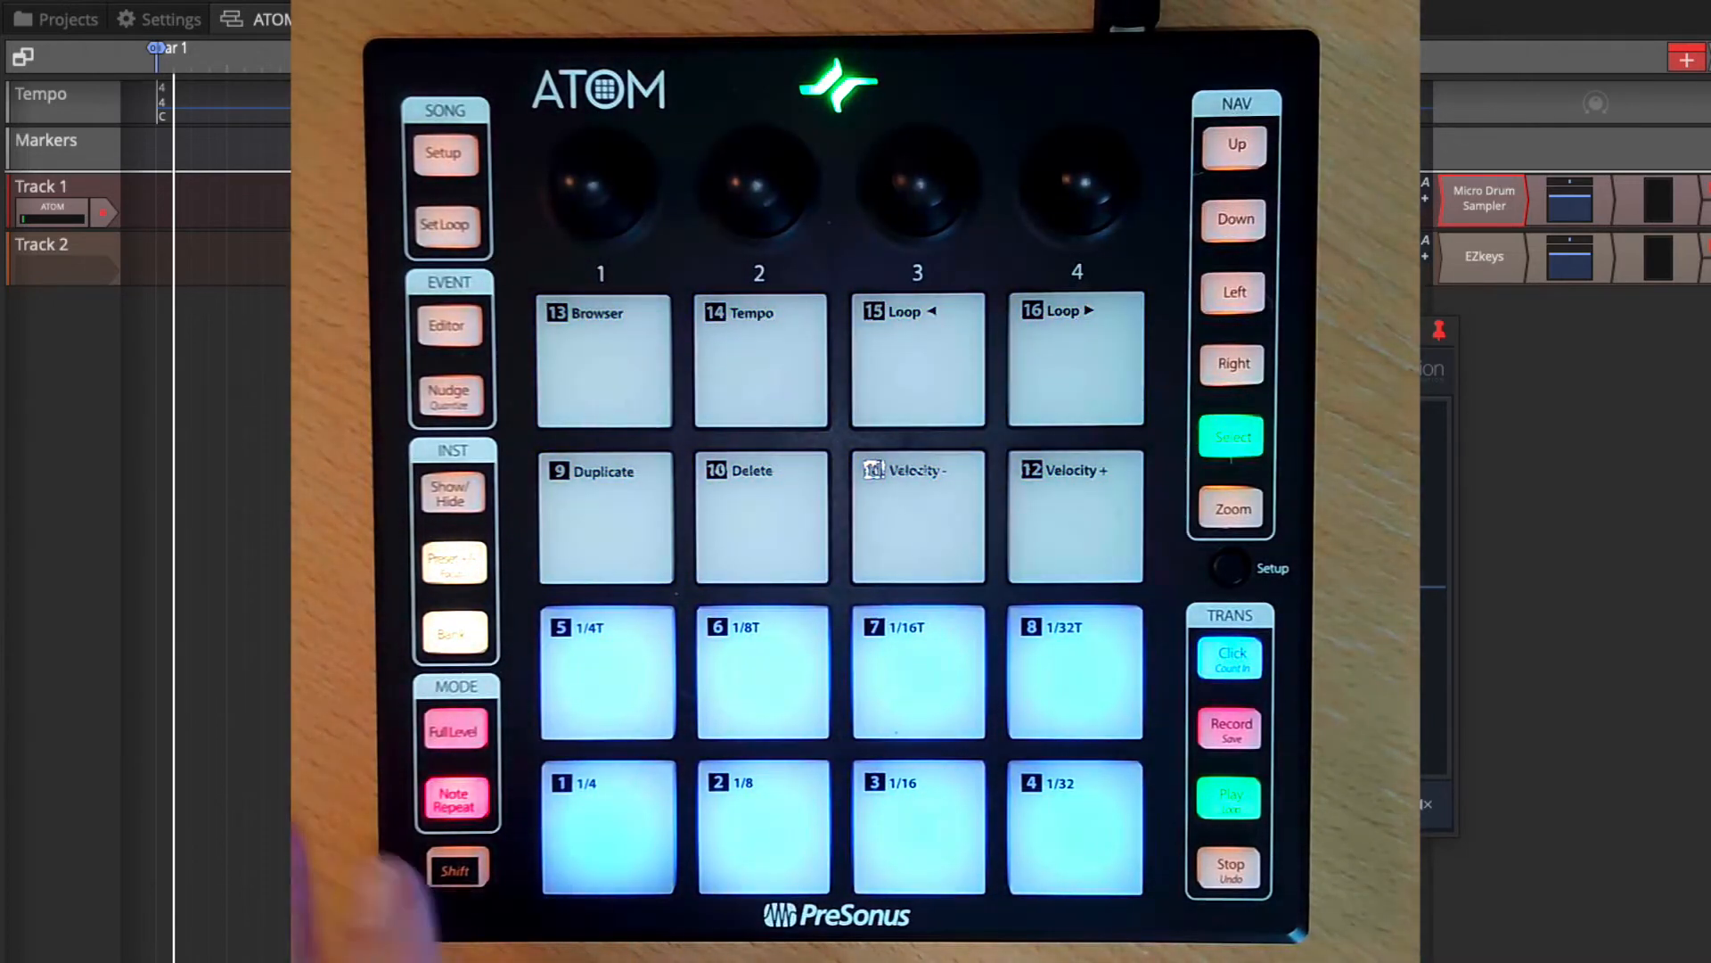
click(606, 826)
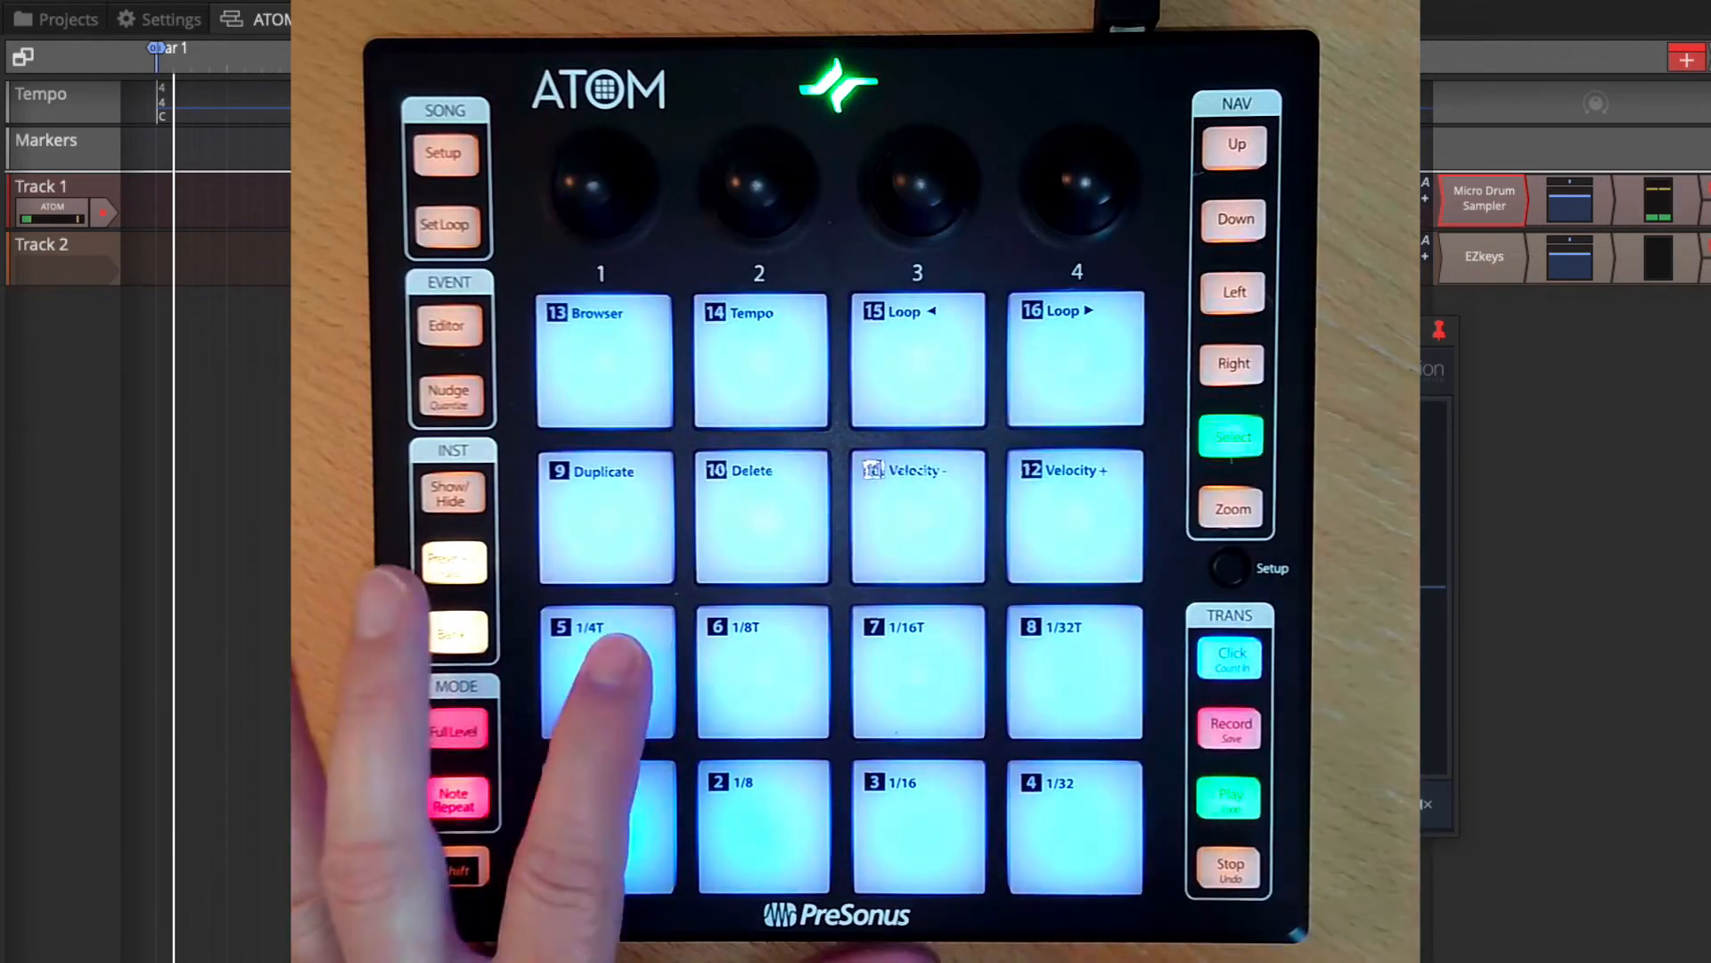
click(761, 825)
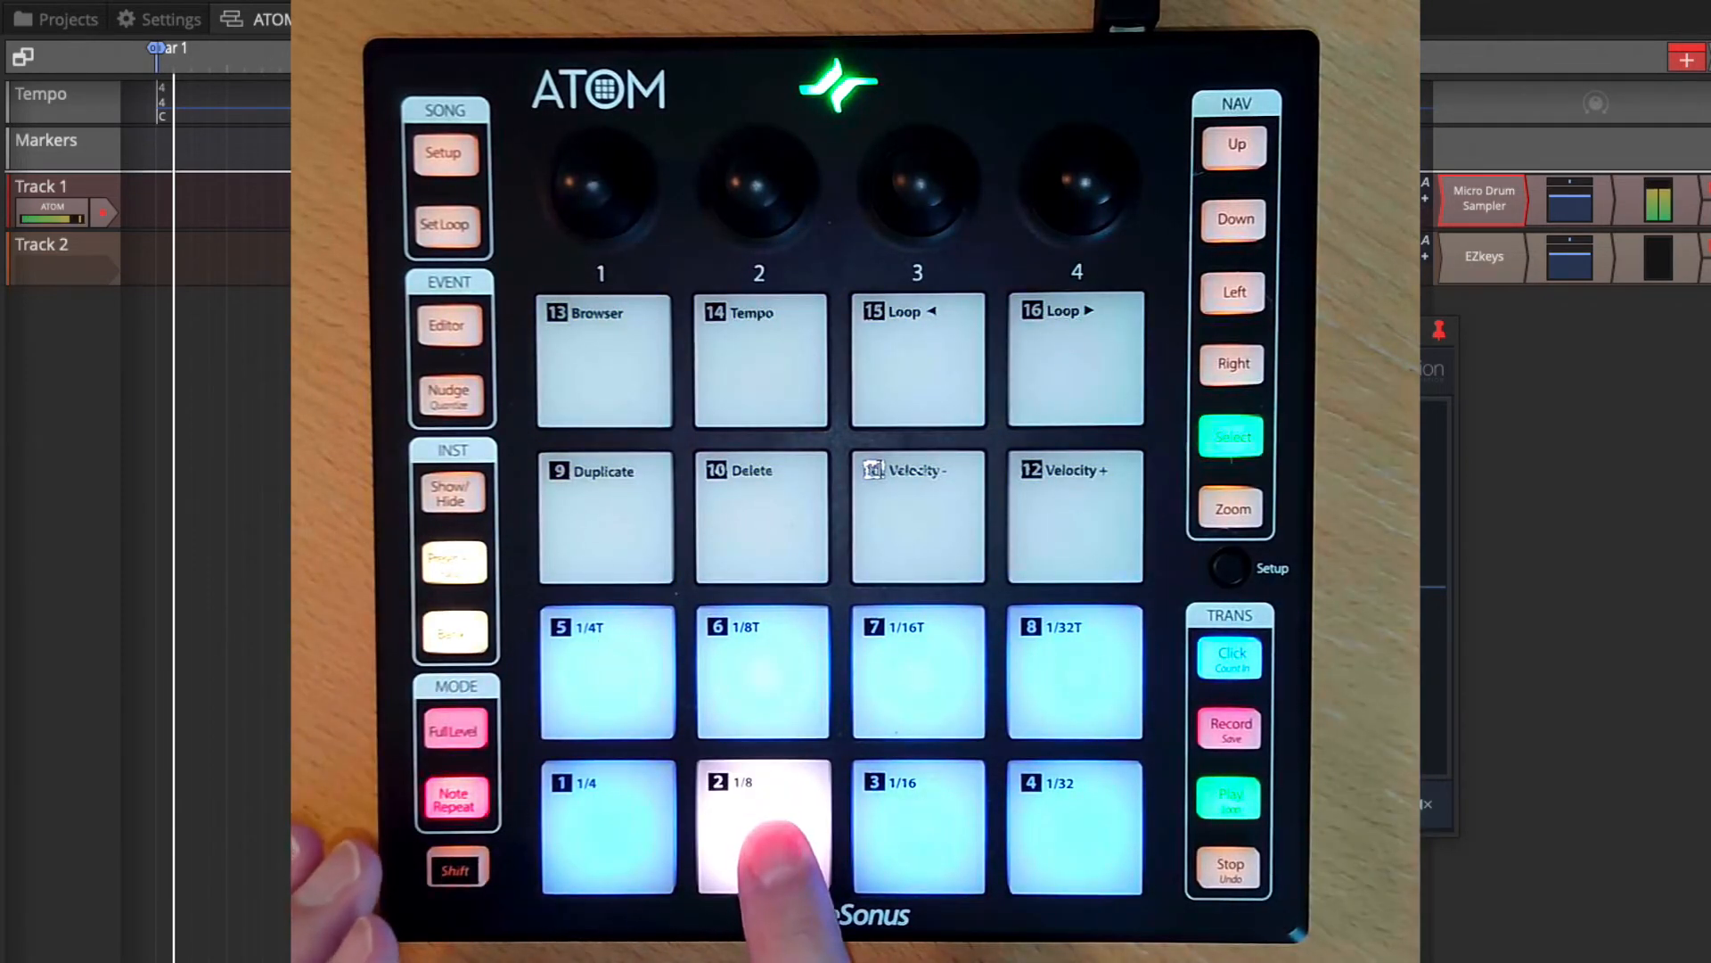
click(762, 825)
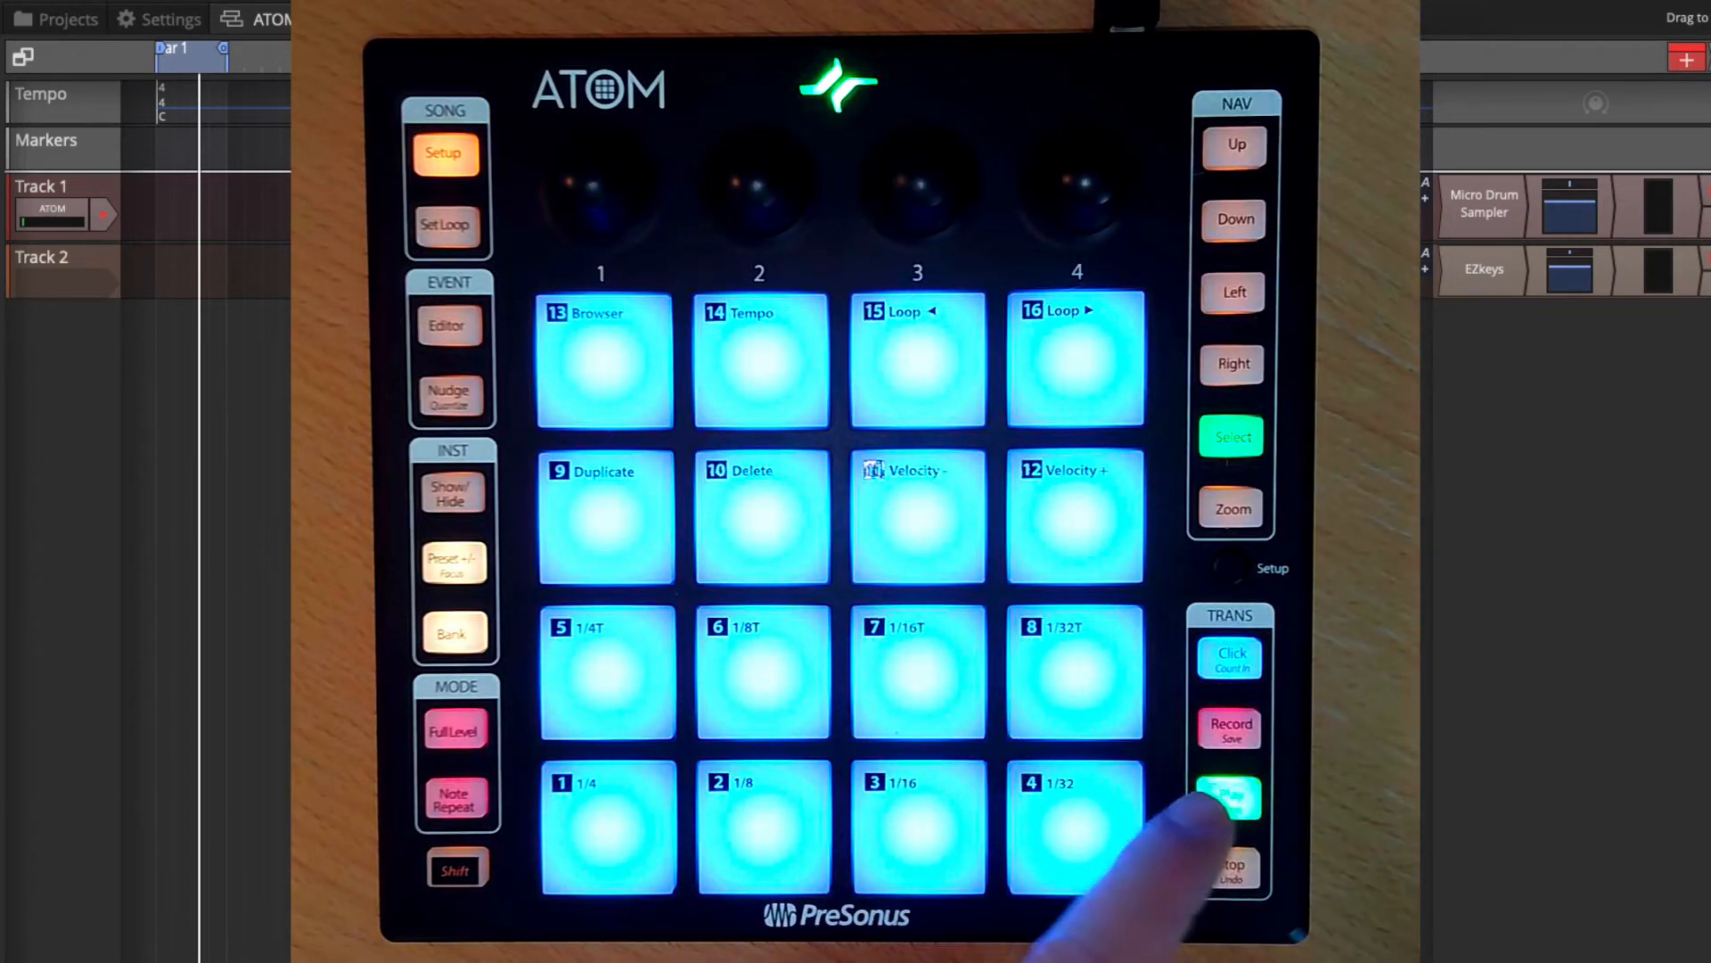
click(1230, 798)
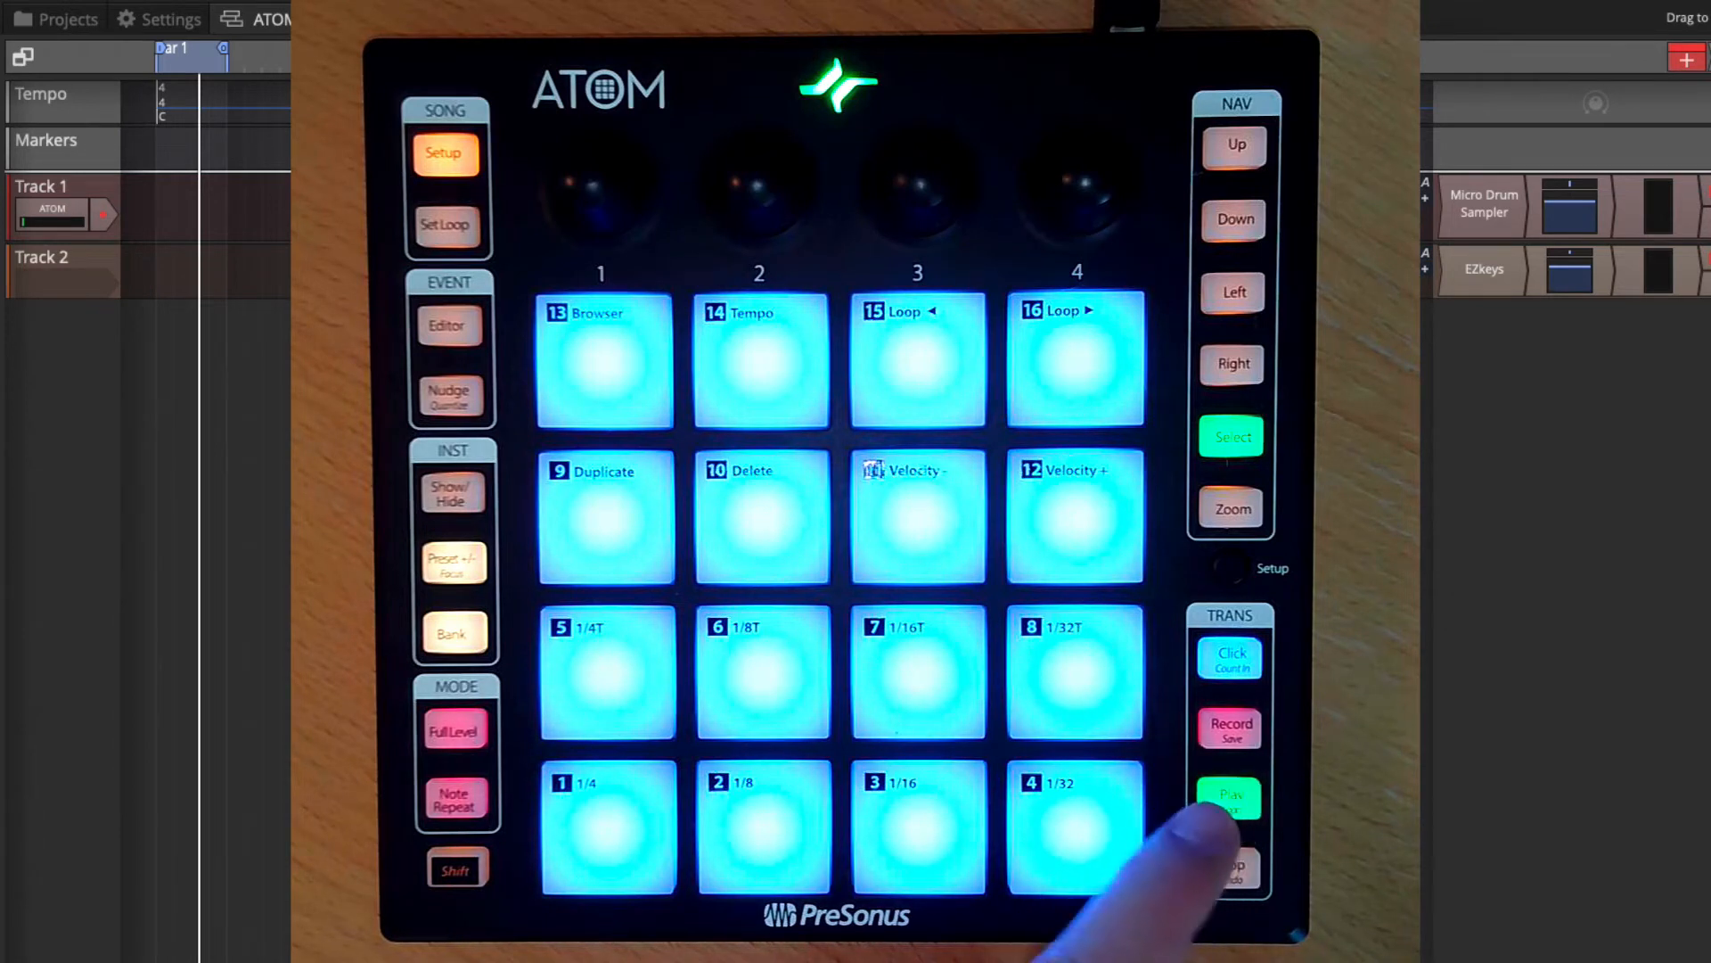
click(1229, 800)
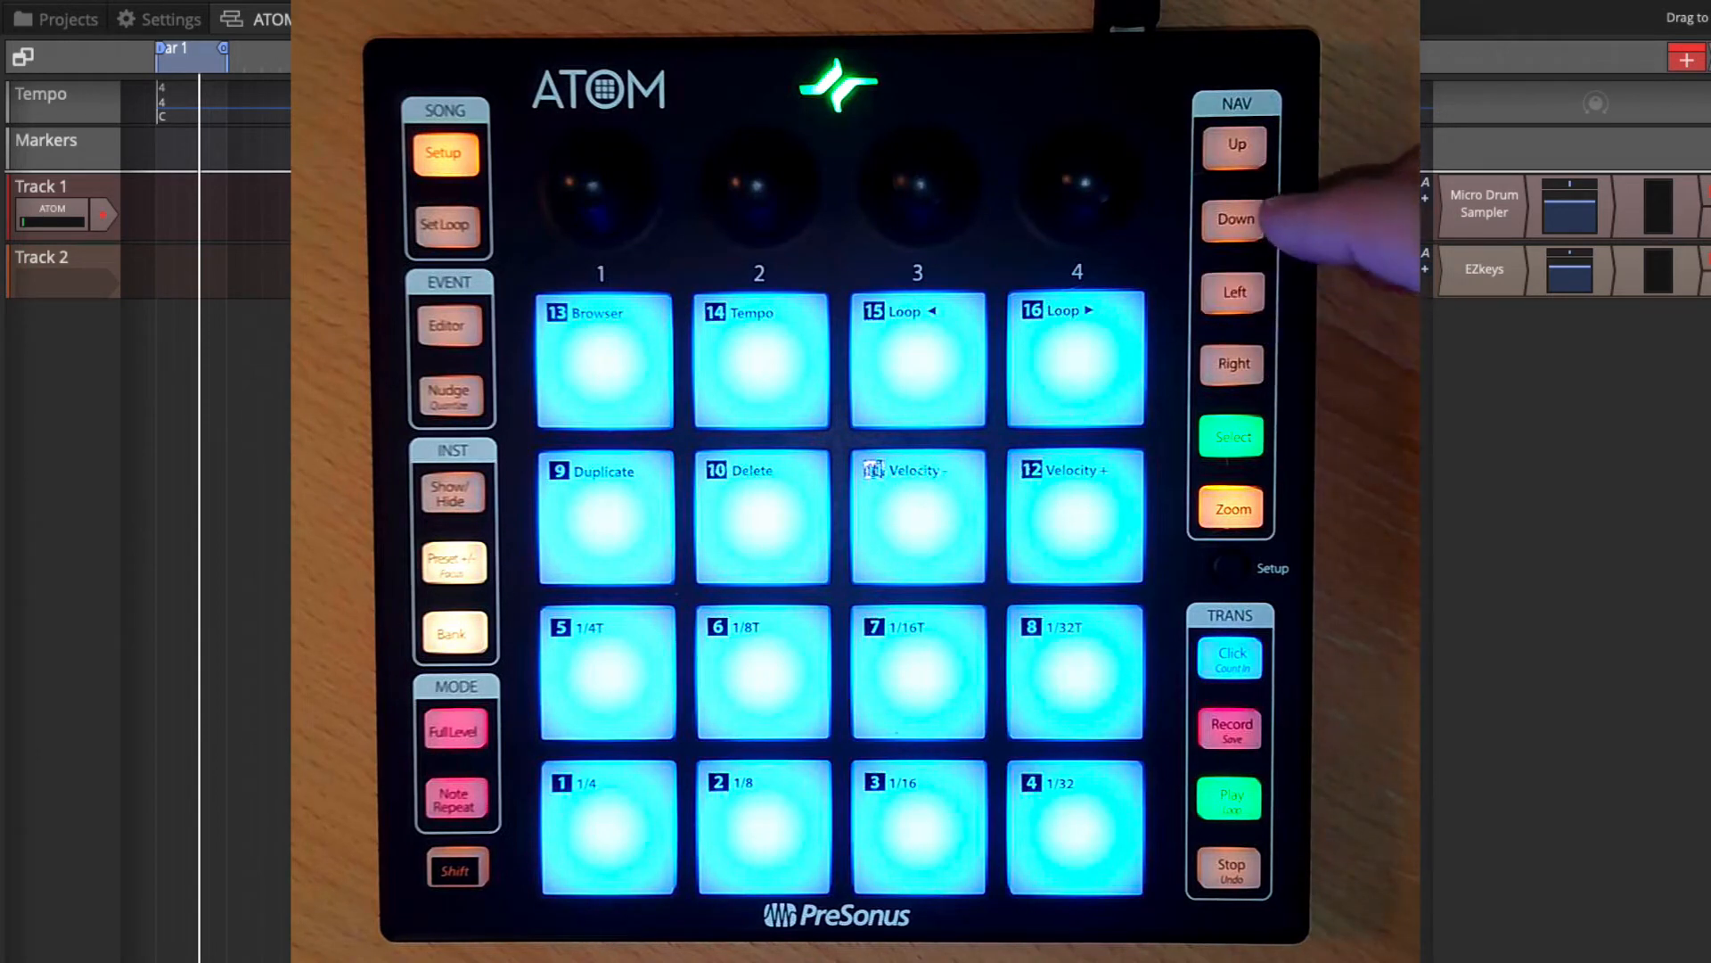
click(1234, 219)
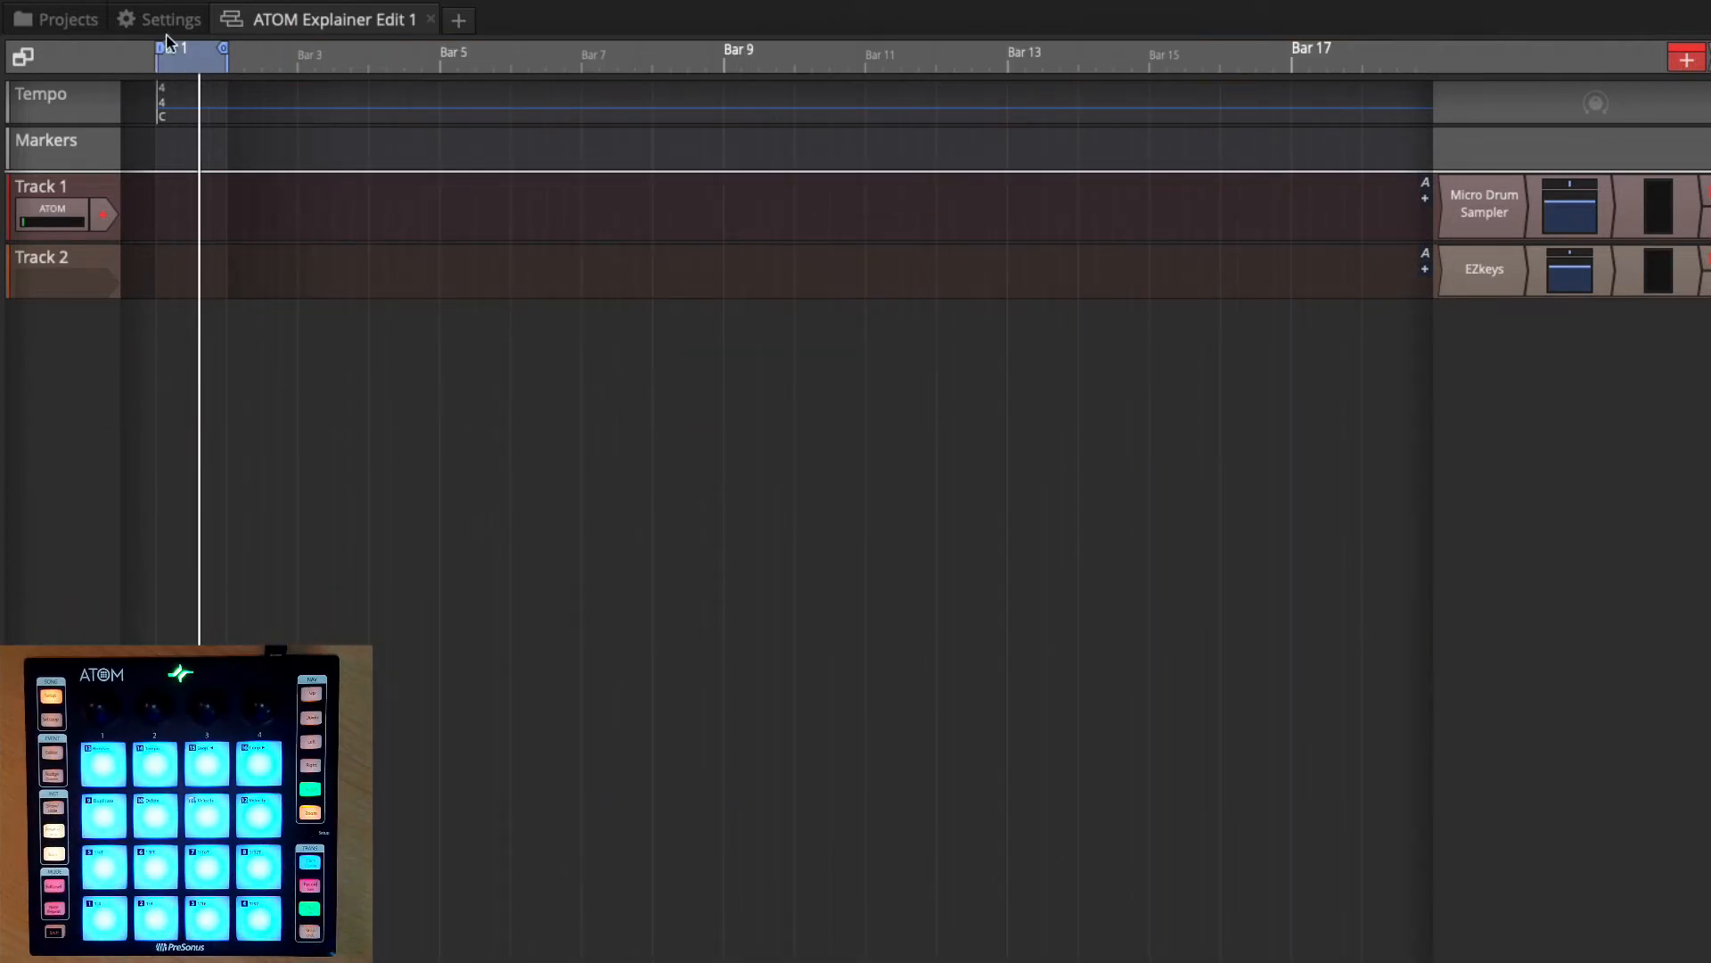
Create a custom control surface named ATOM and check its MIDI input device.
click(158, 18)
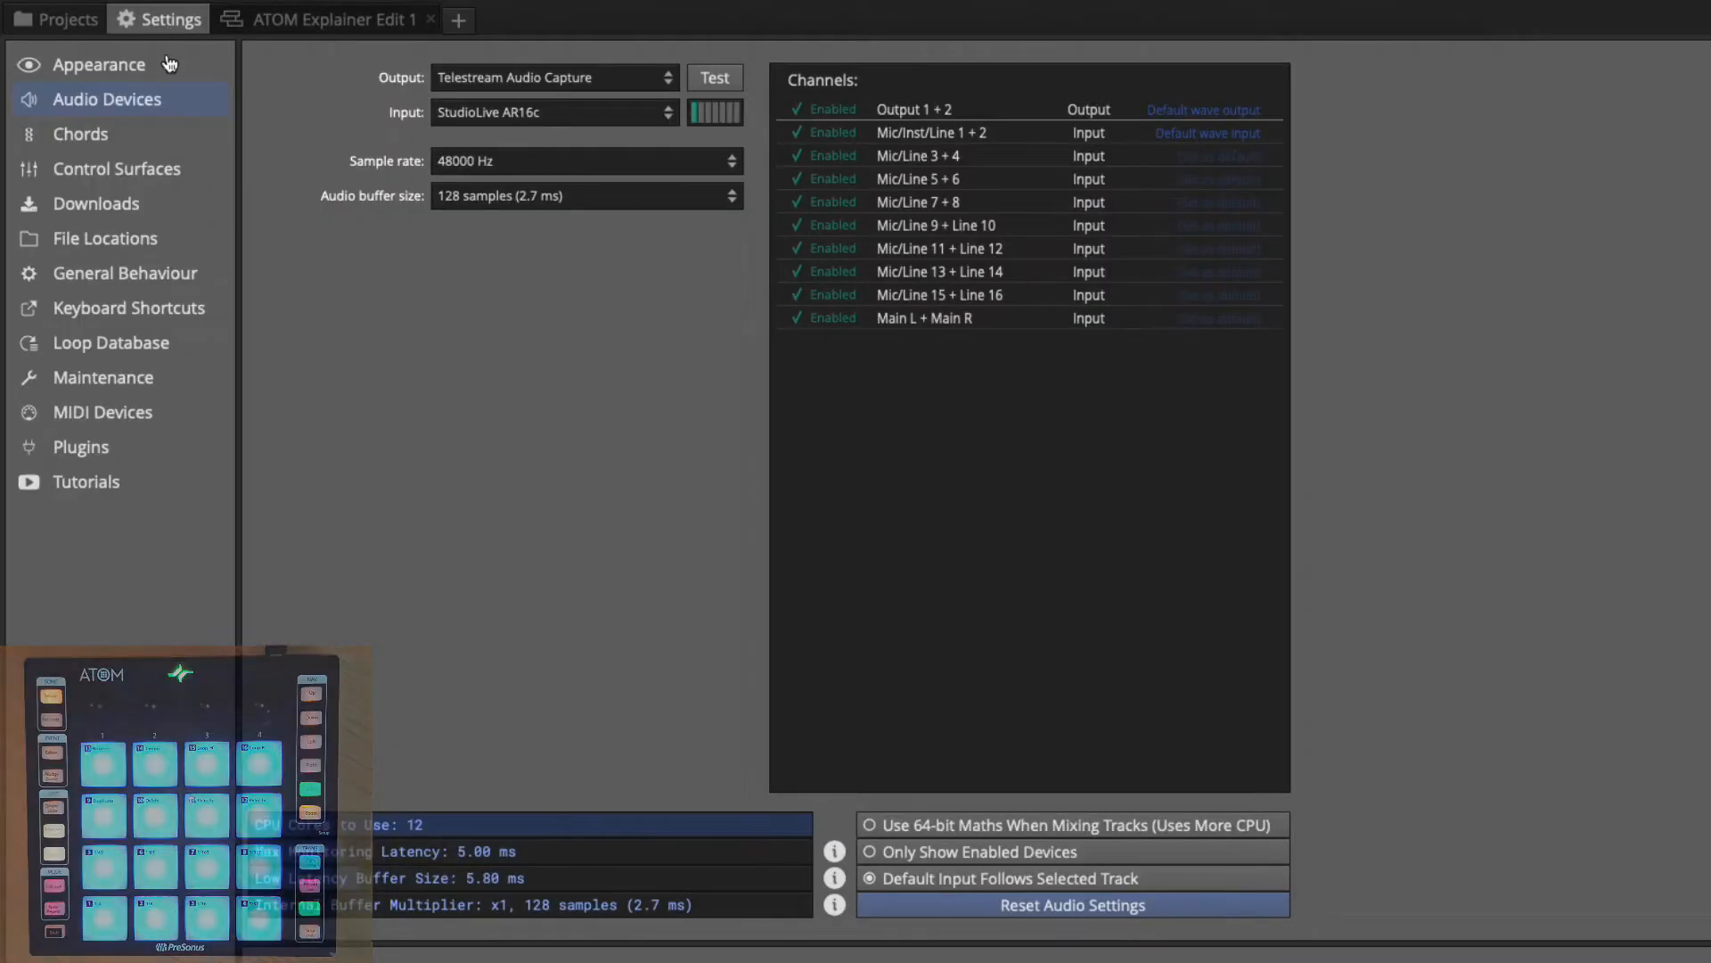
click(118, 167)
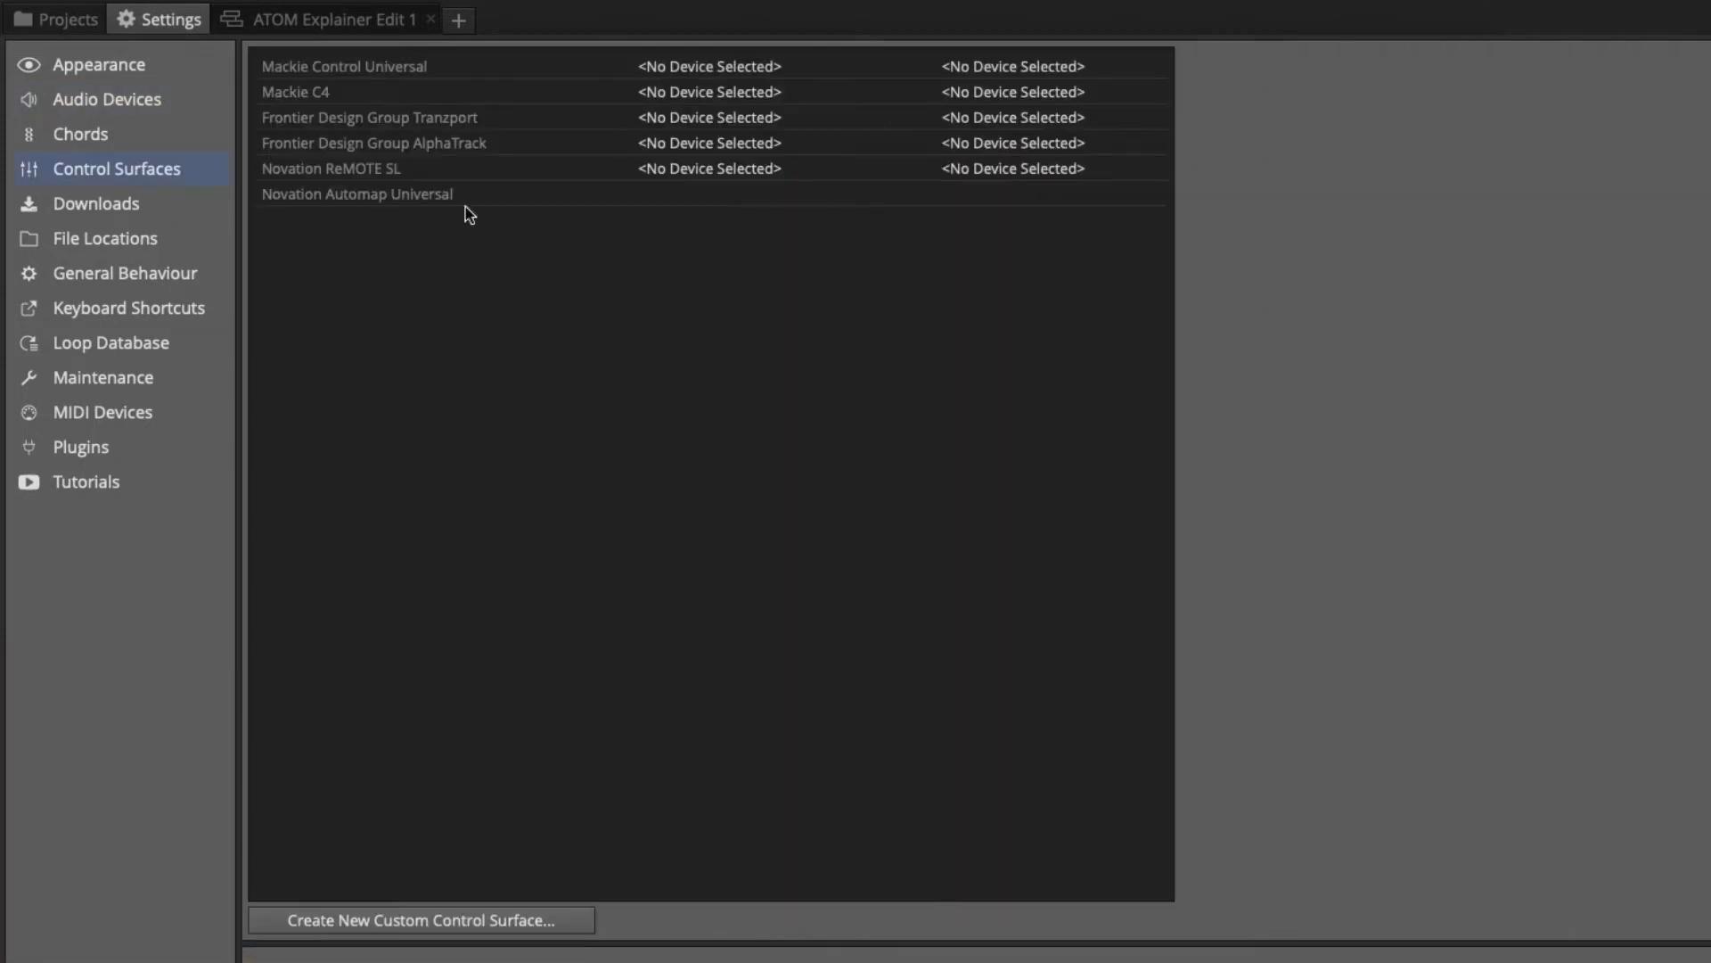
click(420, 920)
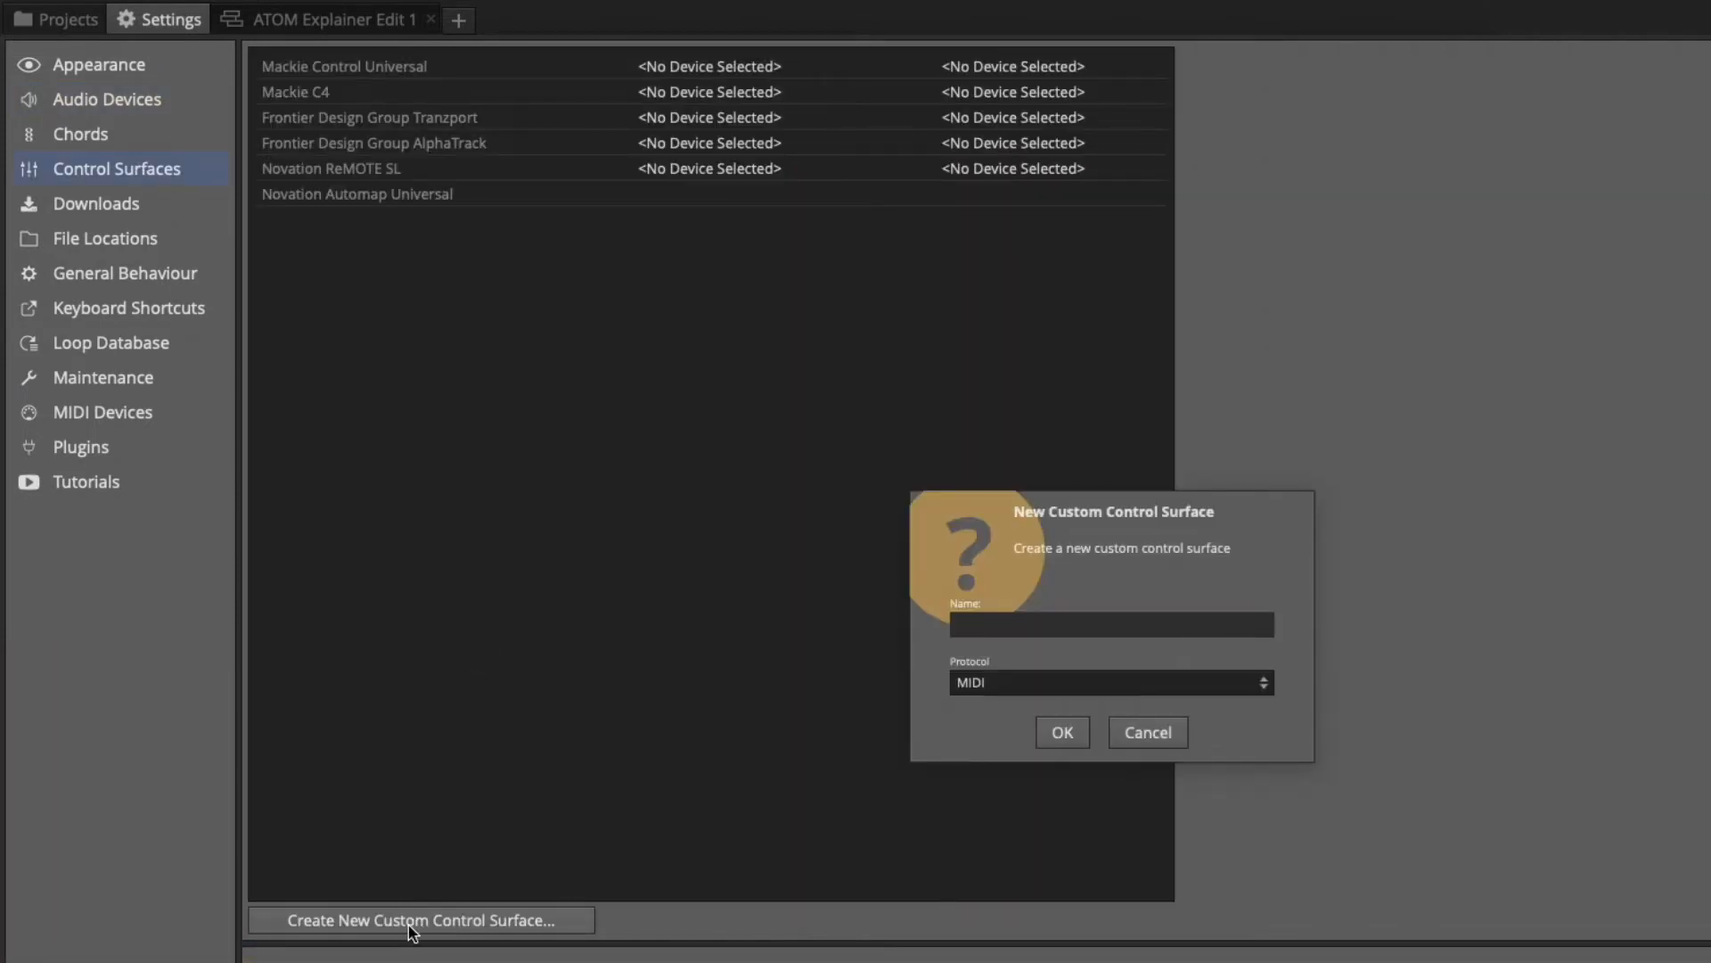
click(1111, 624)
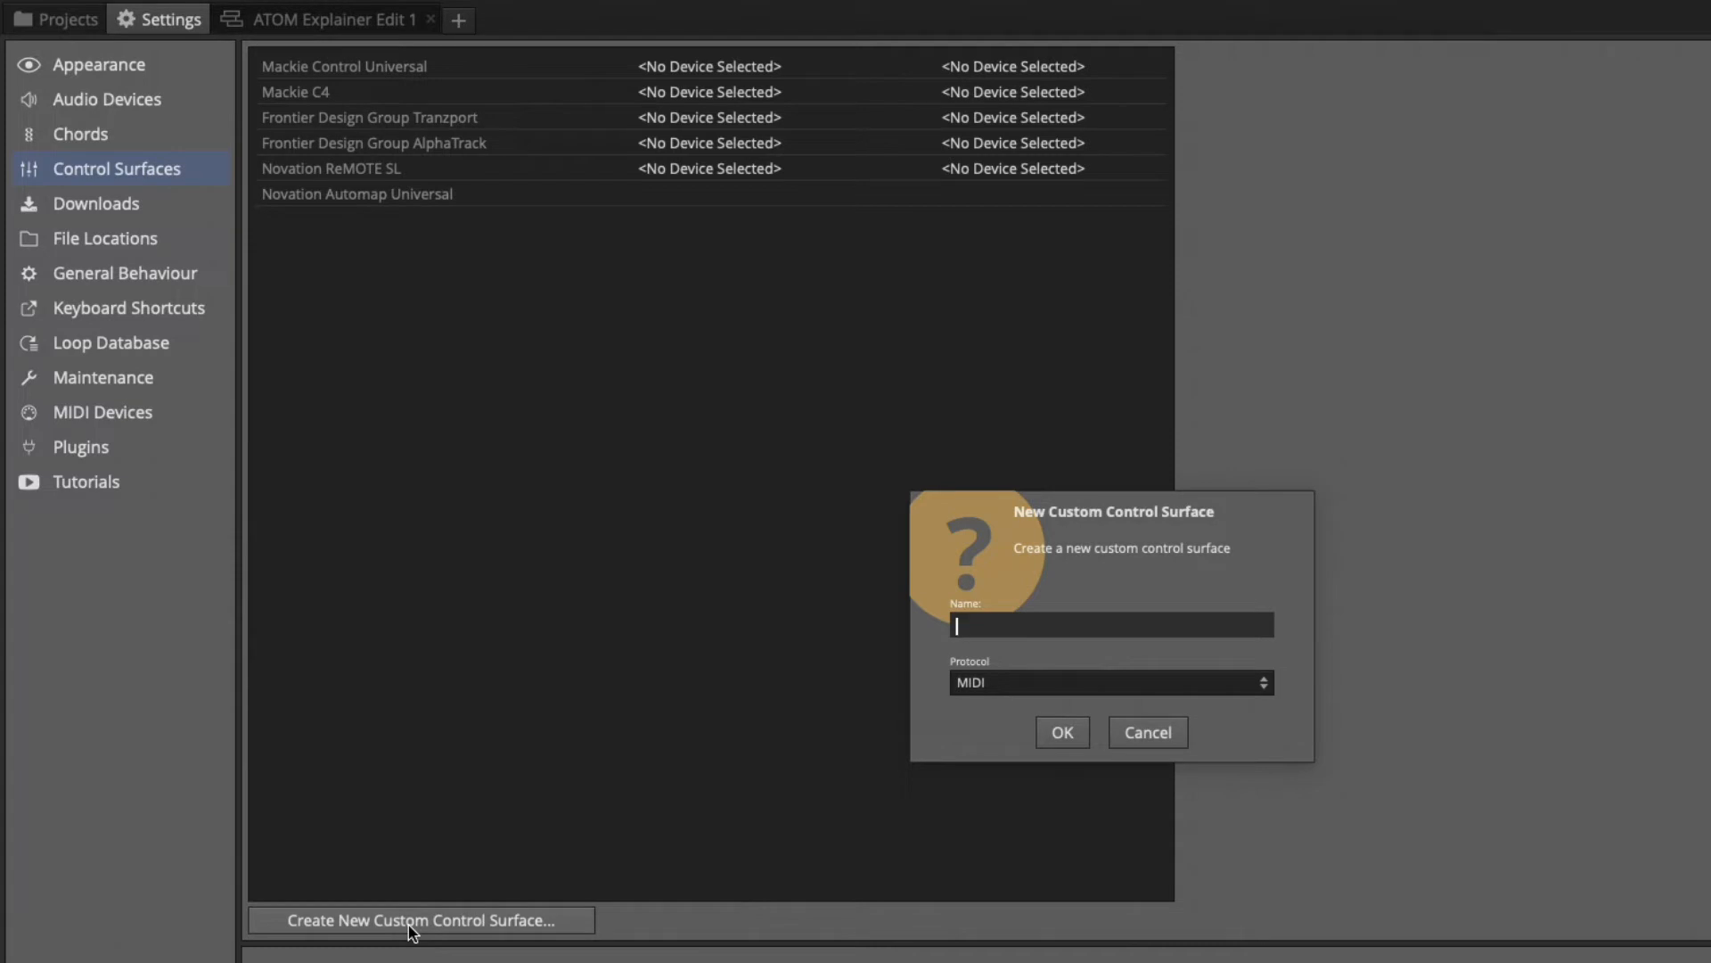
text(ATOM)
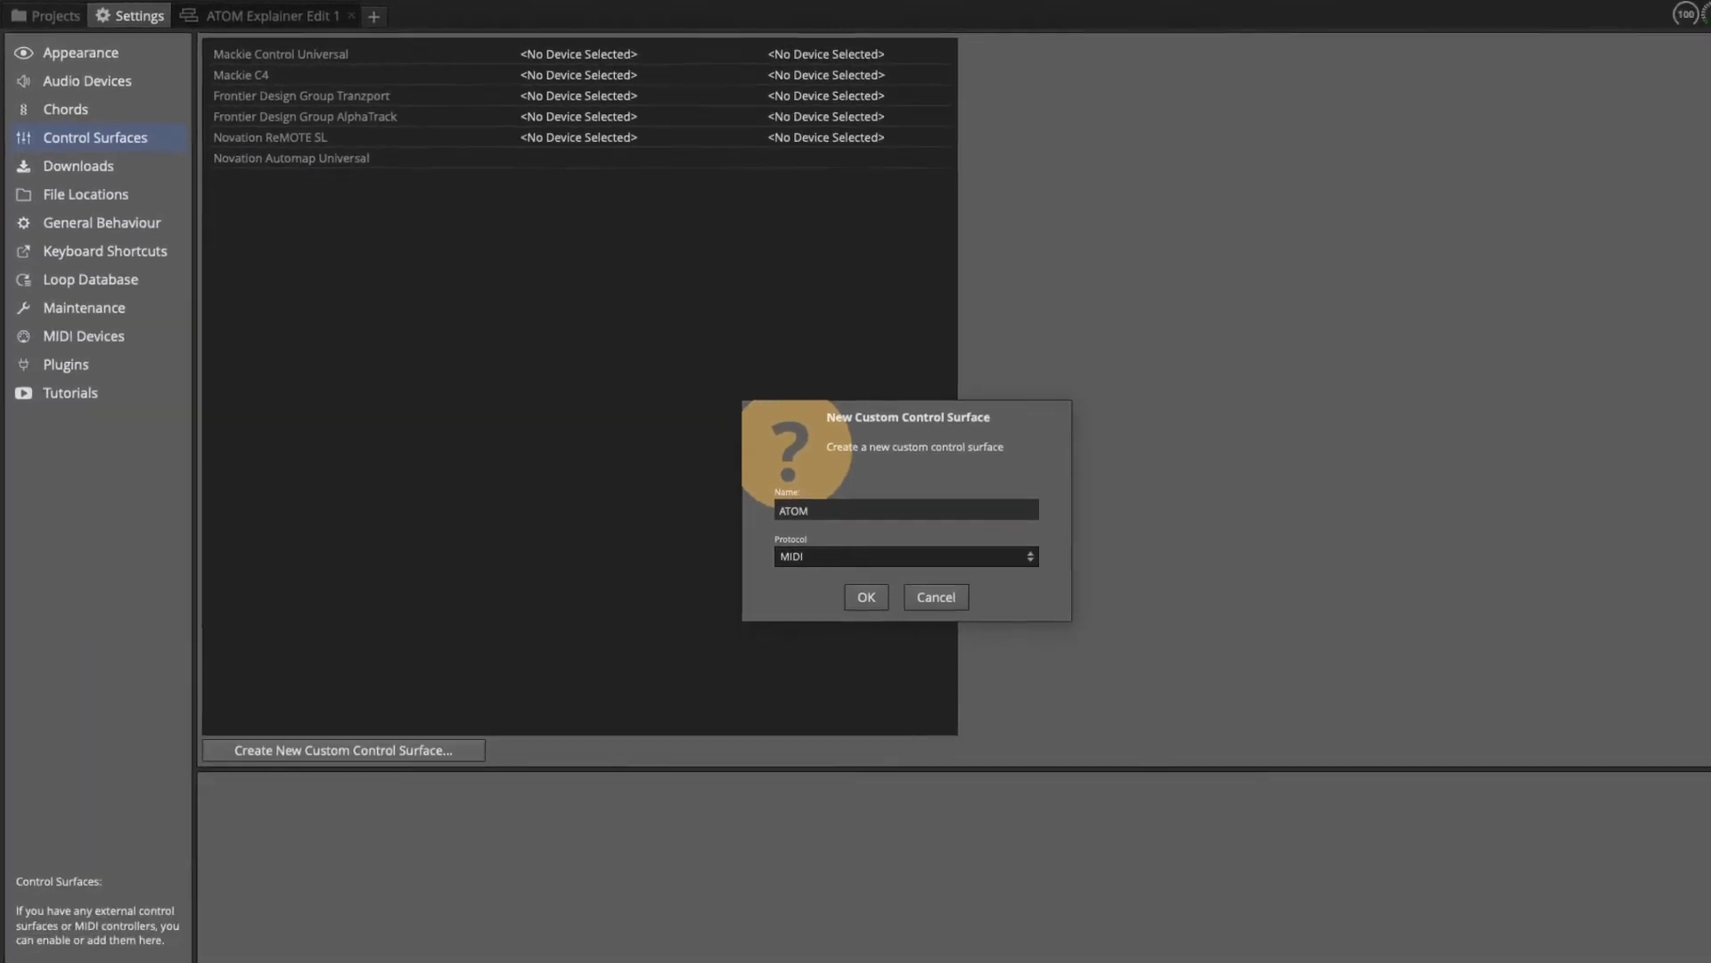
click(865, 597)
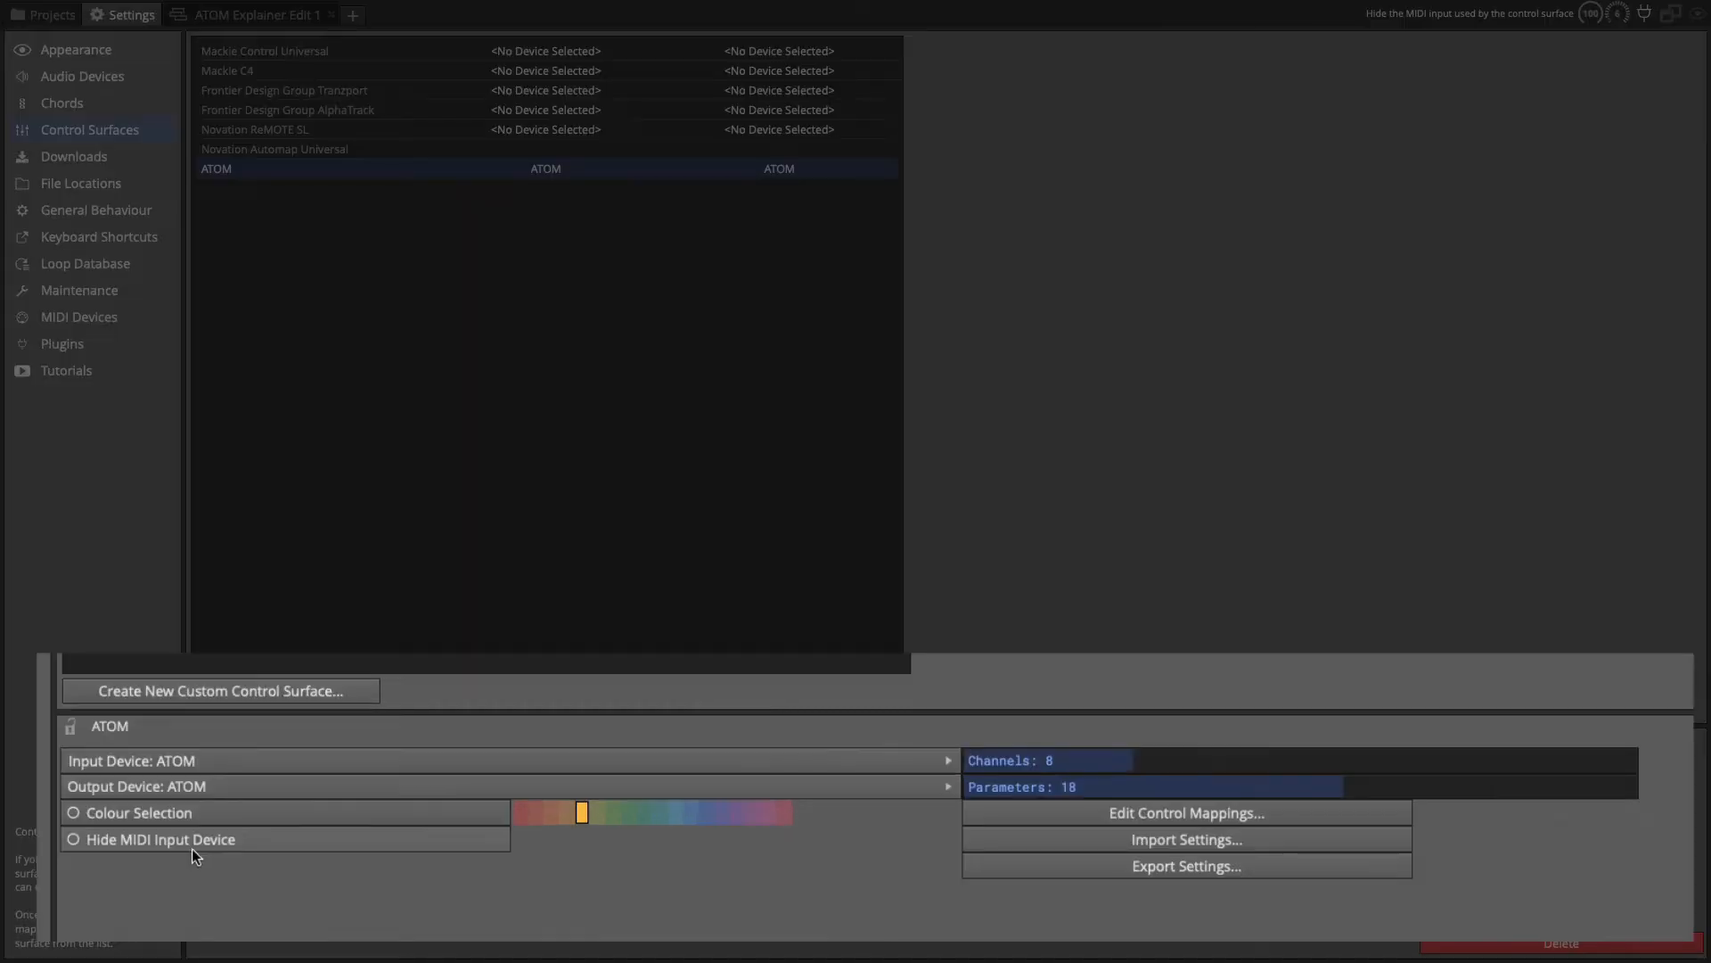
mouse_move(105, 768)
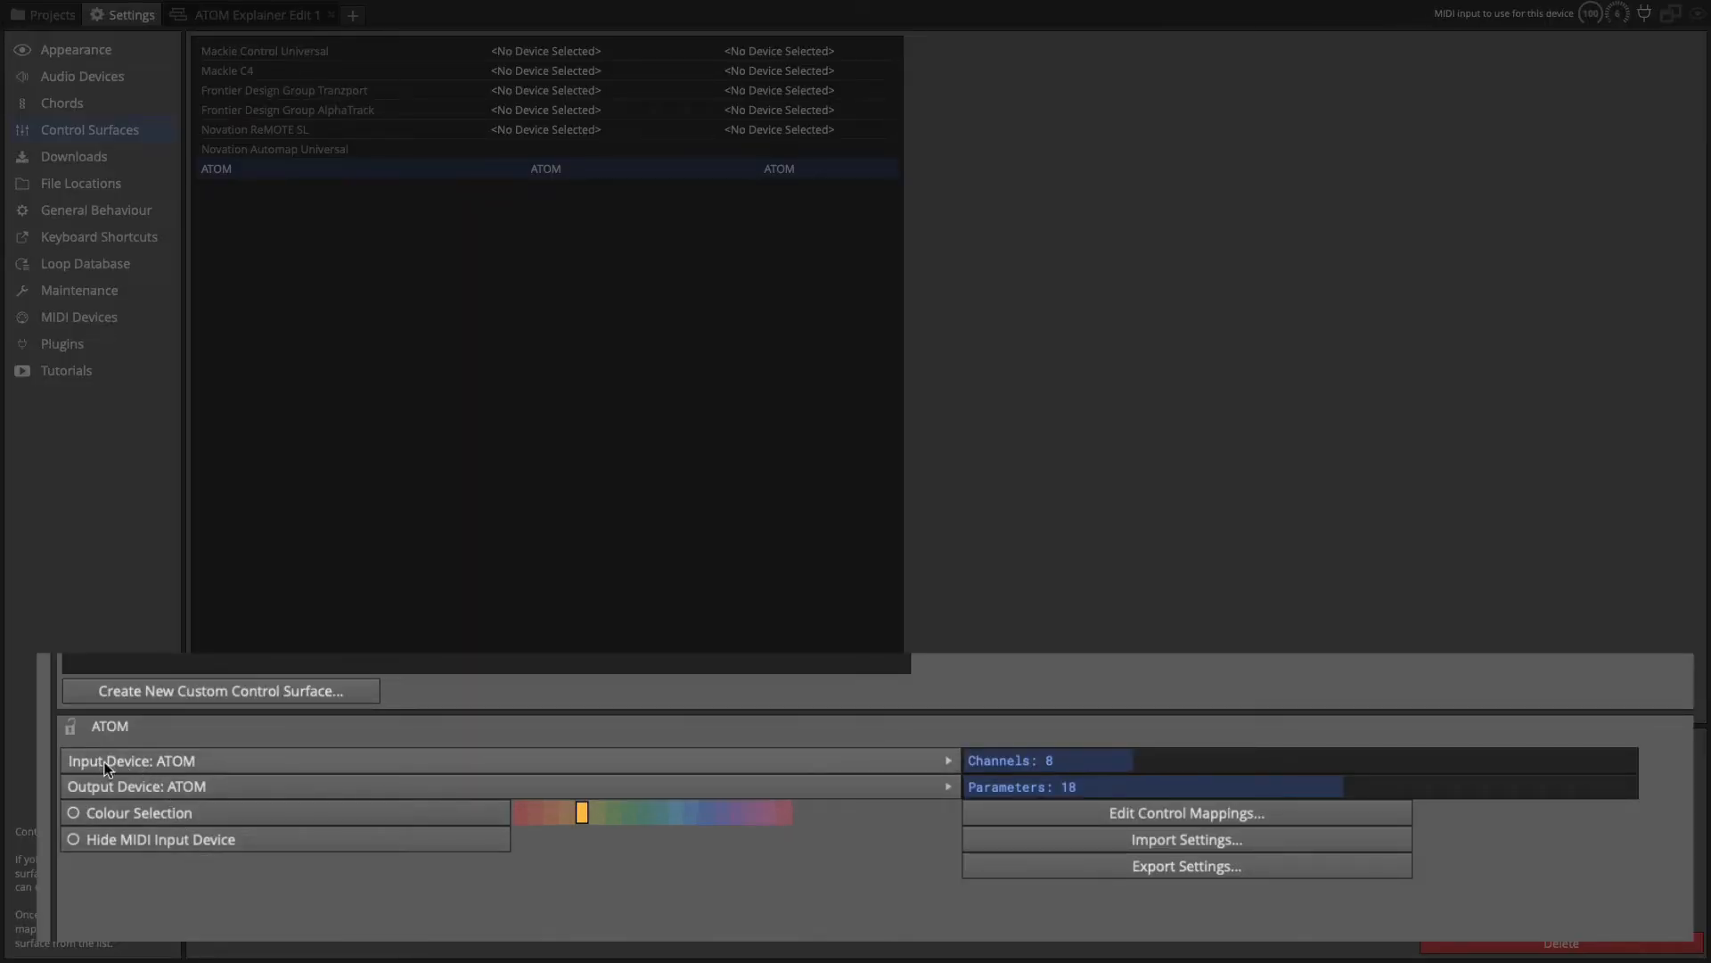
click(130, 762)
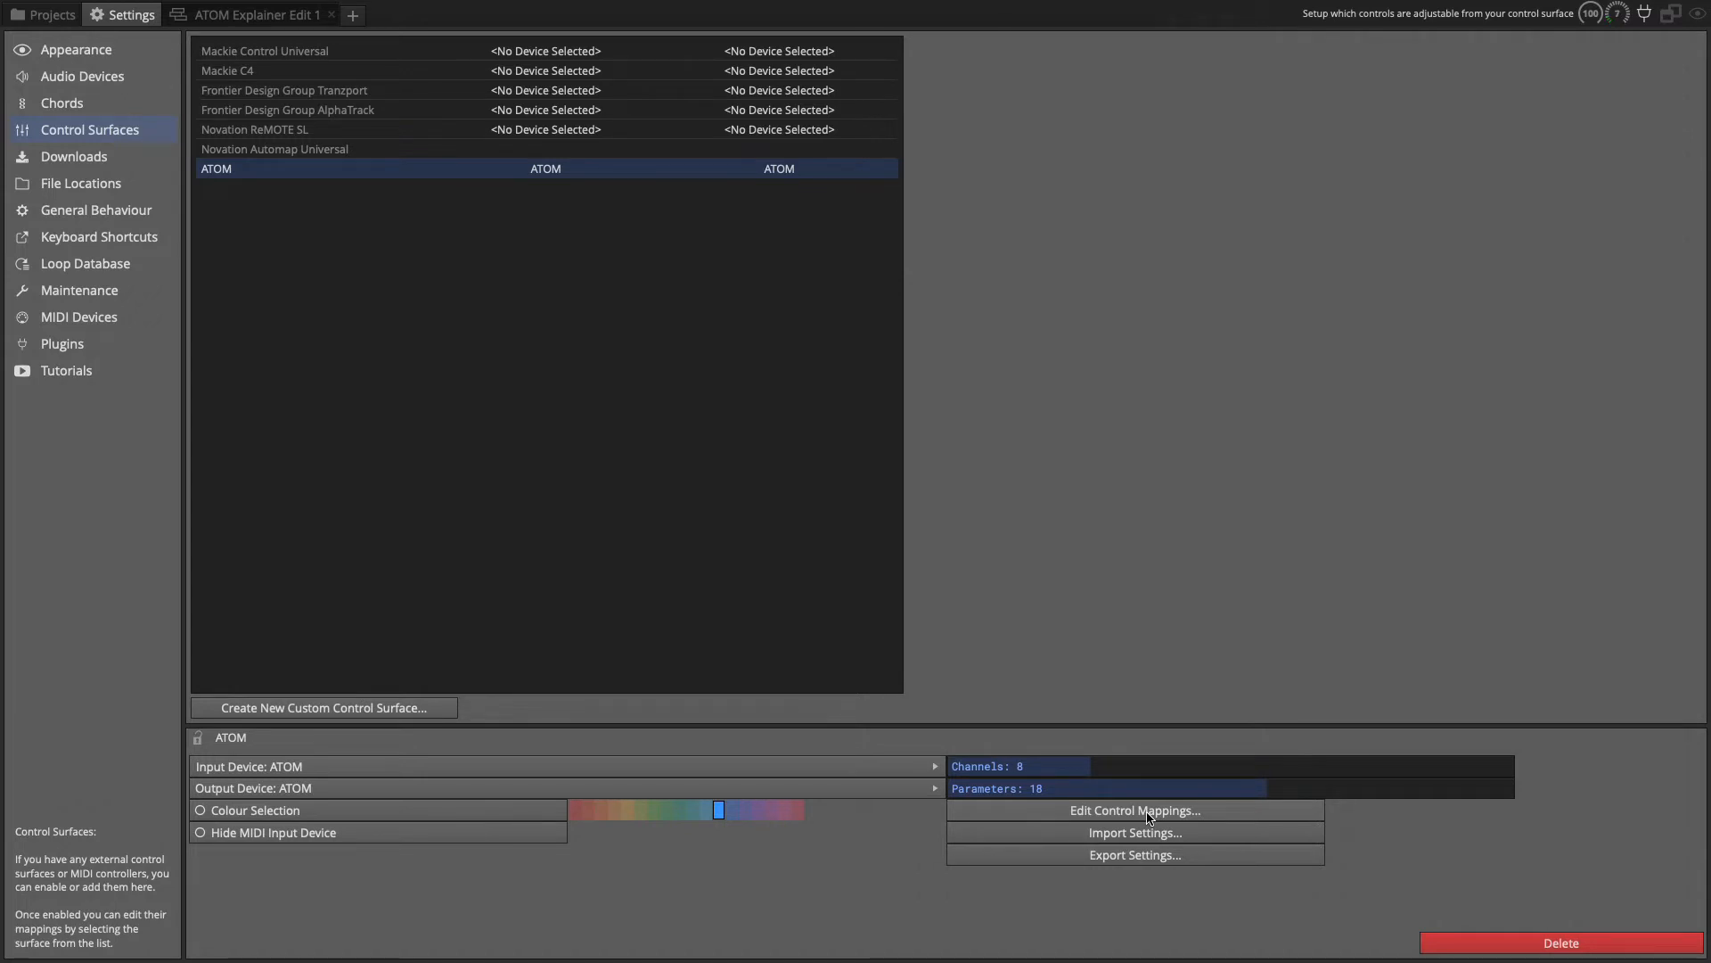
Show the ATOM control mapping overlay in listening mode, then dismiss it.
click(1136, 810)
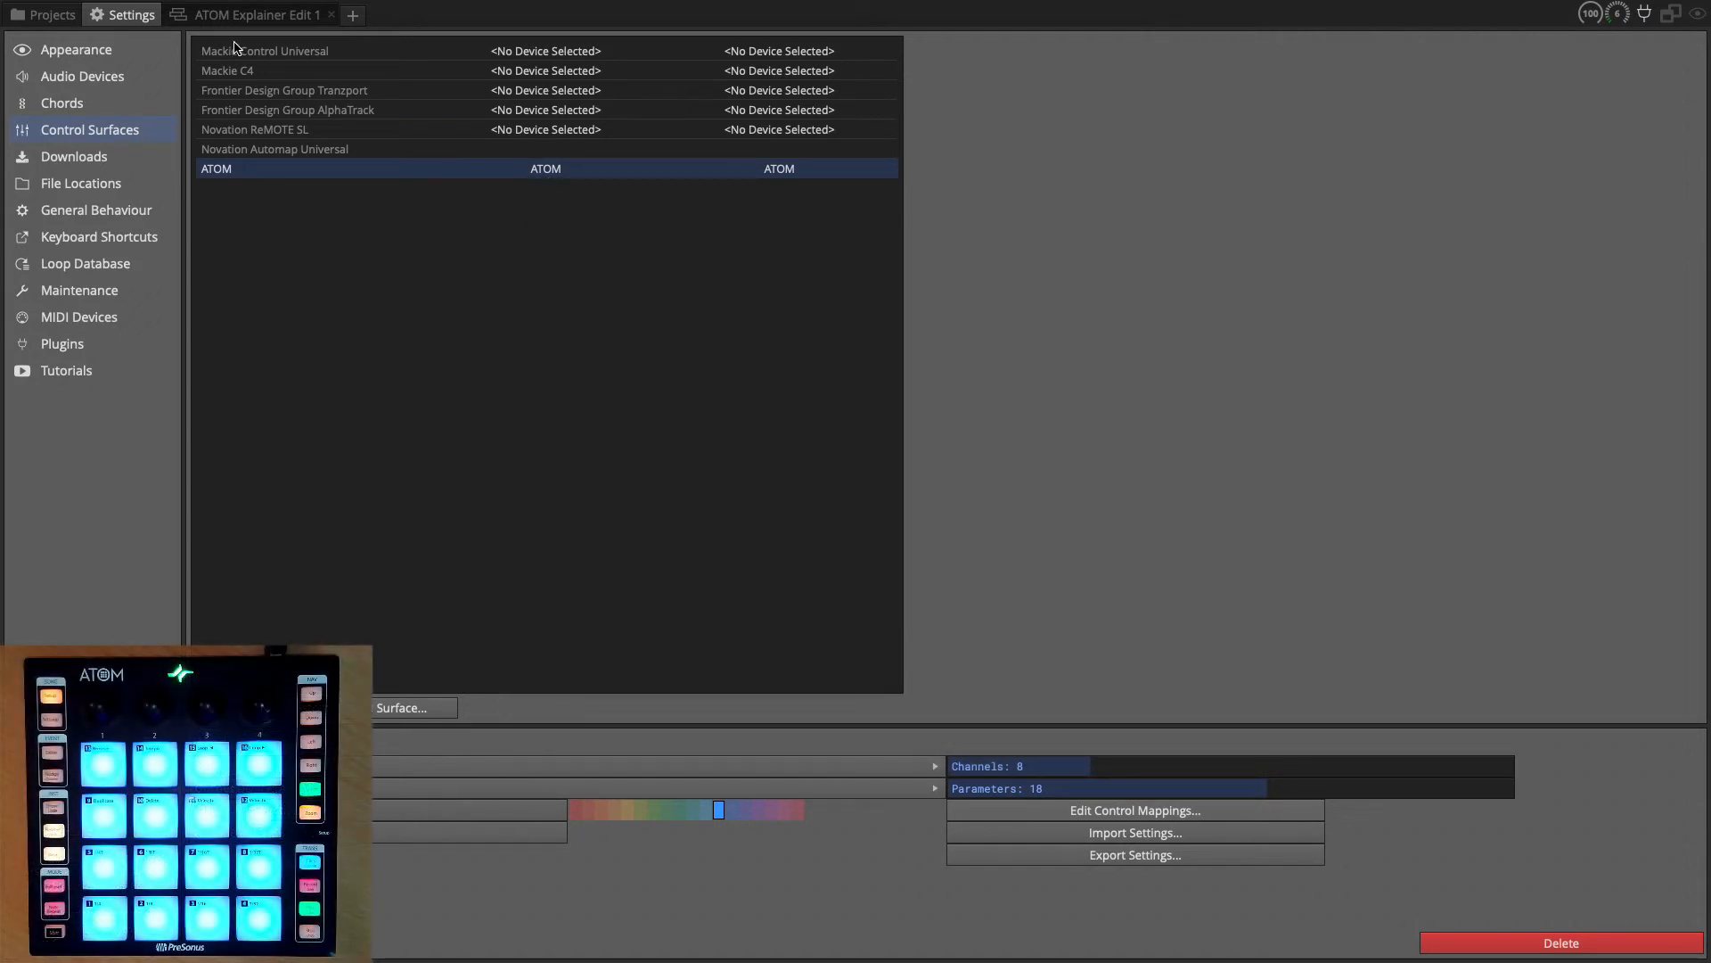
click(259, 15)
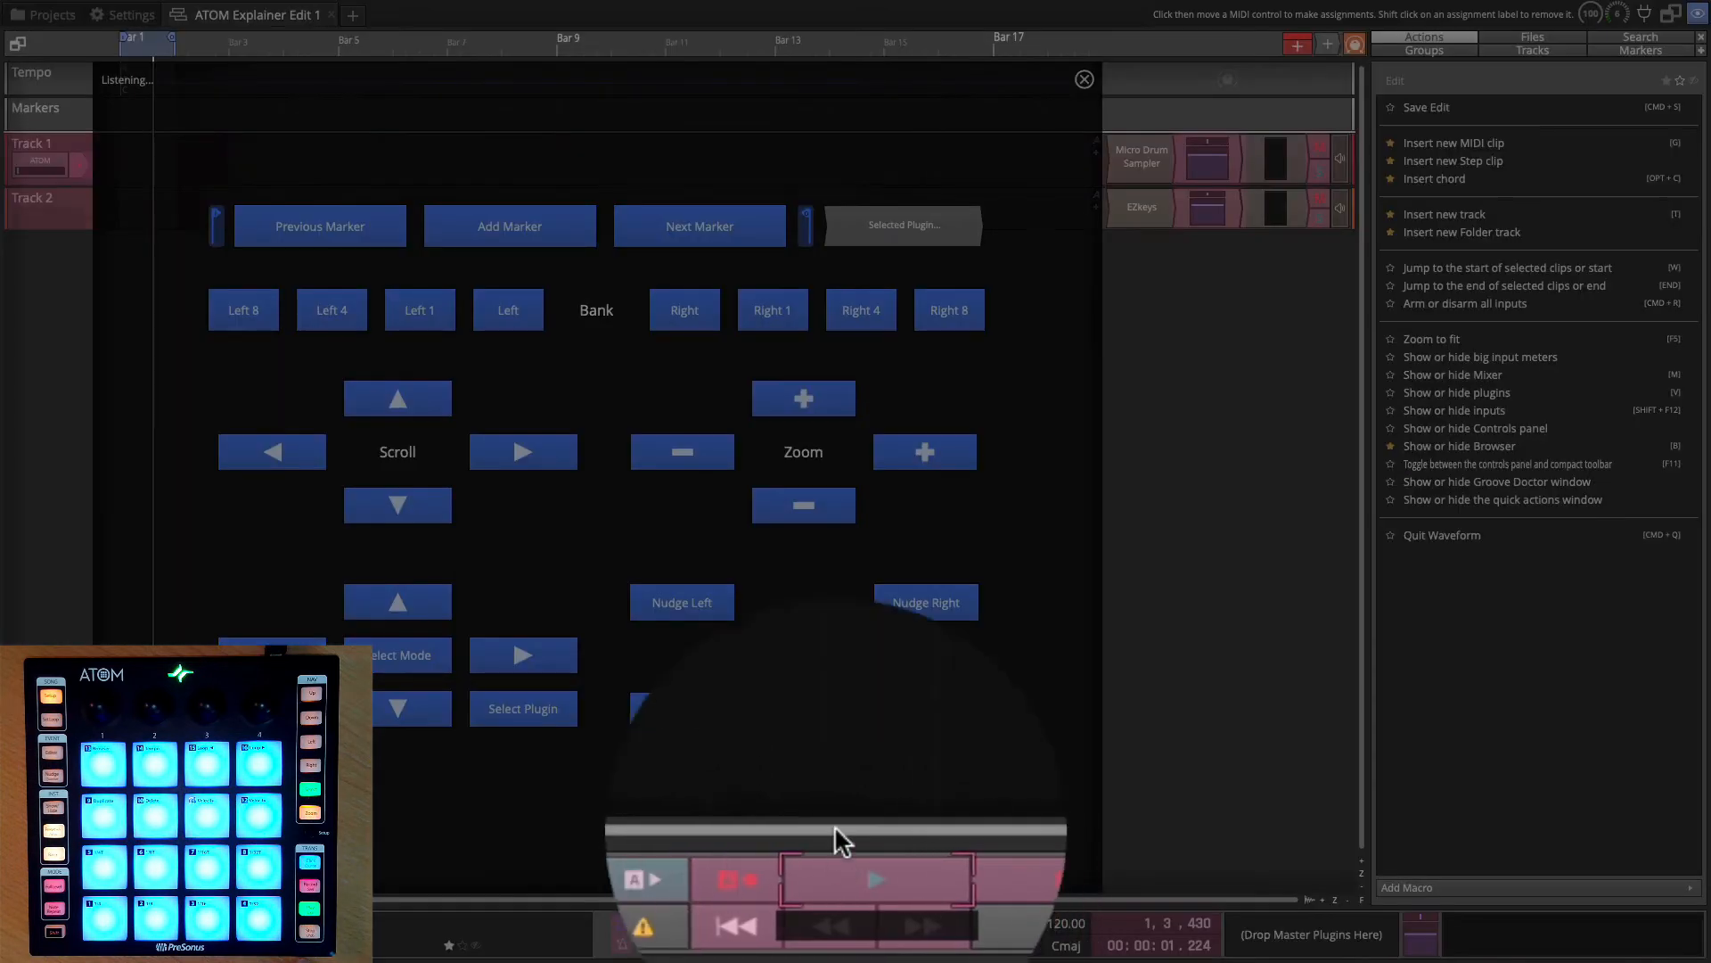
click(874, 879)
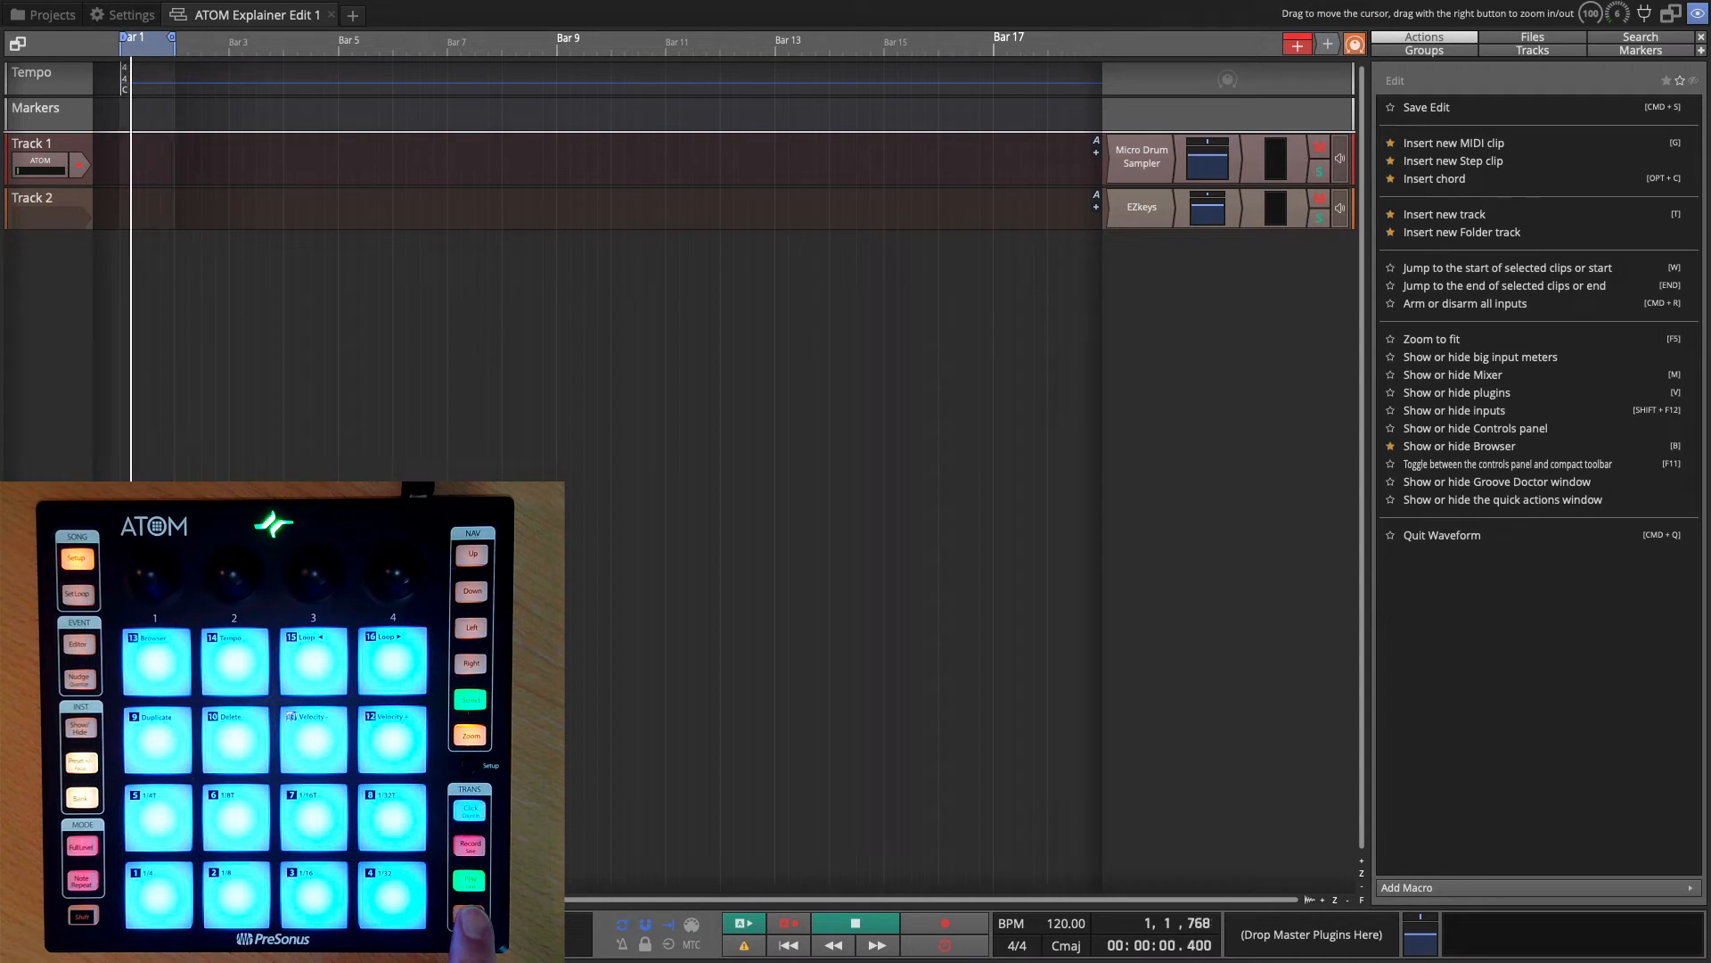
Assign an ATOM pad to the Zoom In command, then turn MIDI learn off.
drag(148, 41, 567, 41)
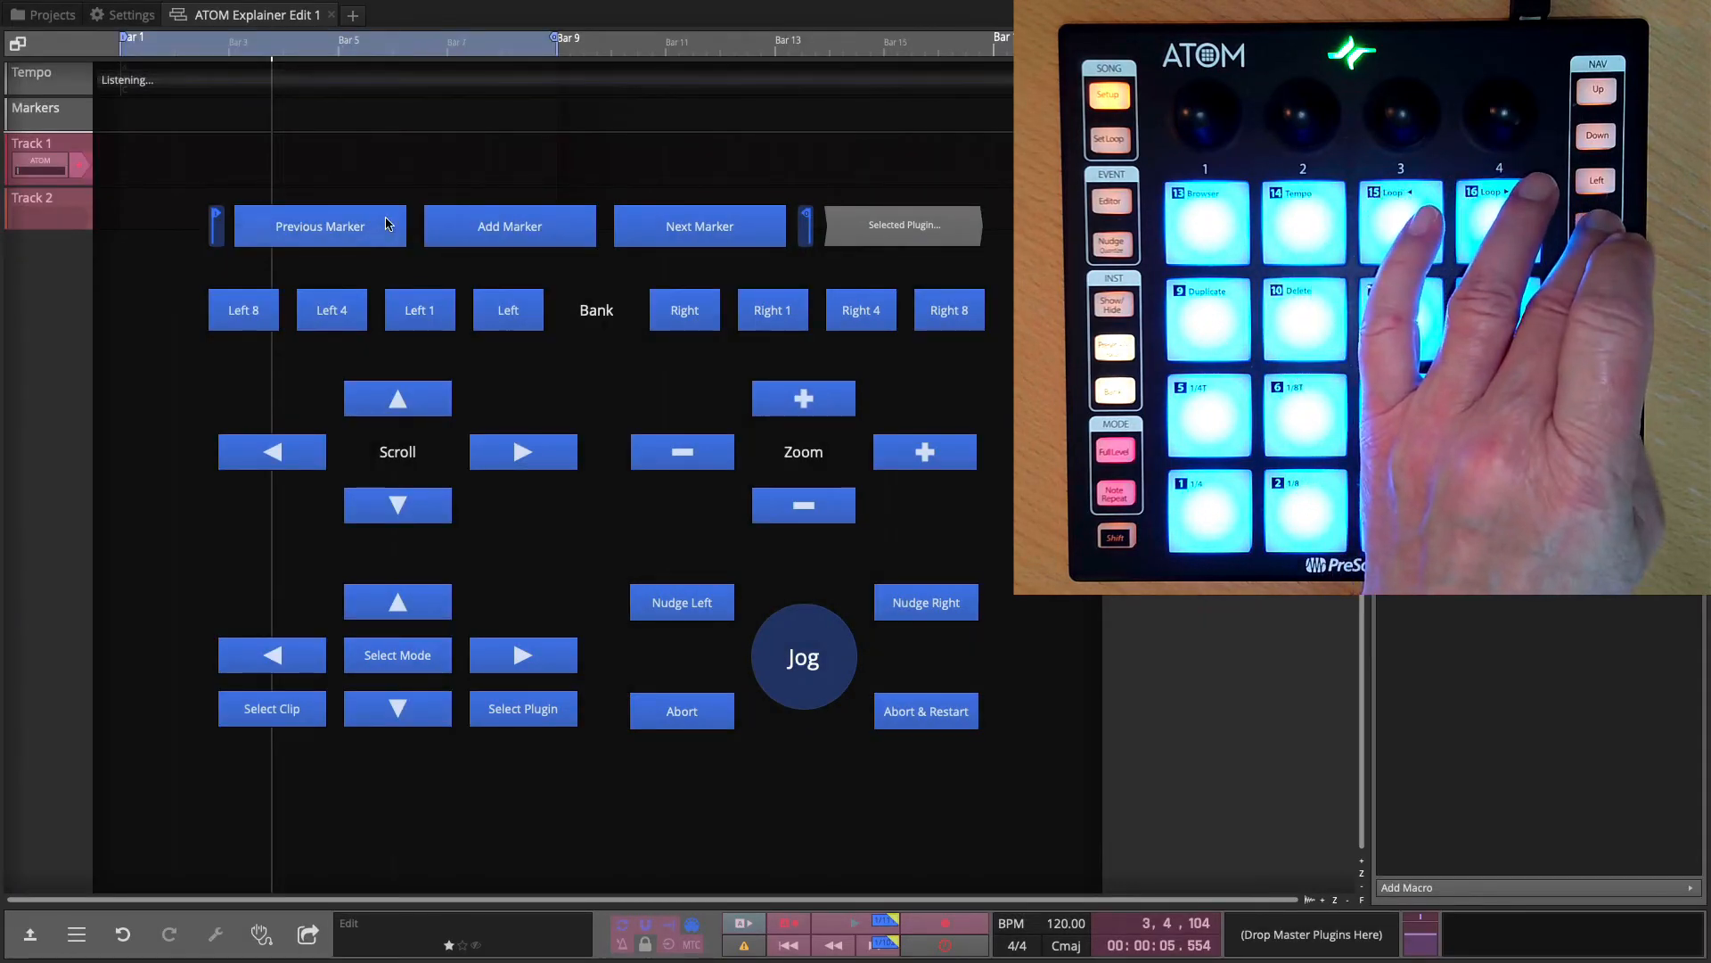
click(832, 945)
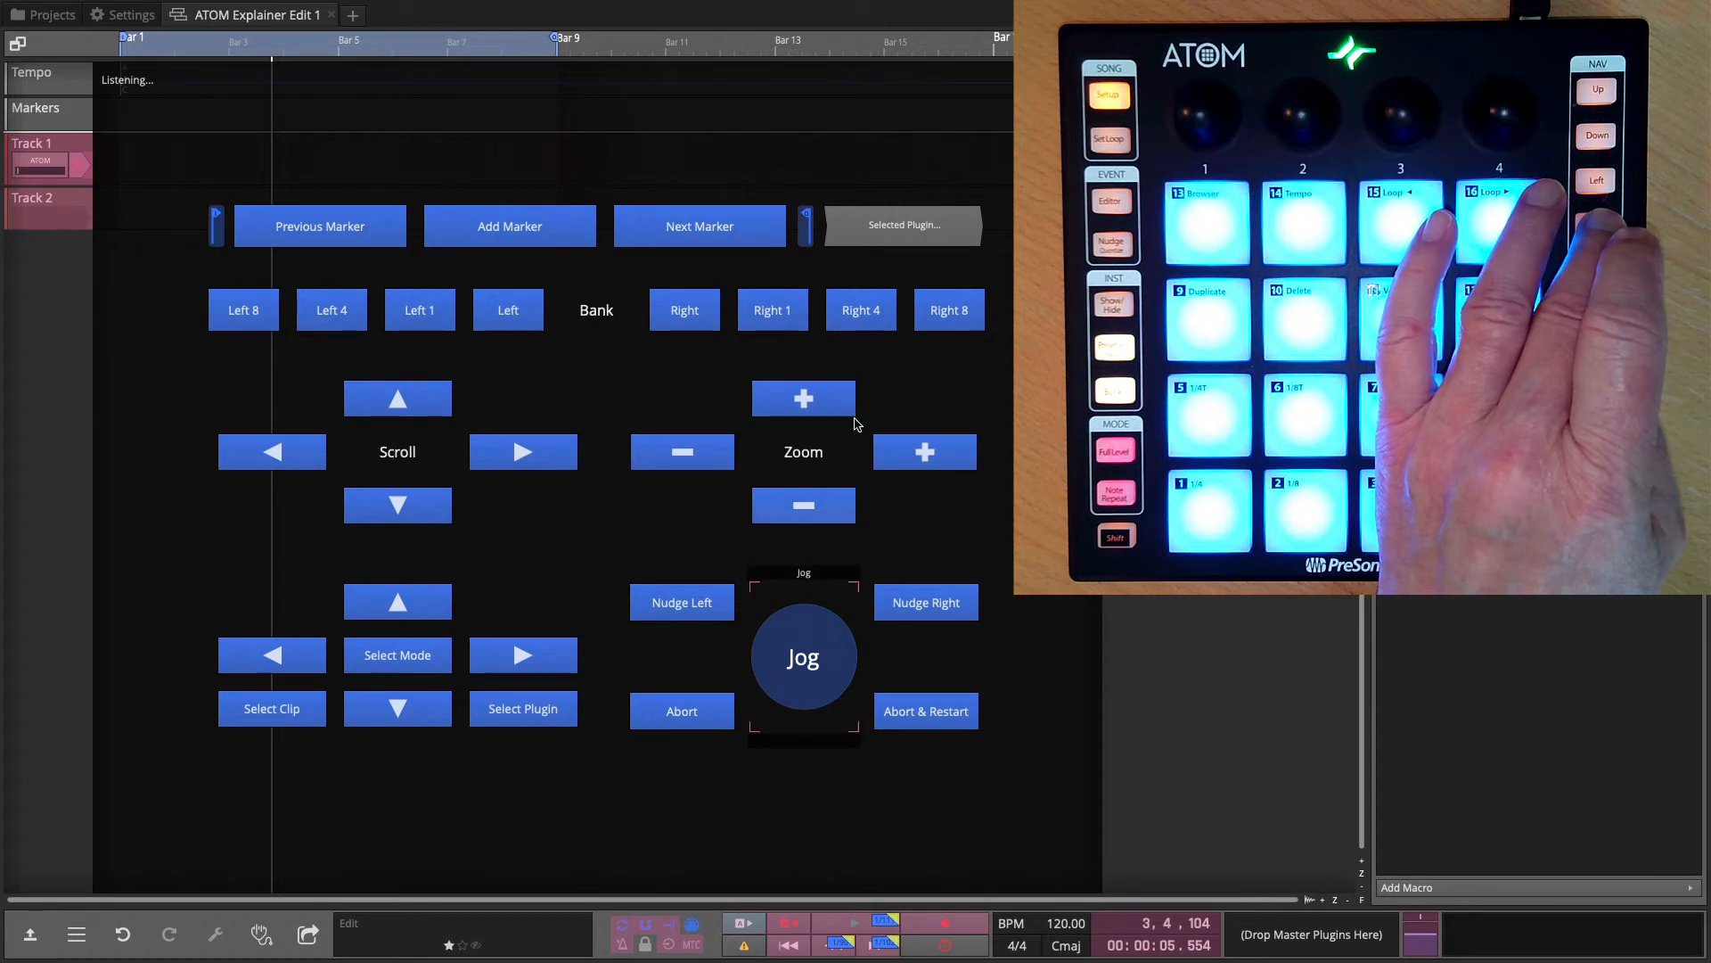
mouse_move(911, 507)
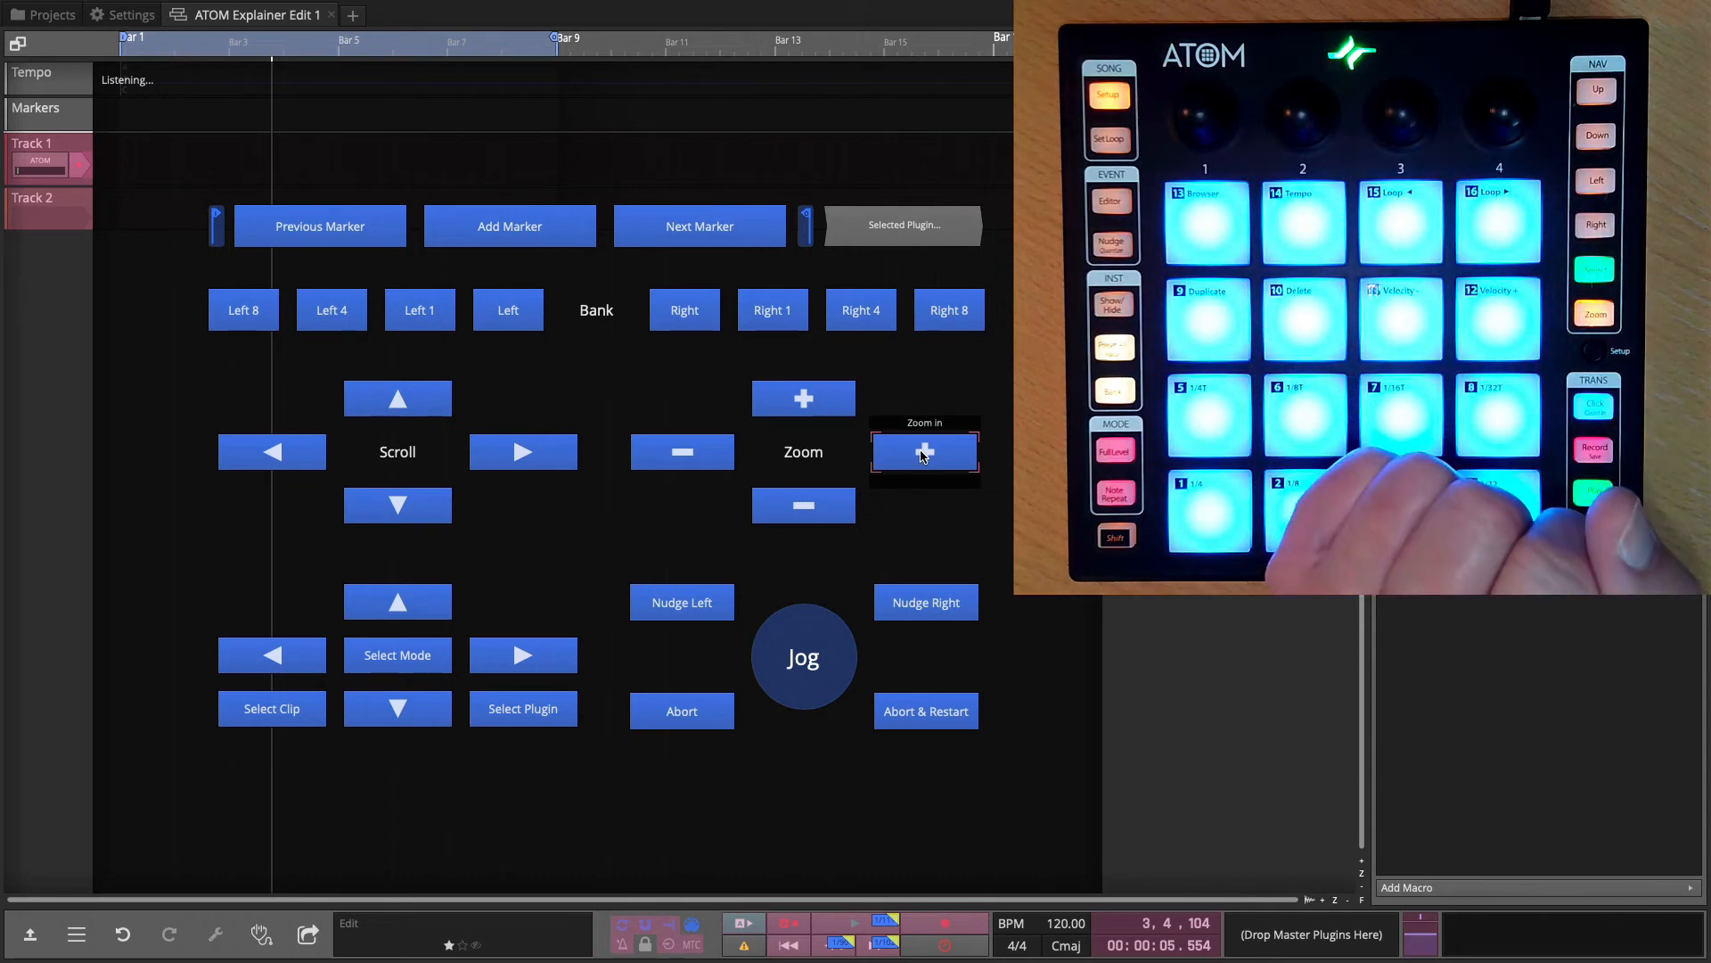
click(924, 452)
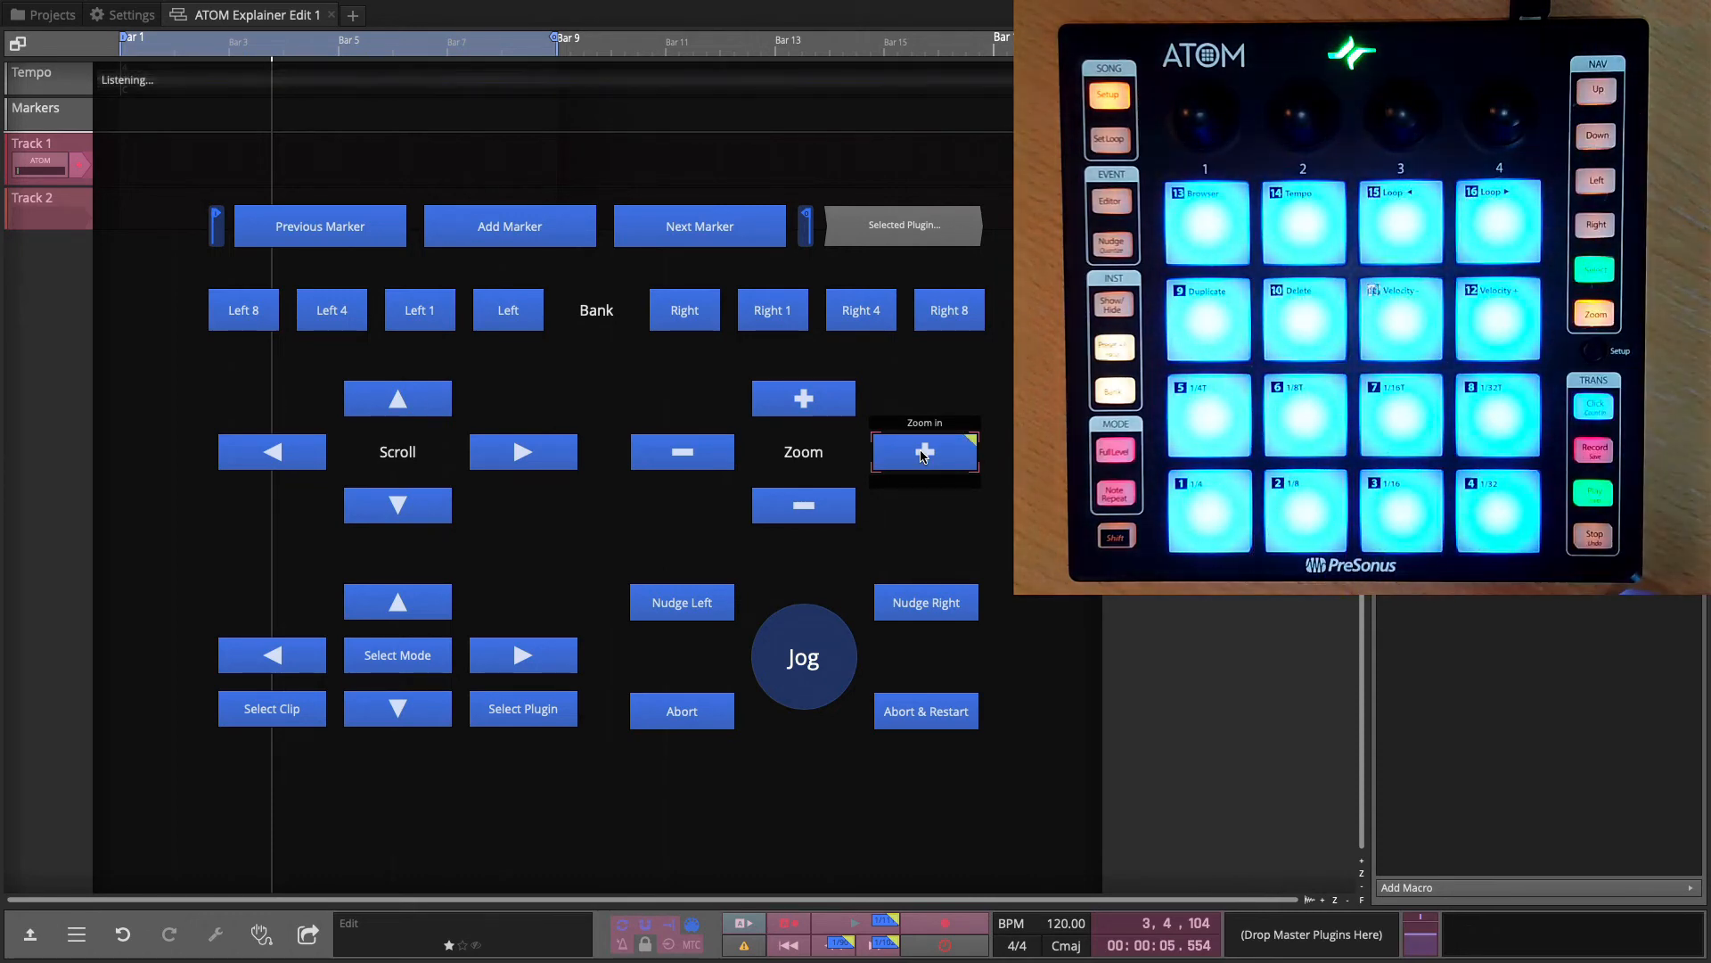
click(681, 452)
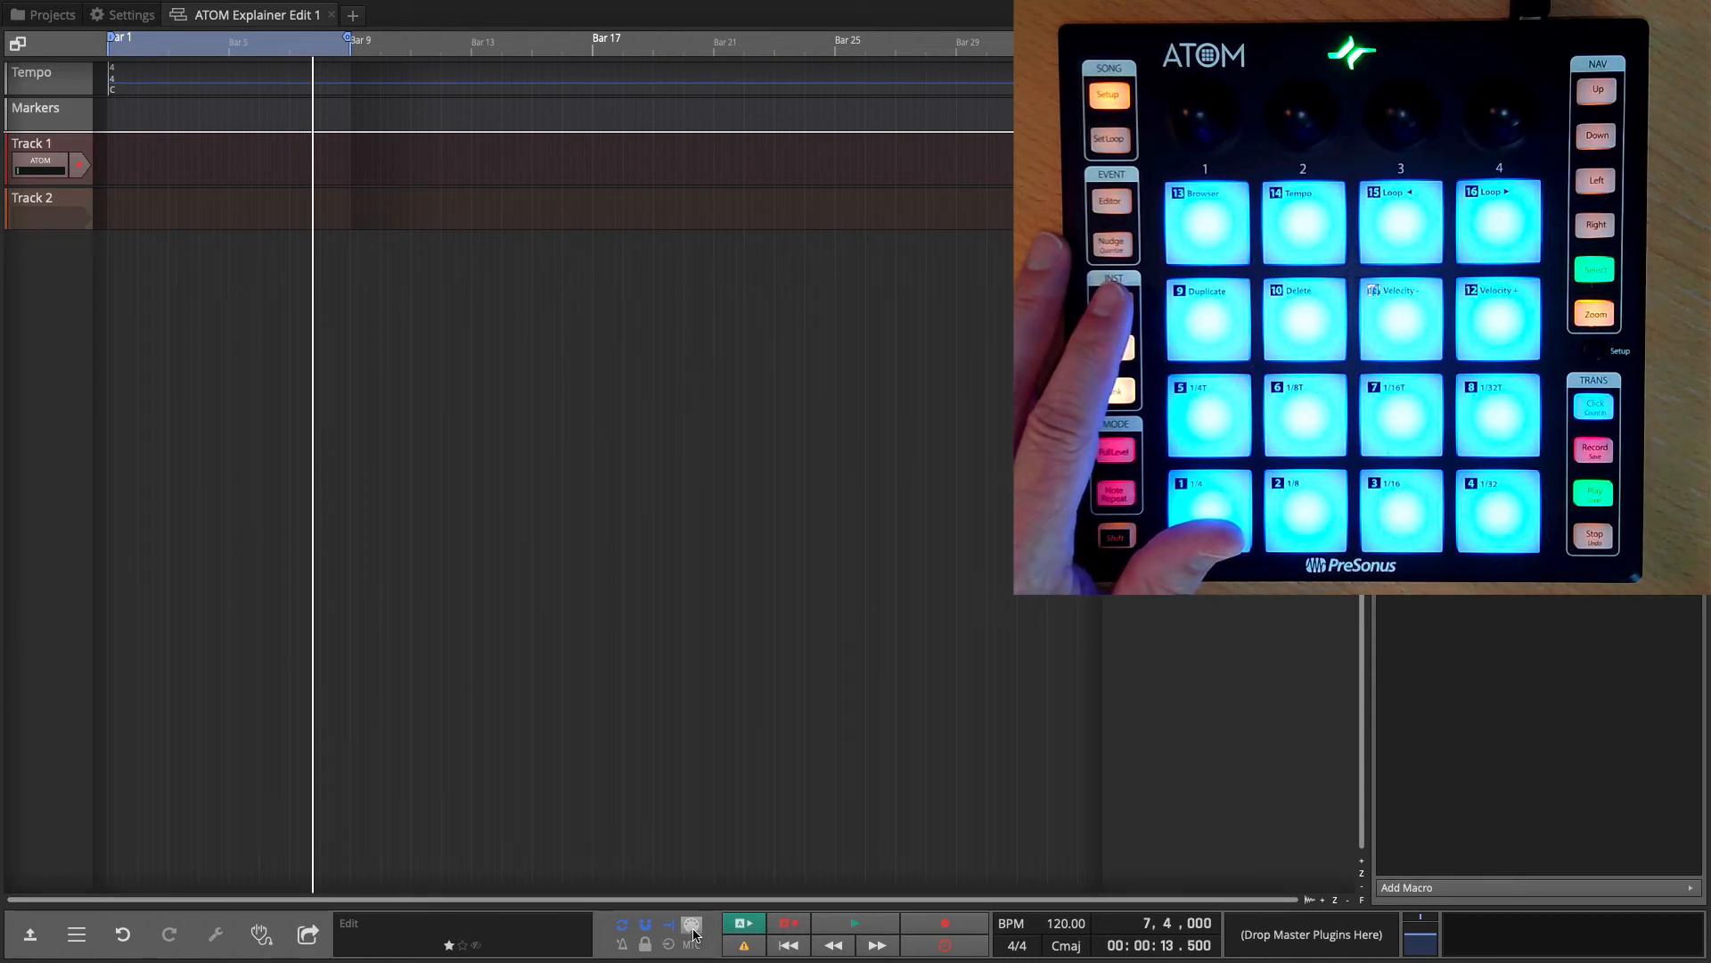
Map an ATOM pad to Zoom Out and choose Master Volume as the next parameter to learn.
click(692, 927)
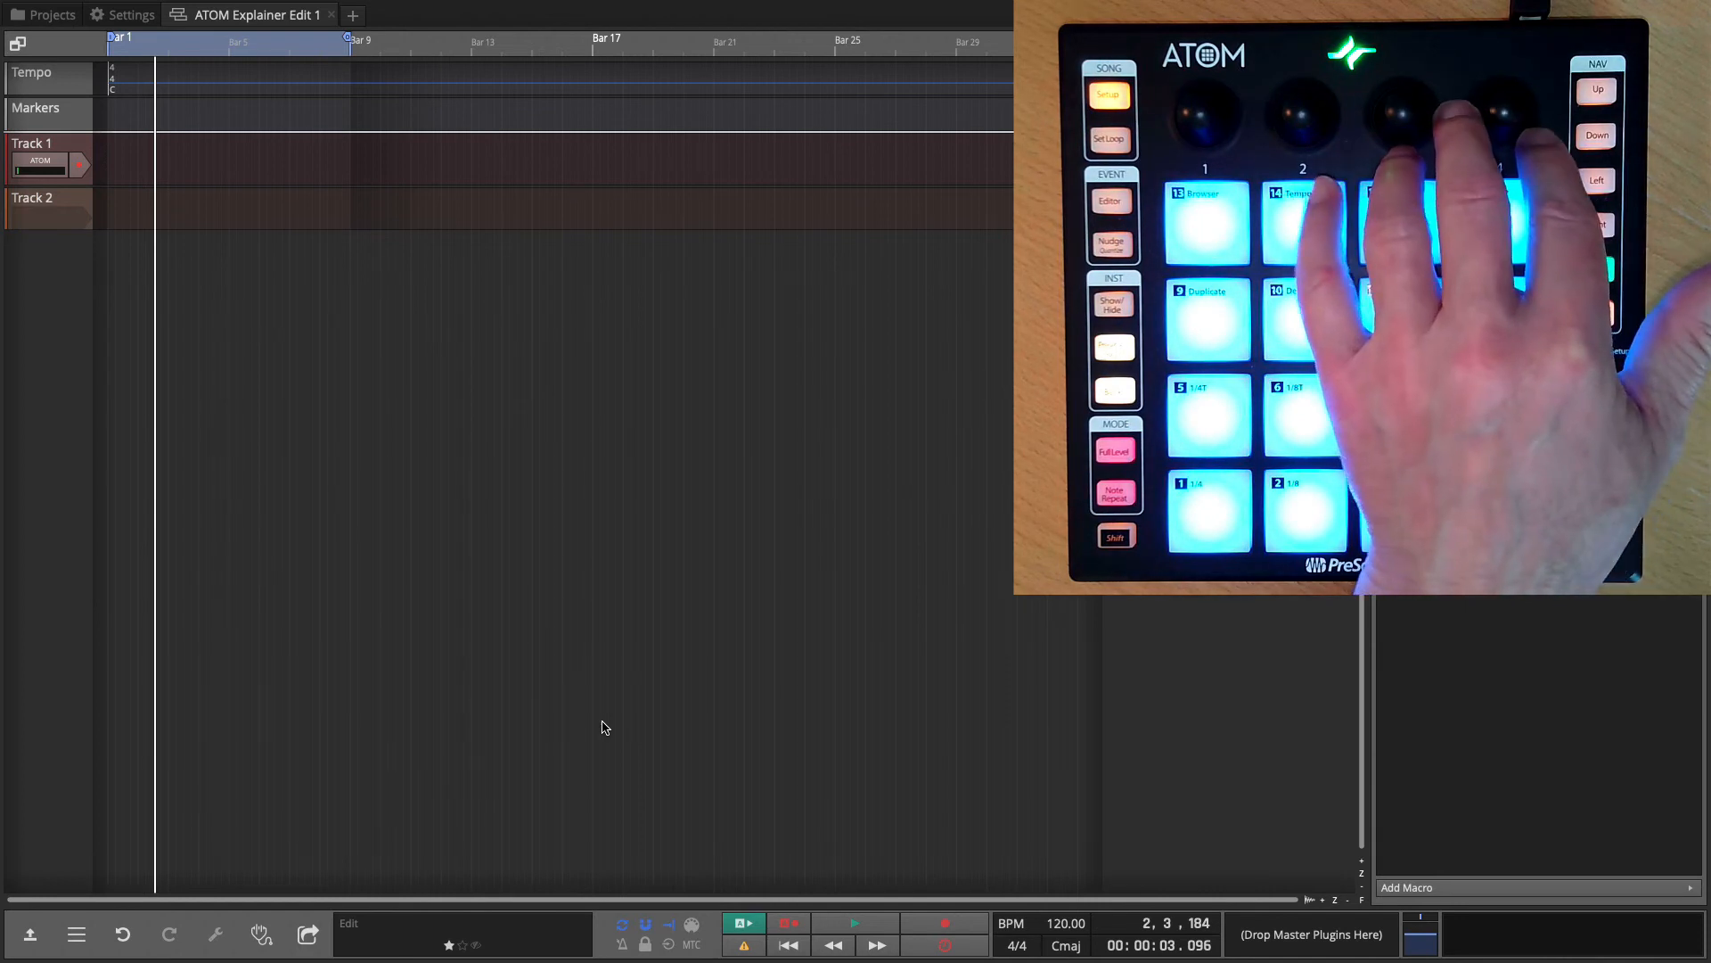
mouse_move(799, 727)
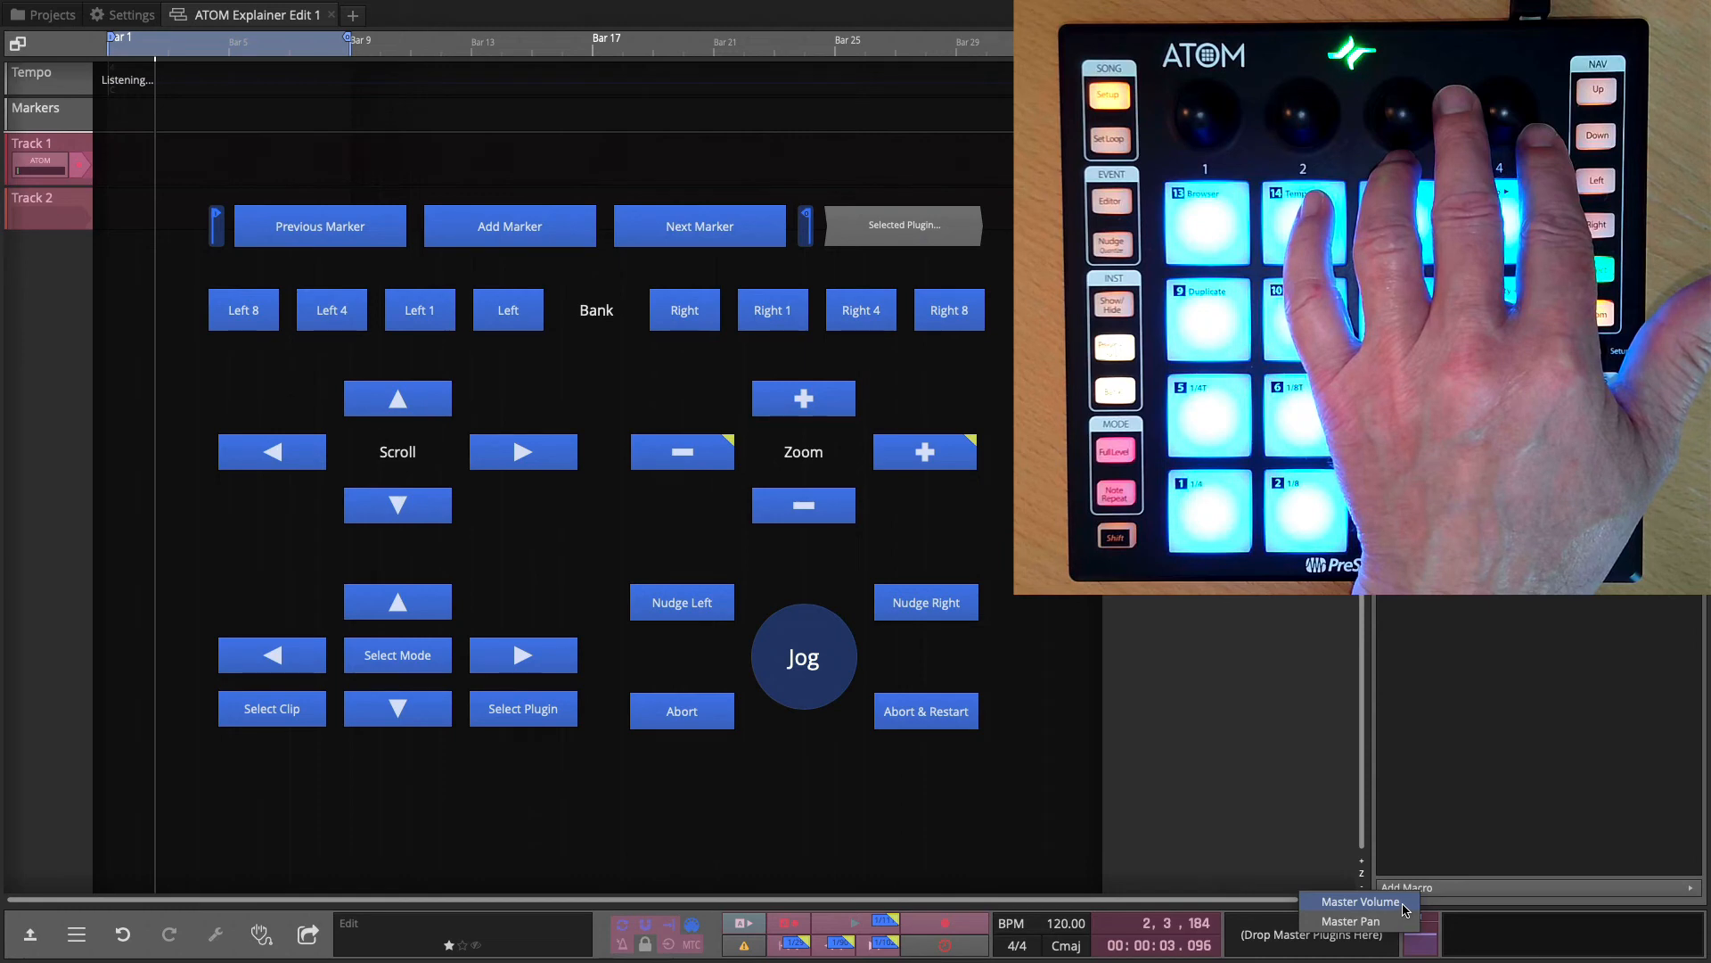
click(1360, 900)
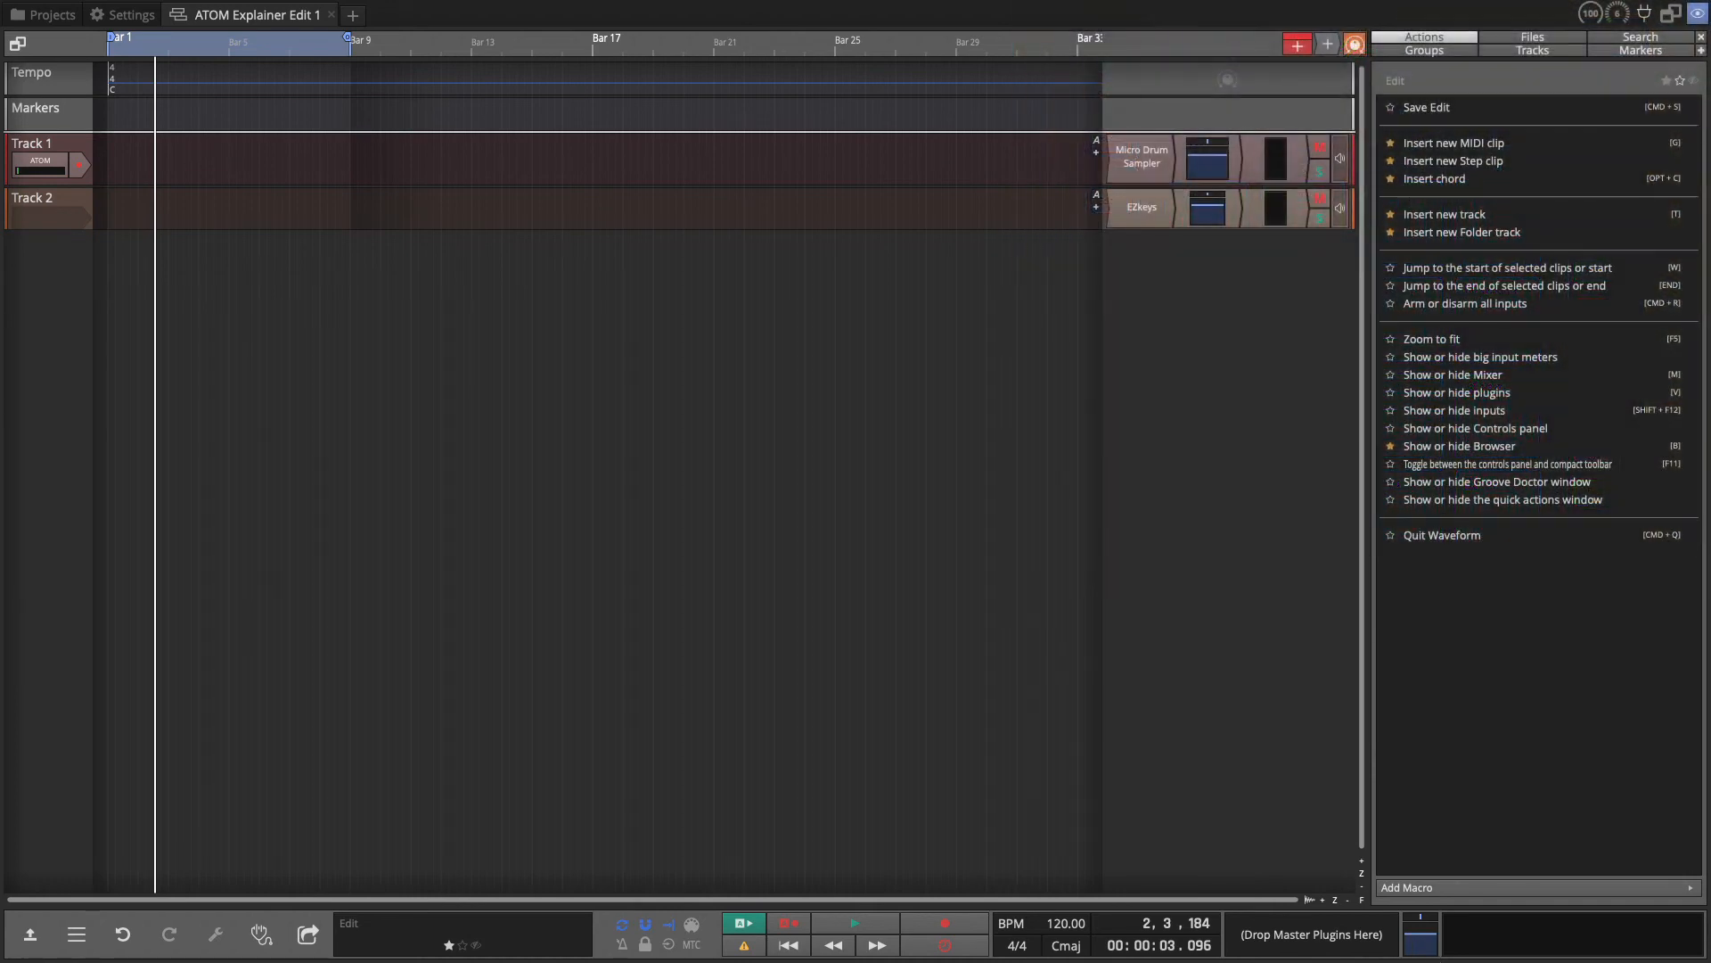
Remove the ATOM pad assignments from the Zoom In and Zoom Out commands.
click(688, 932)
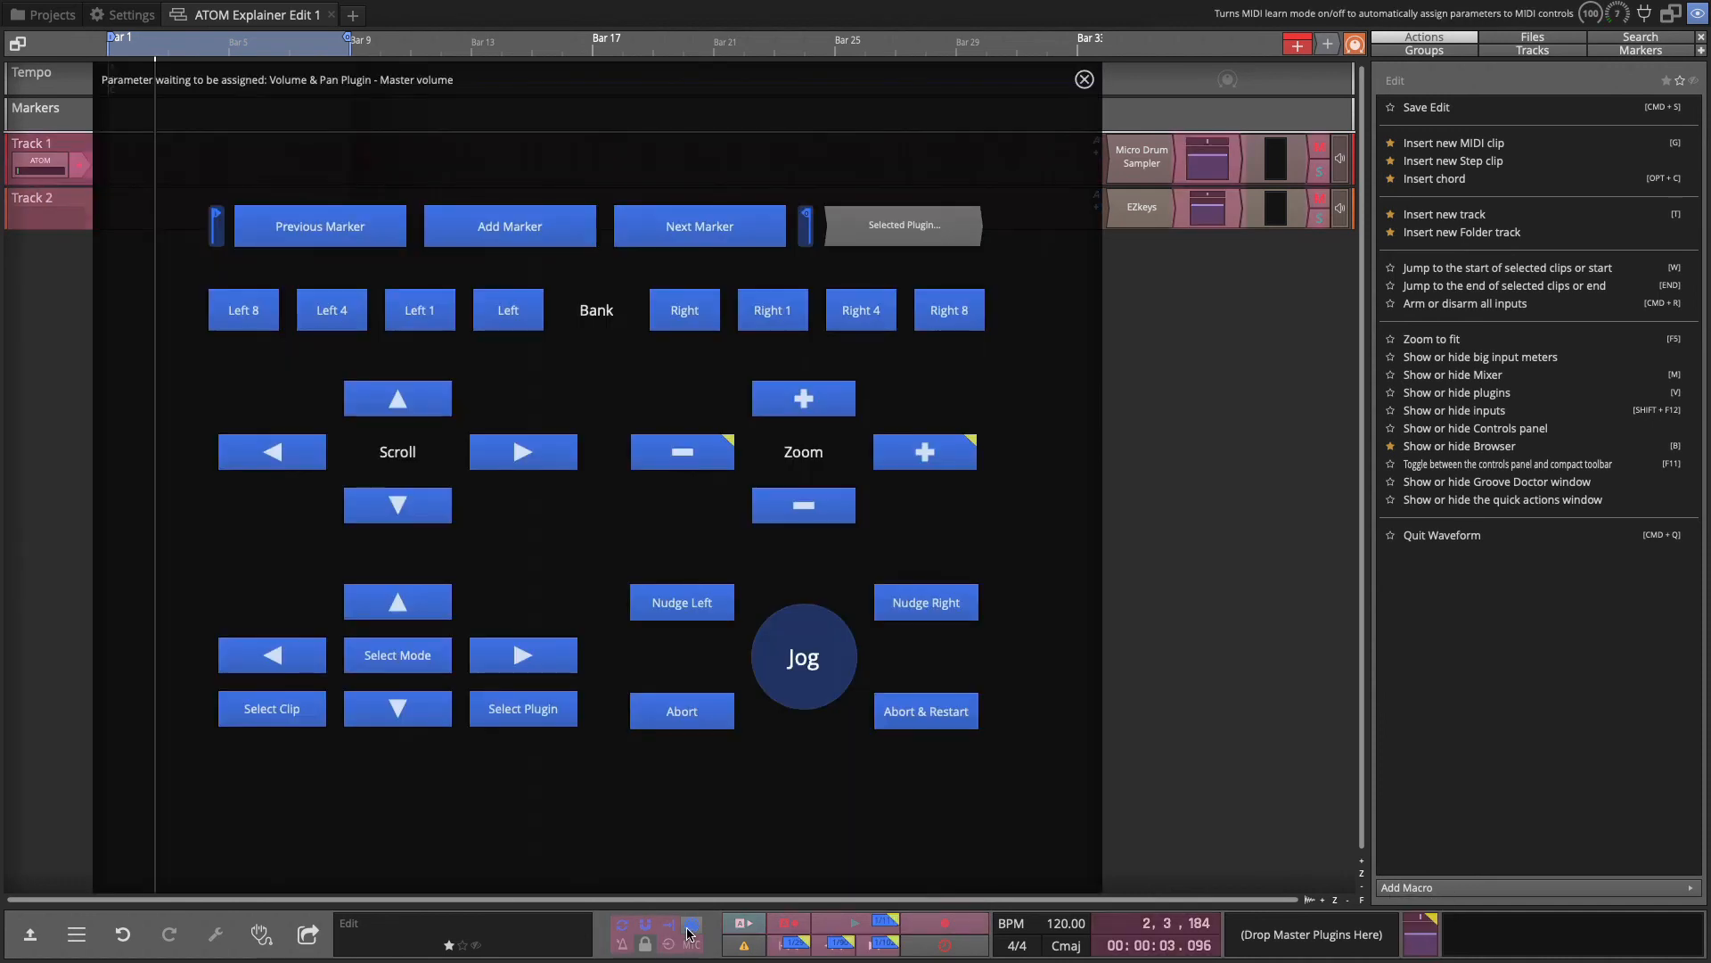
click(691, 925)
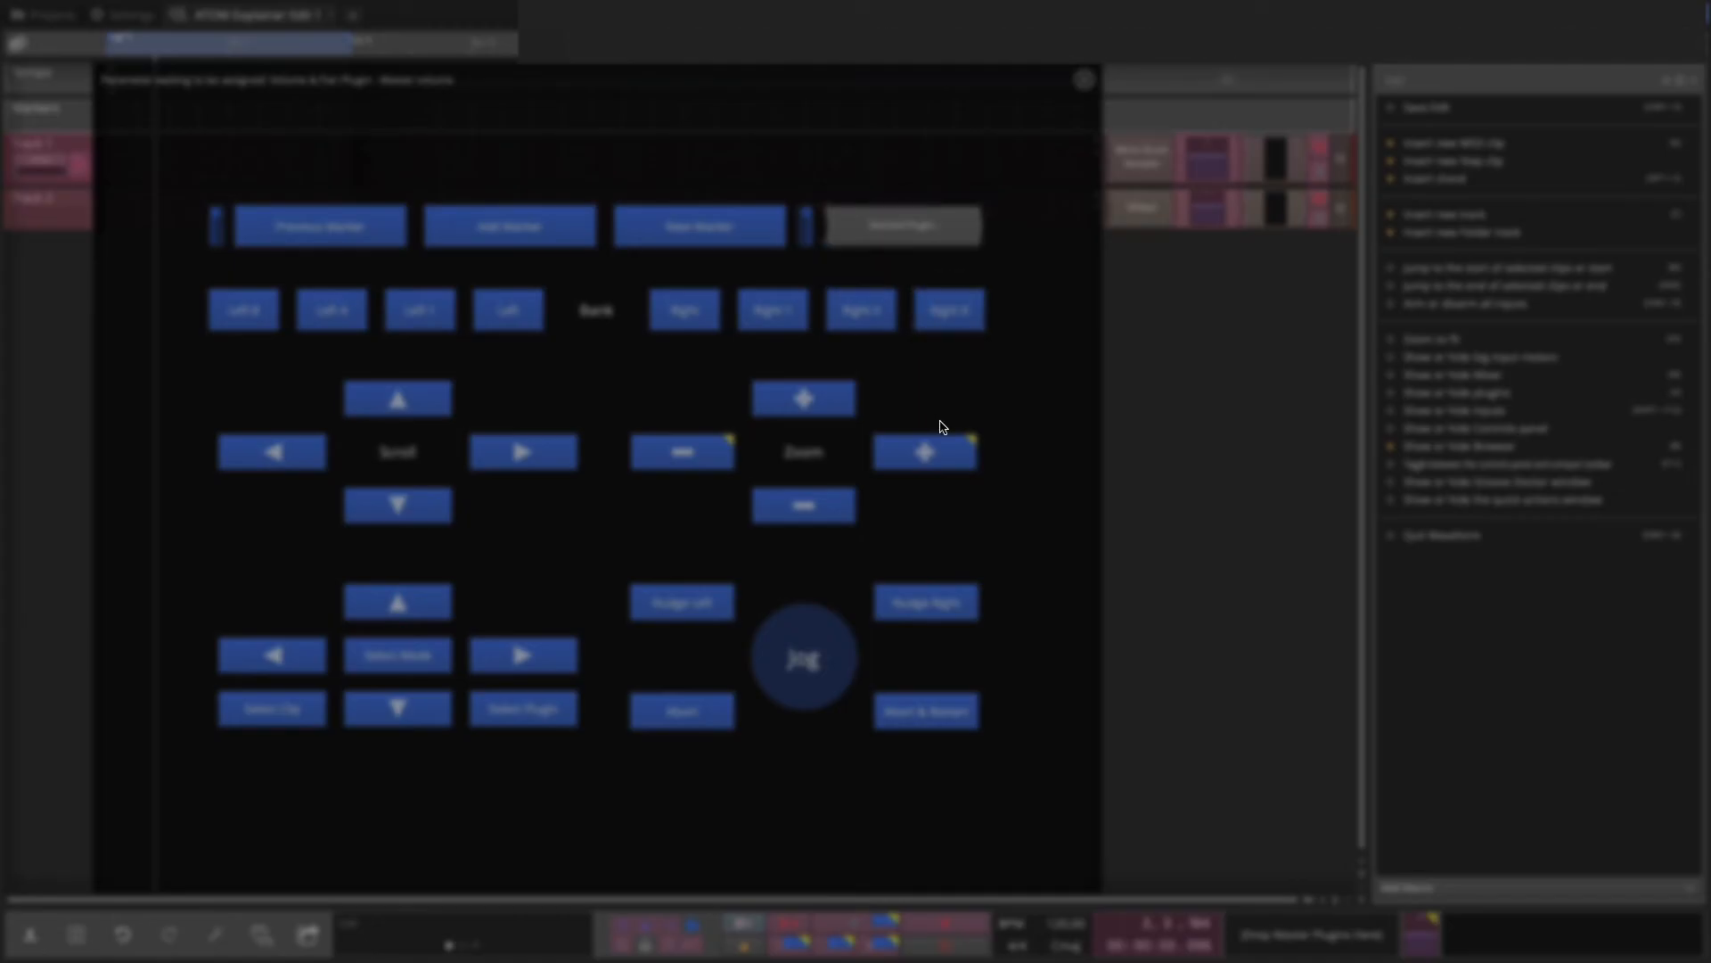
click(924, 451)
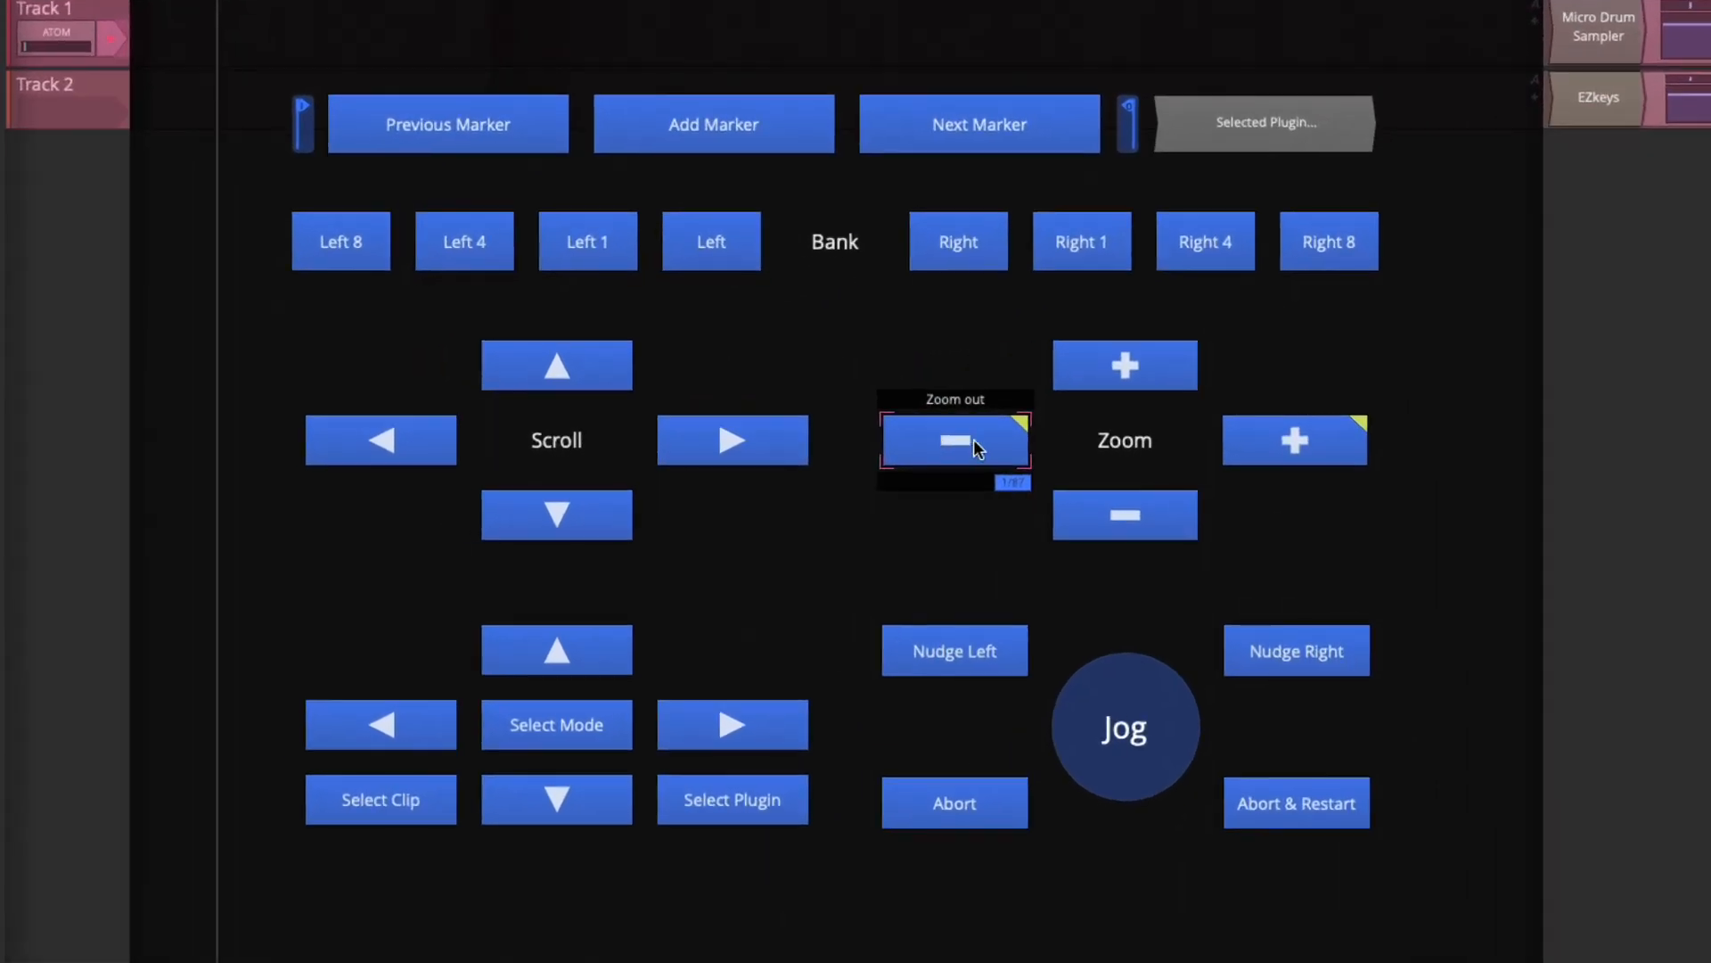
mouse_move(1023, 429)
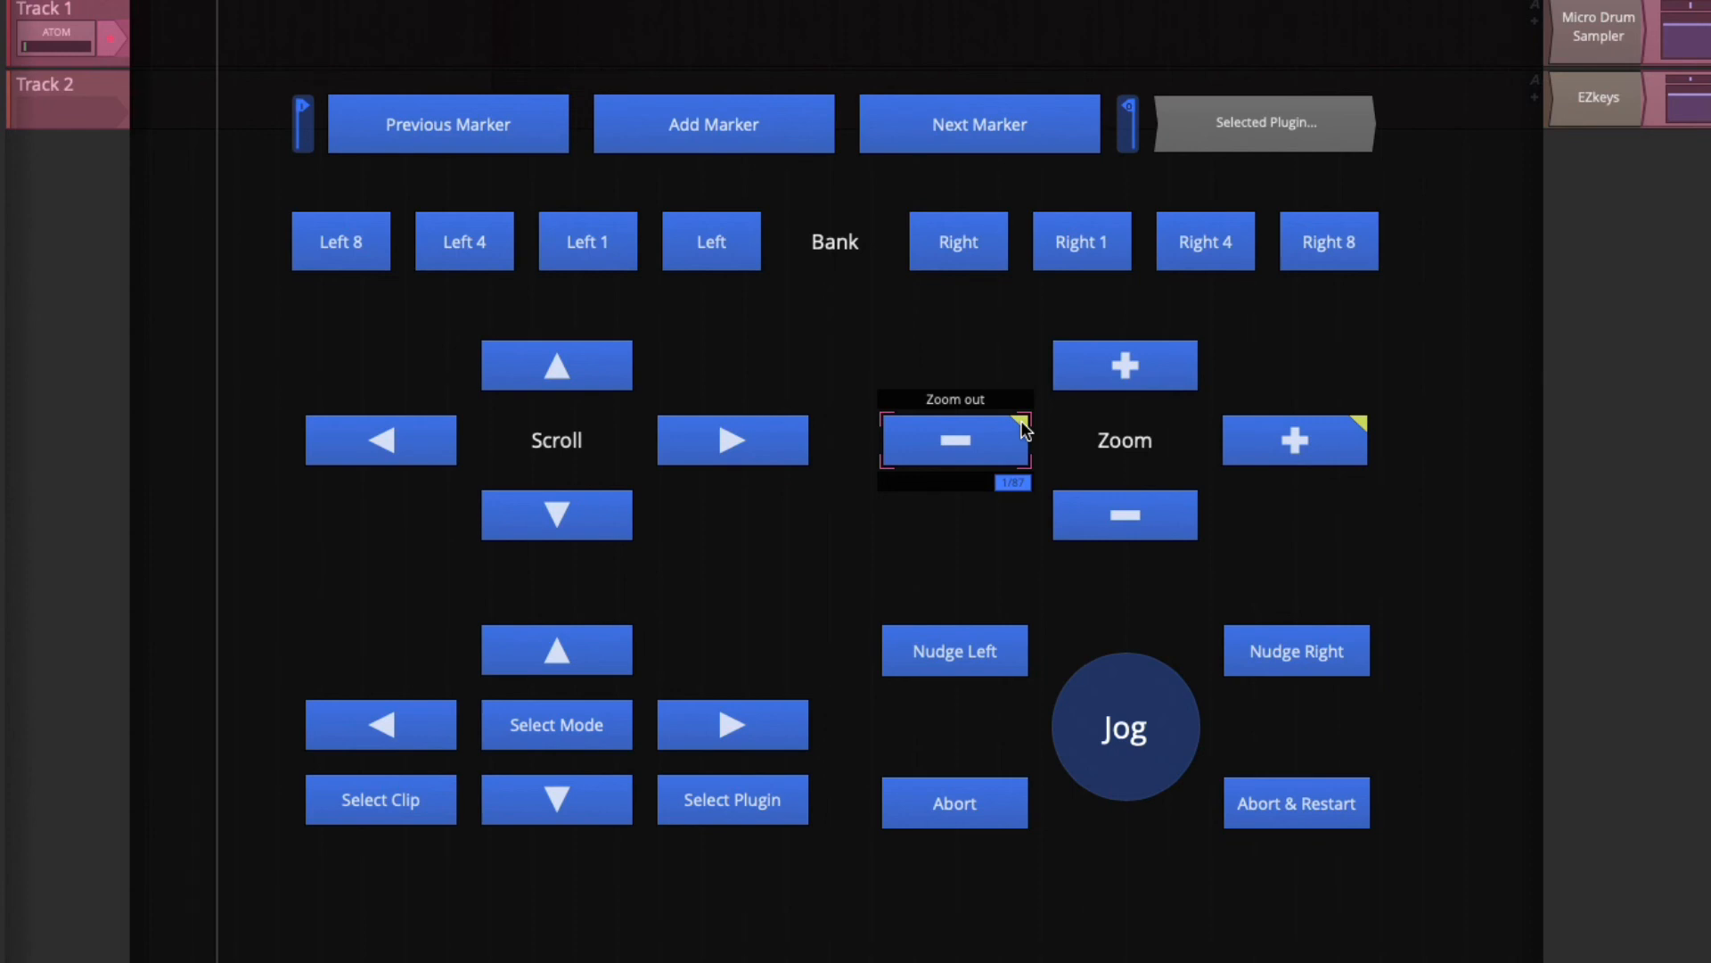
mouse_move(1032, 369)
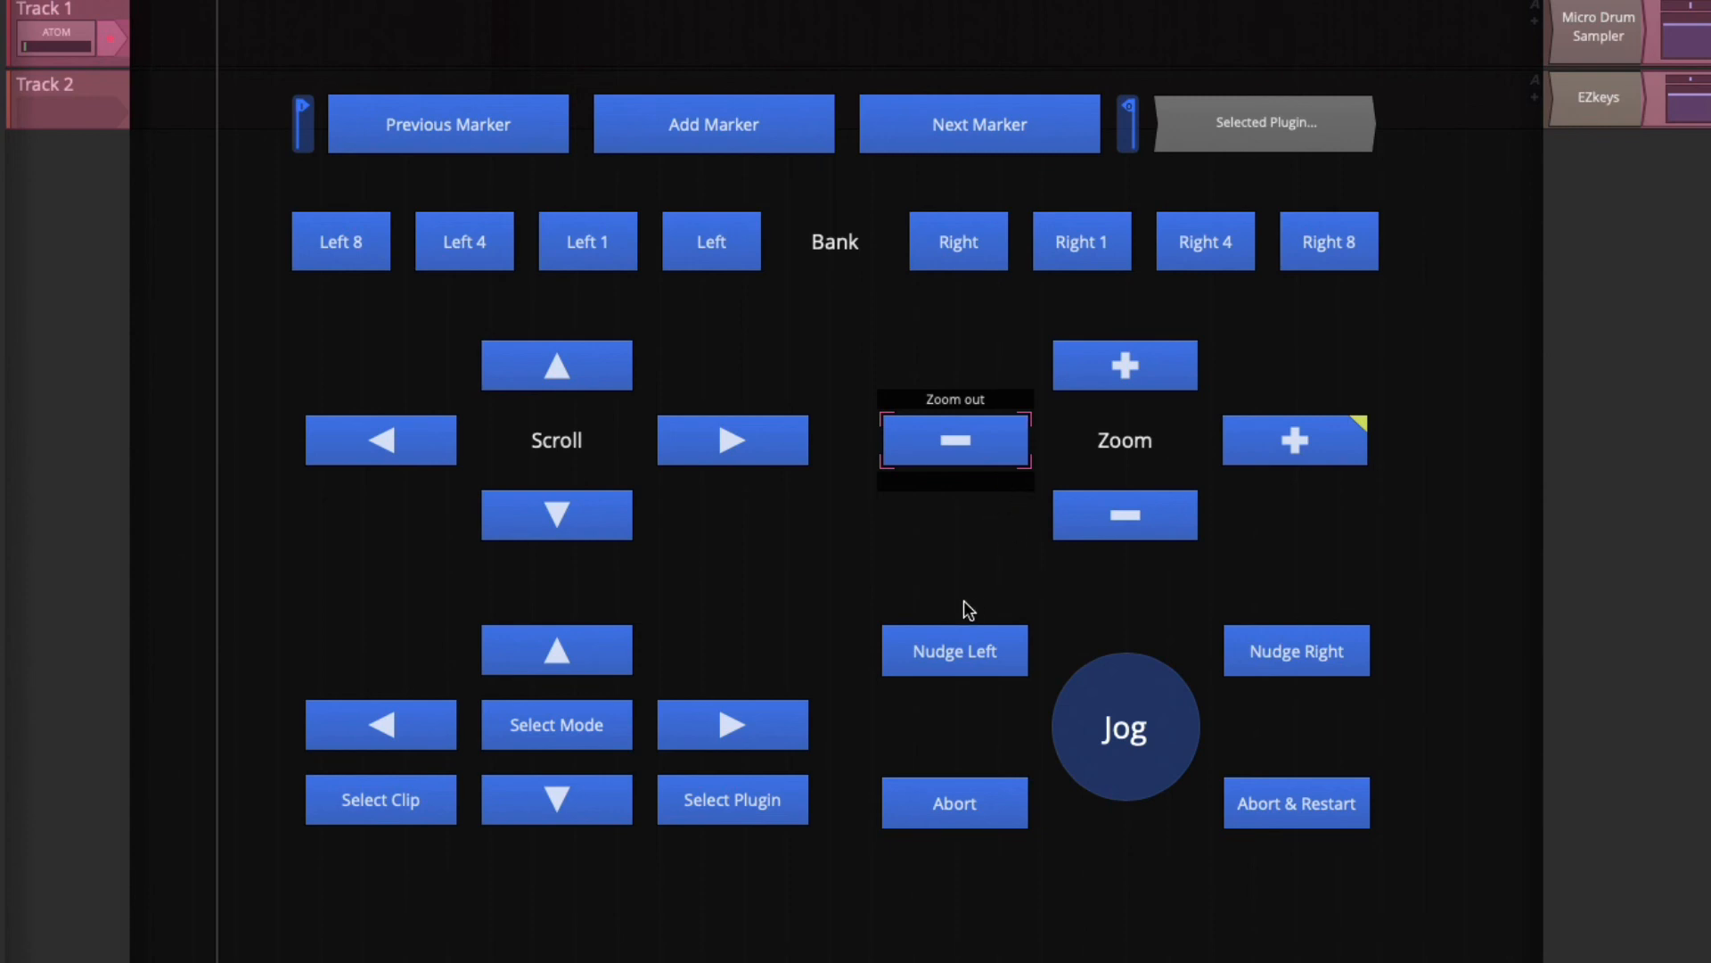
mouse_move(1296, 451)
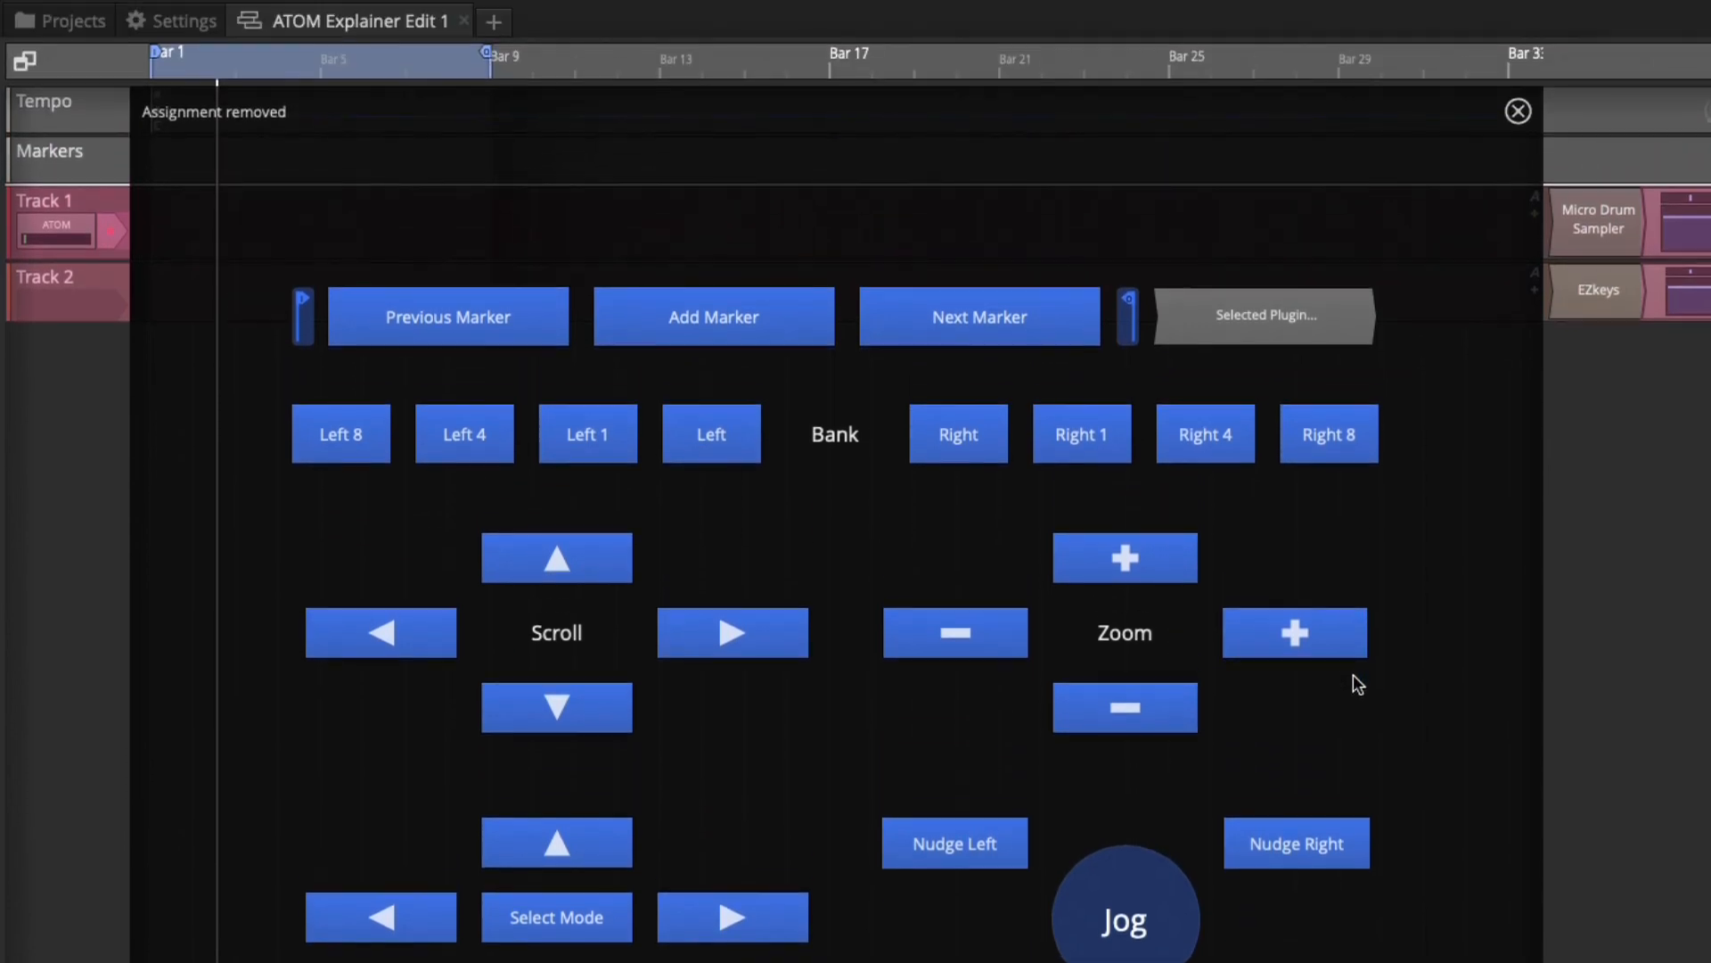
Show the ATOM surface's mapping list with master volume, Play, Fast Forward, Rewind and Home.
click(171, 20)
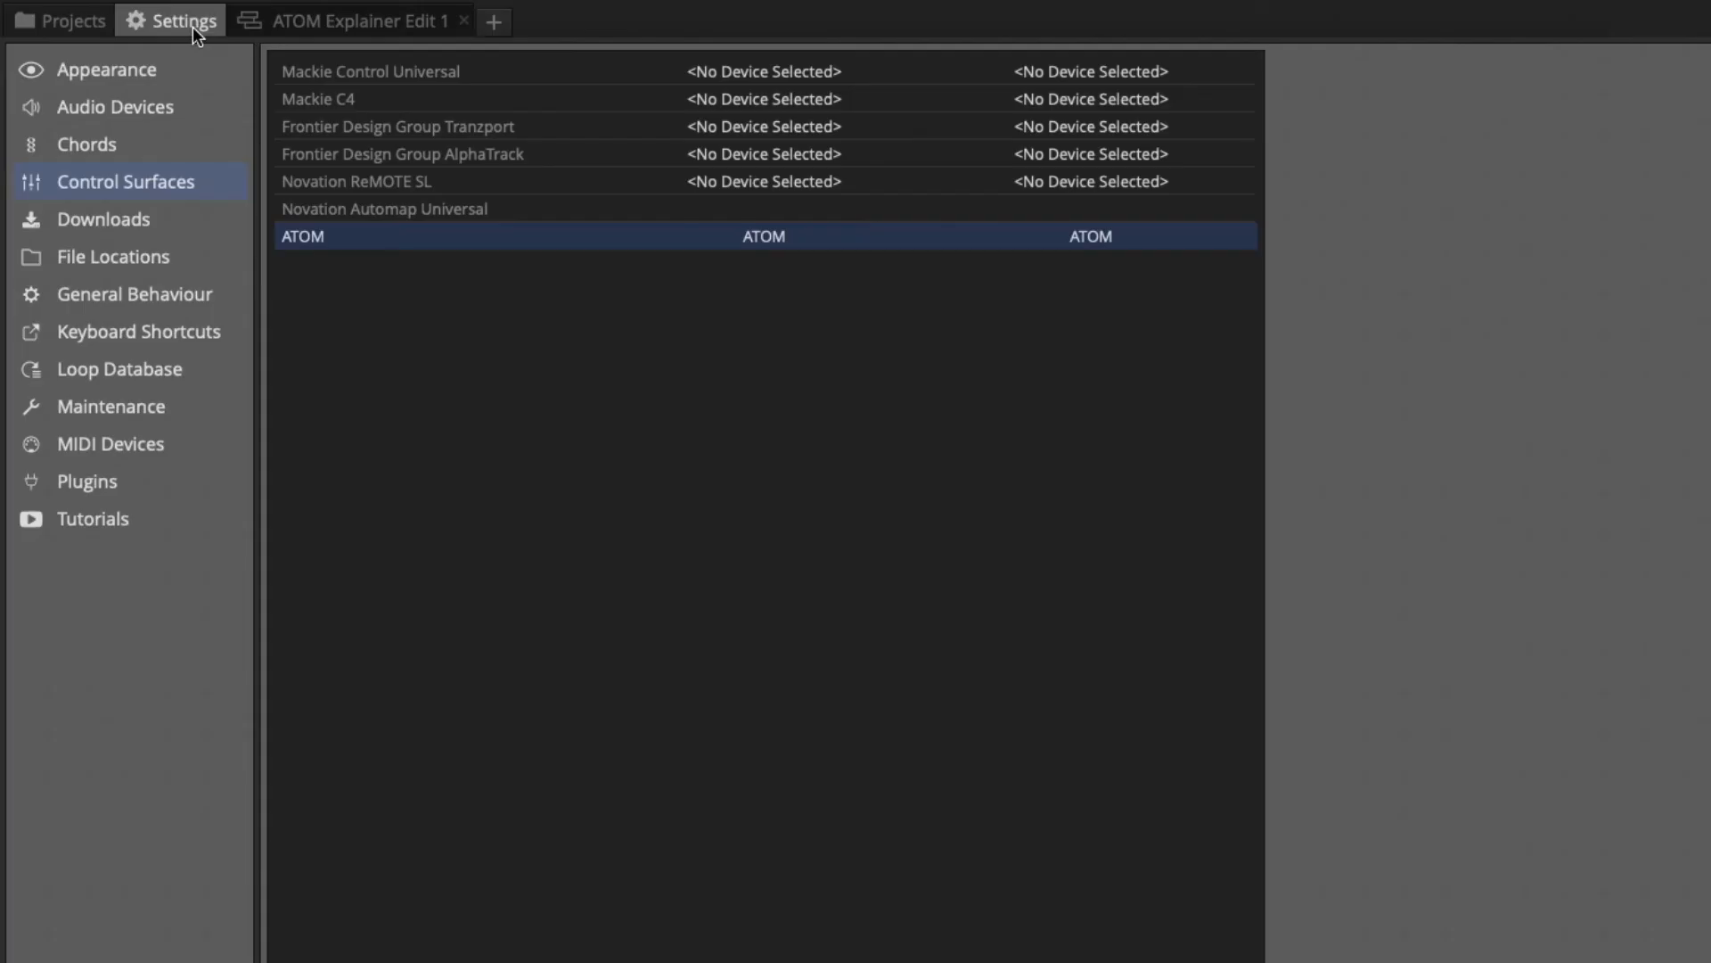
mouse_move(142, 223)
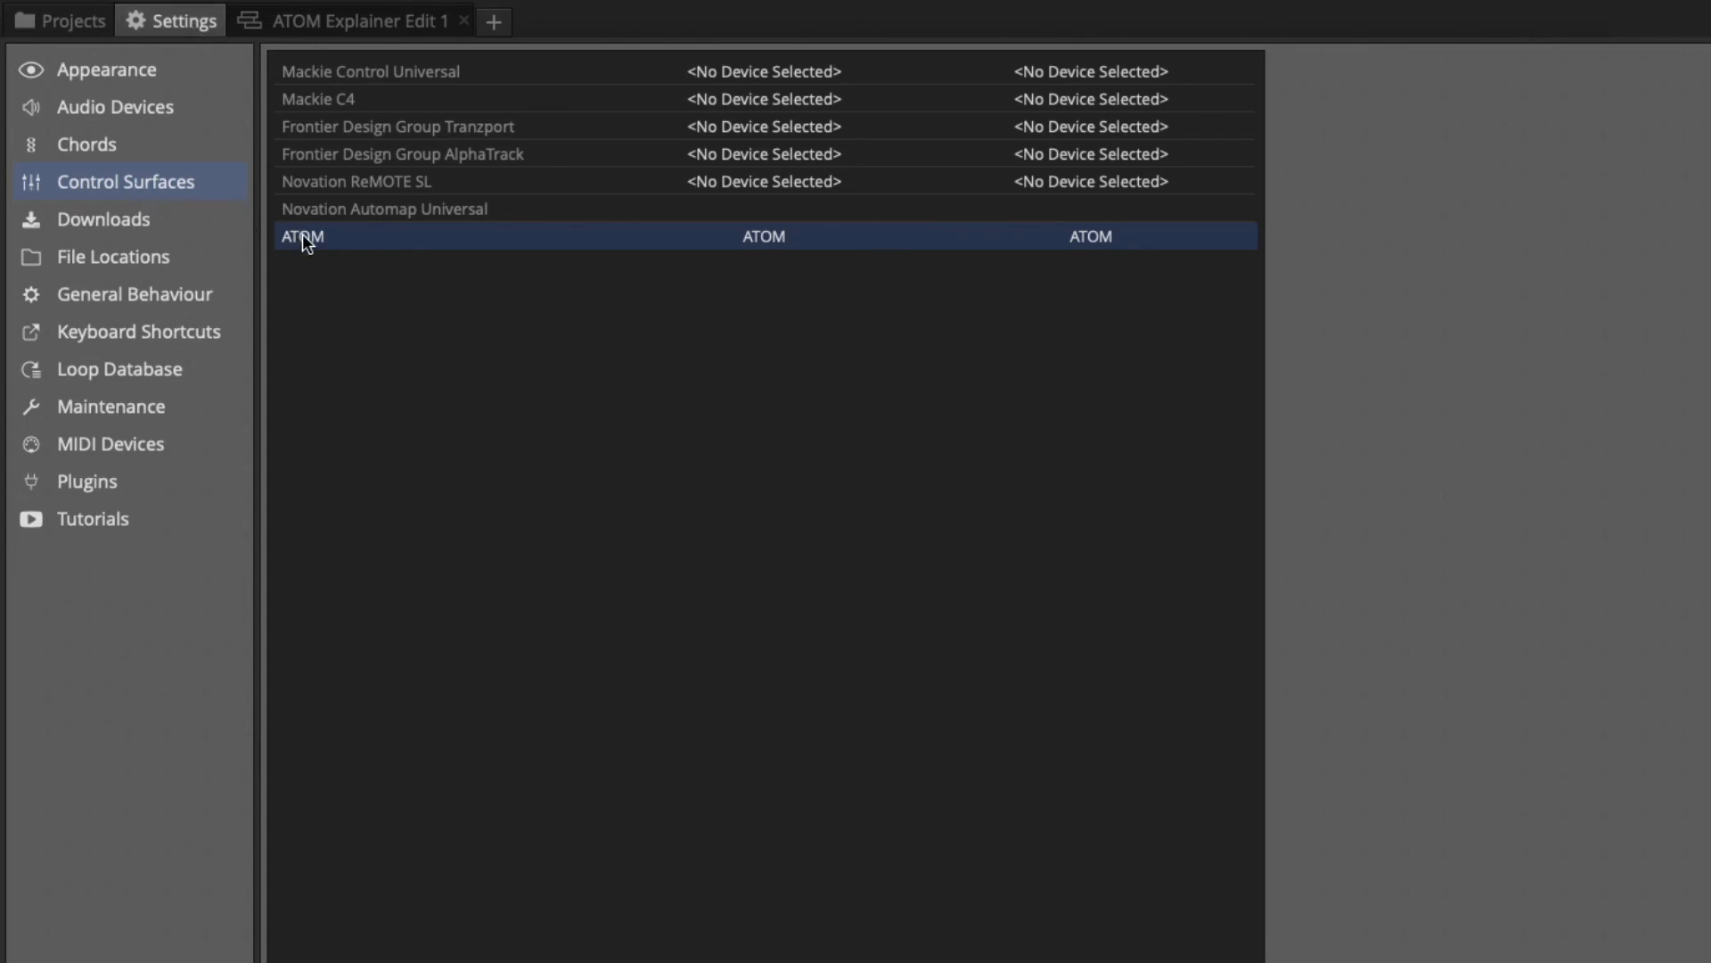
click(303, 235)
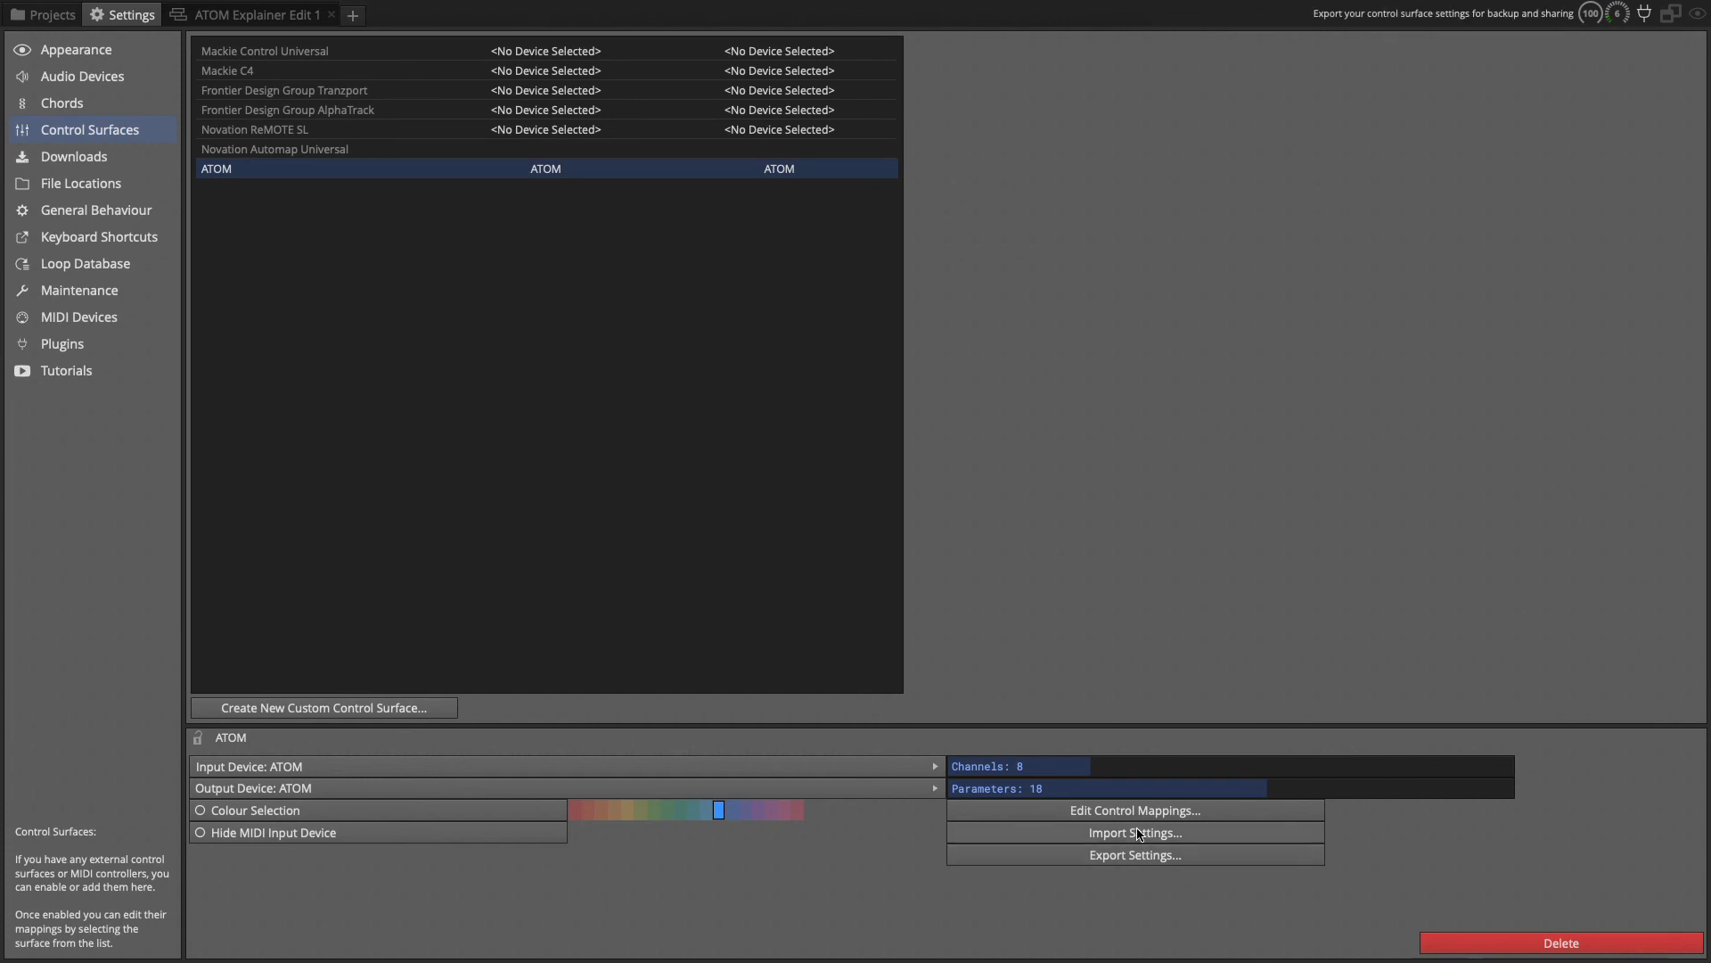
click(1133, 809)
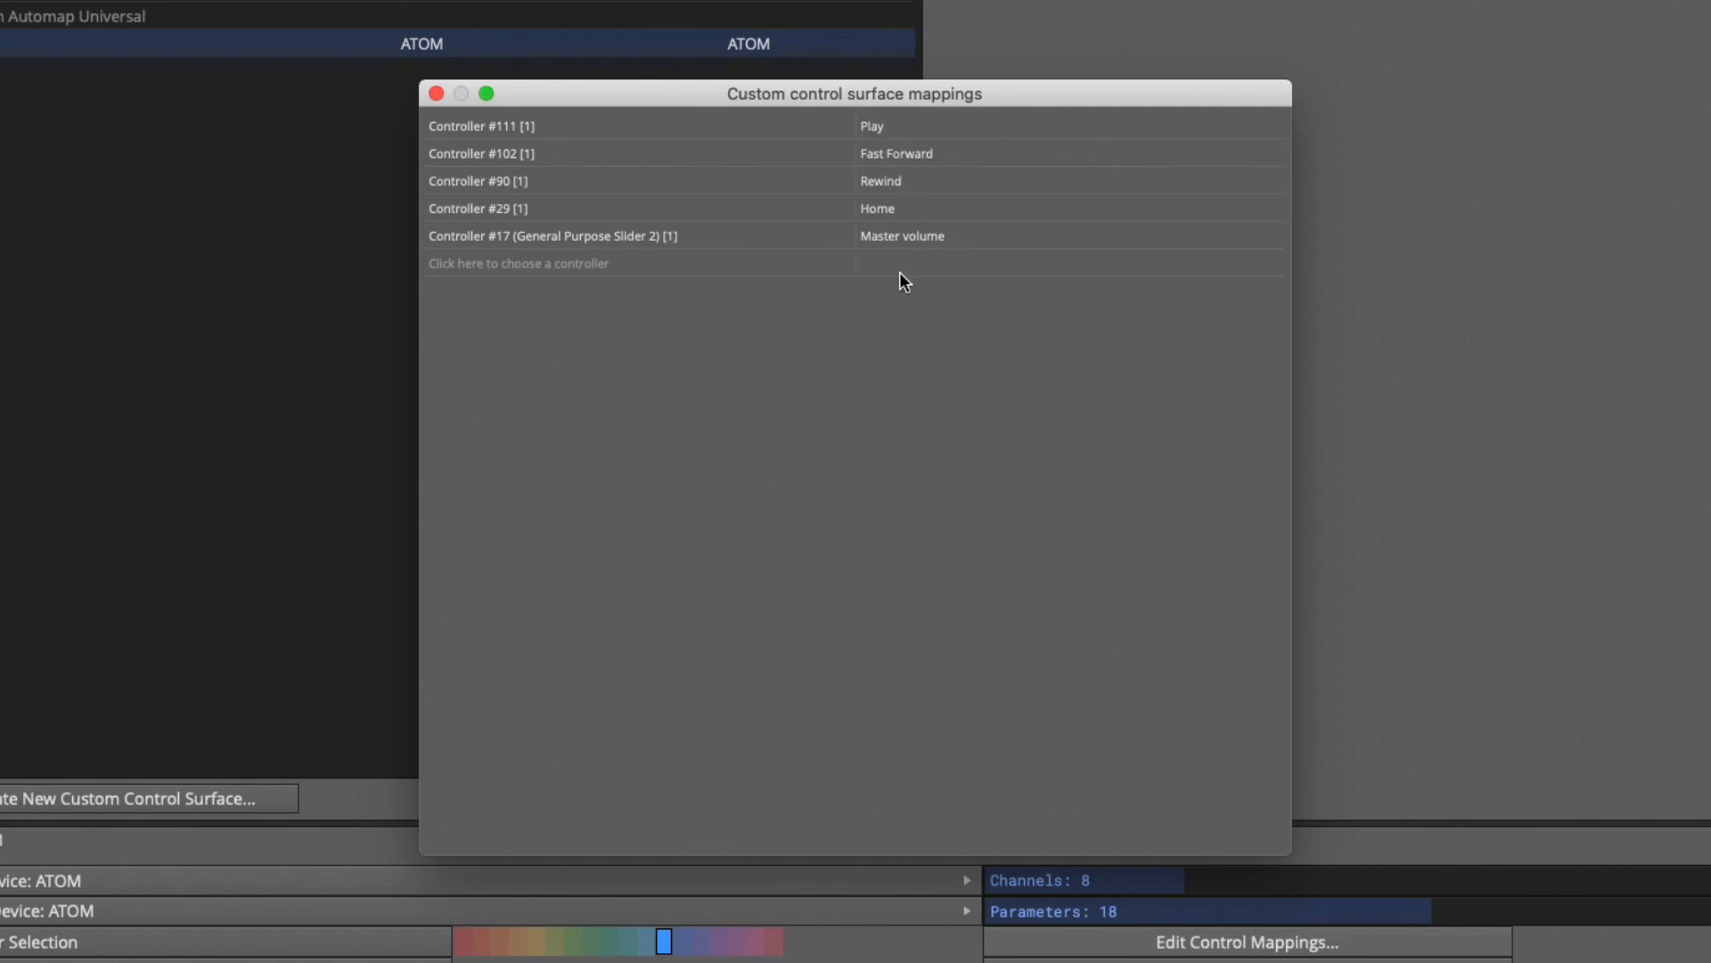
click(872, 125)
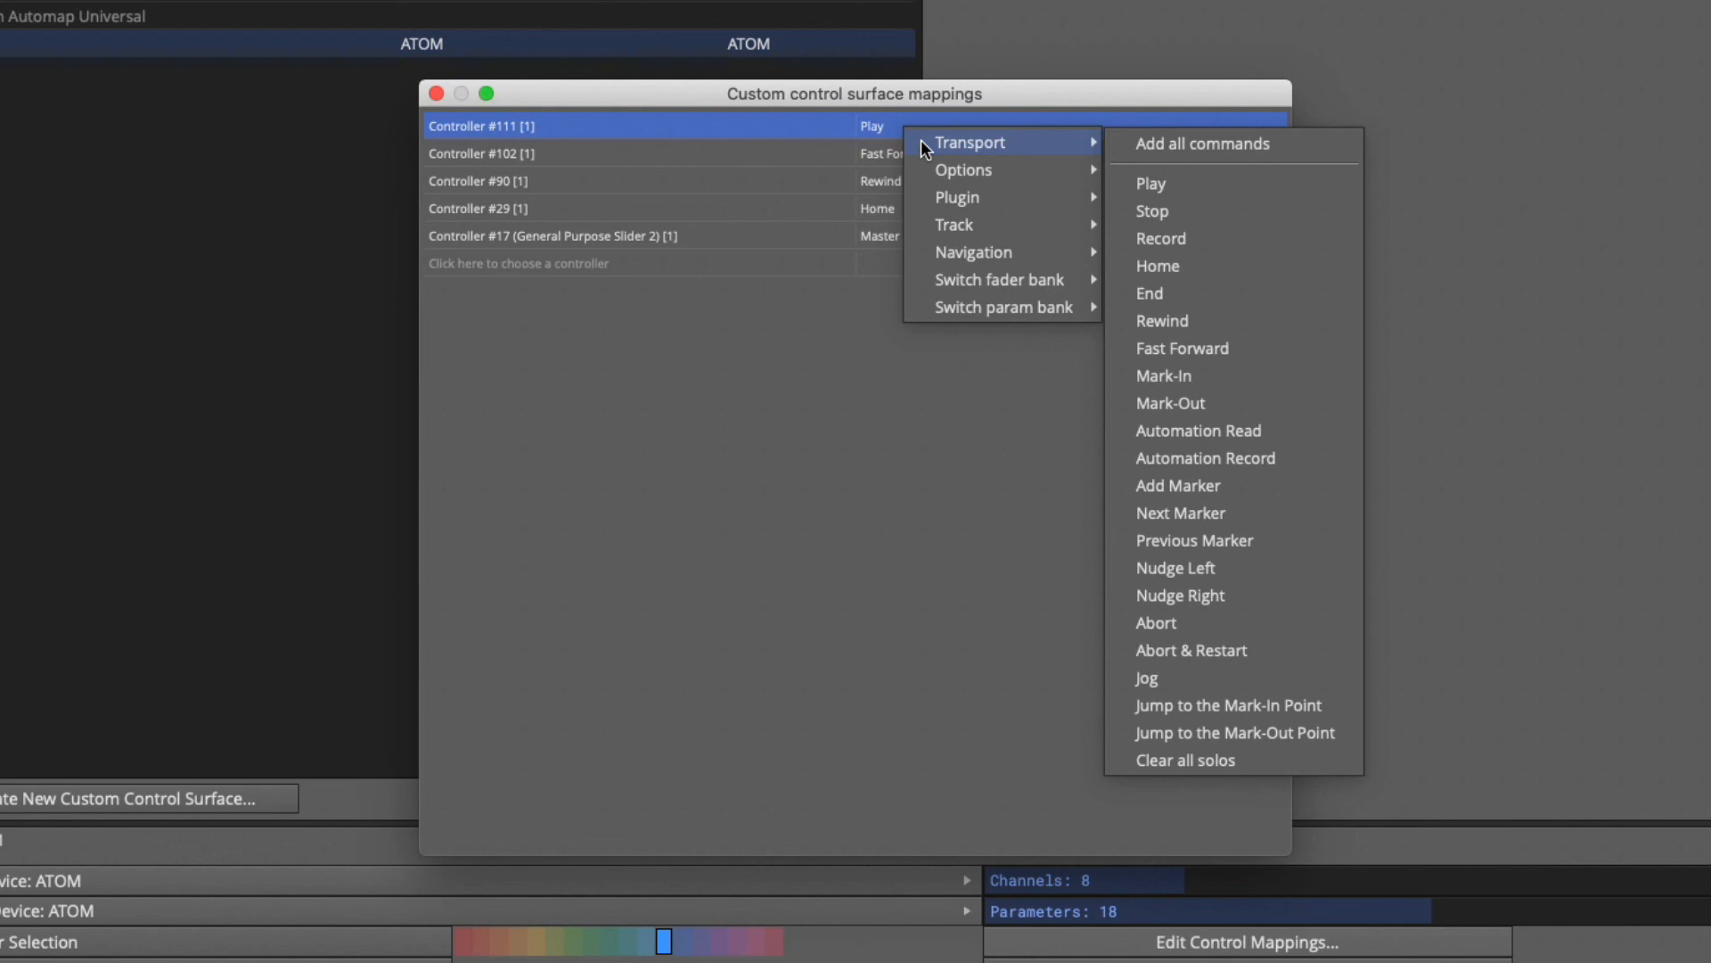
mouse_move(1172, 237)
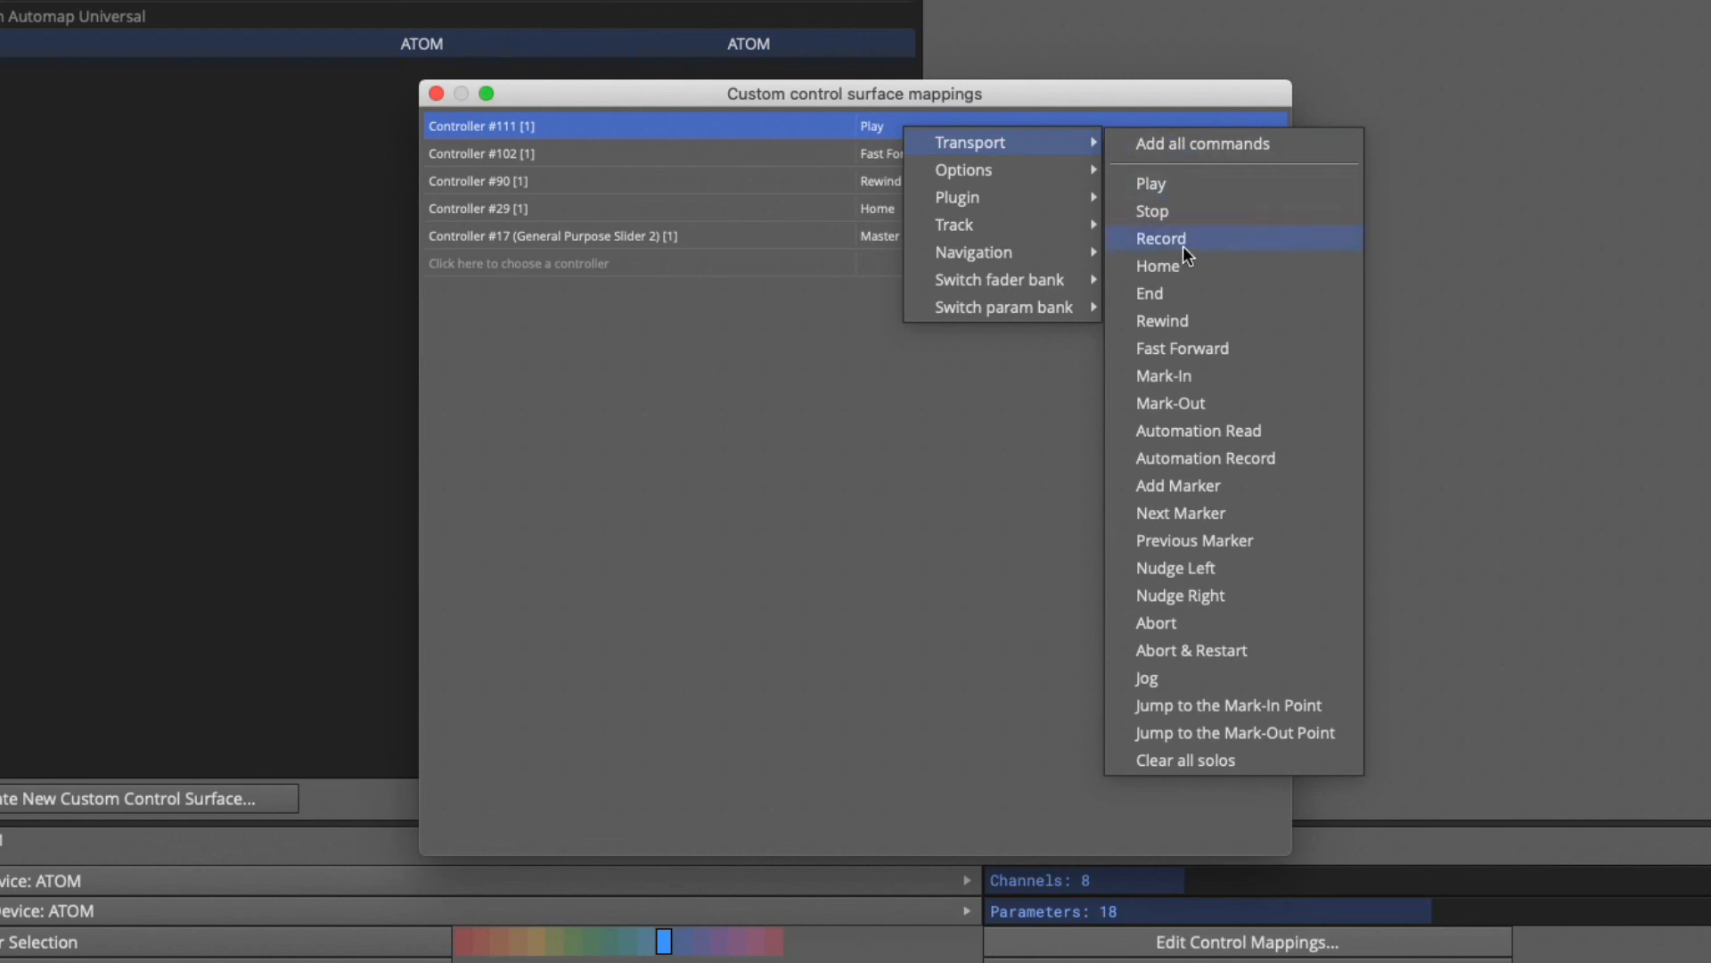
mouse_move(1187, 183)
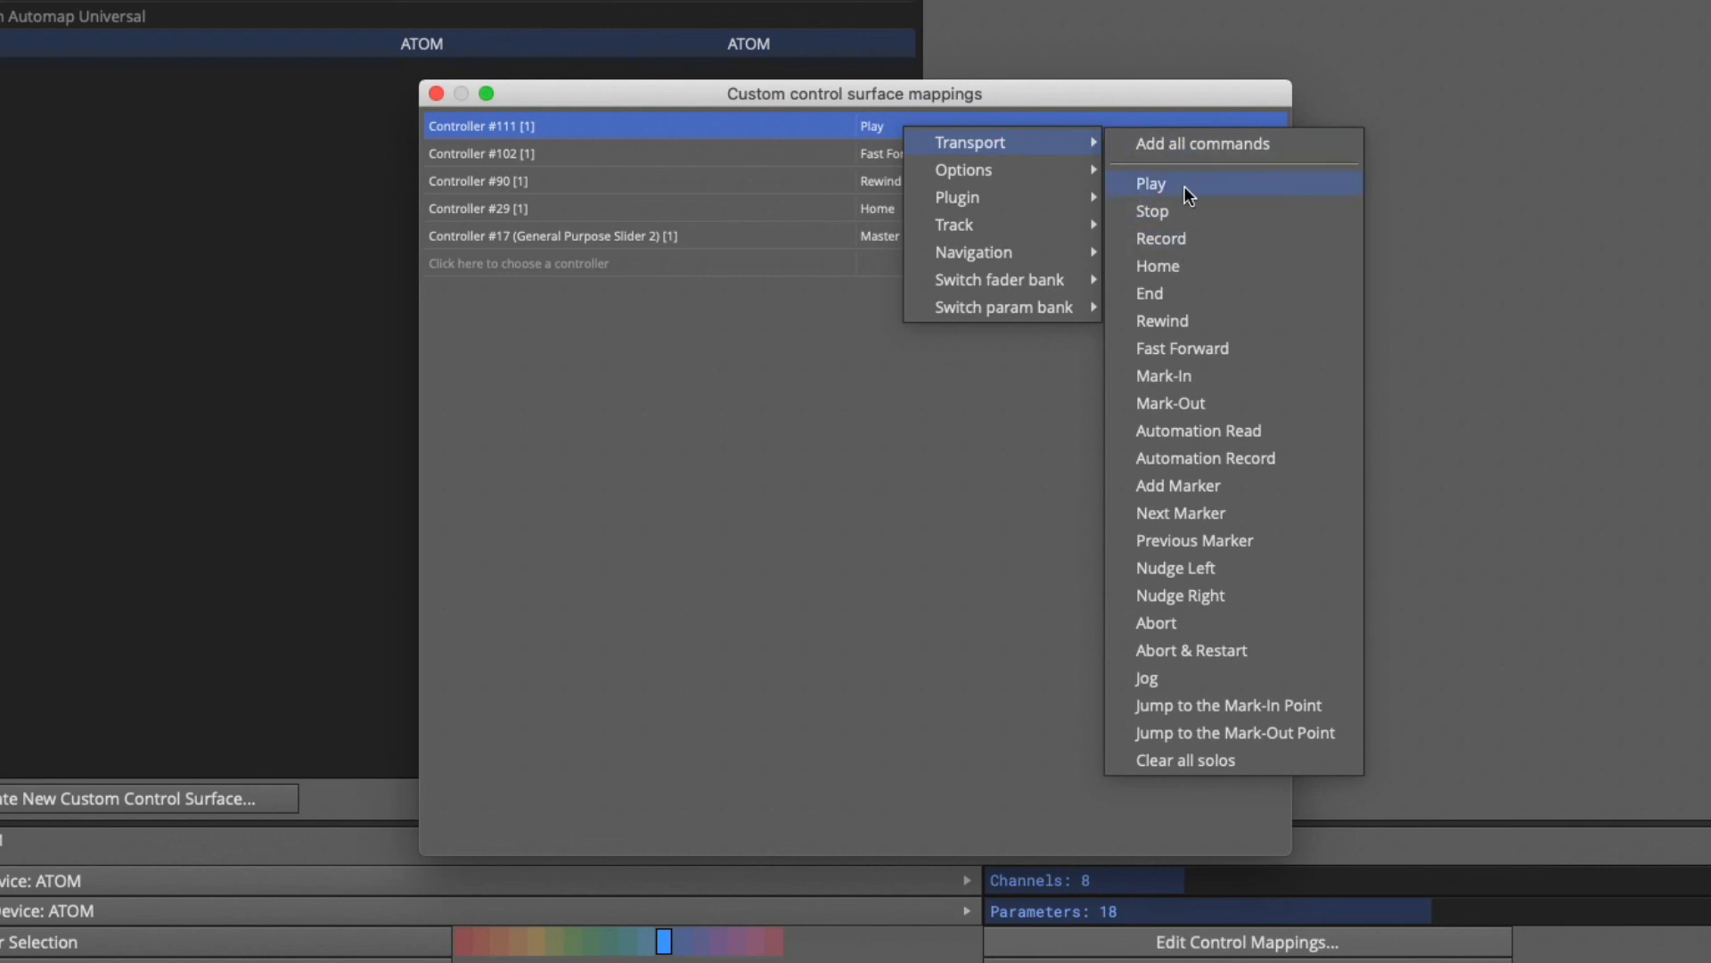
mouse_move(1198, 266)
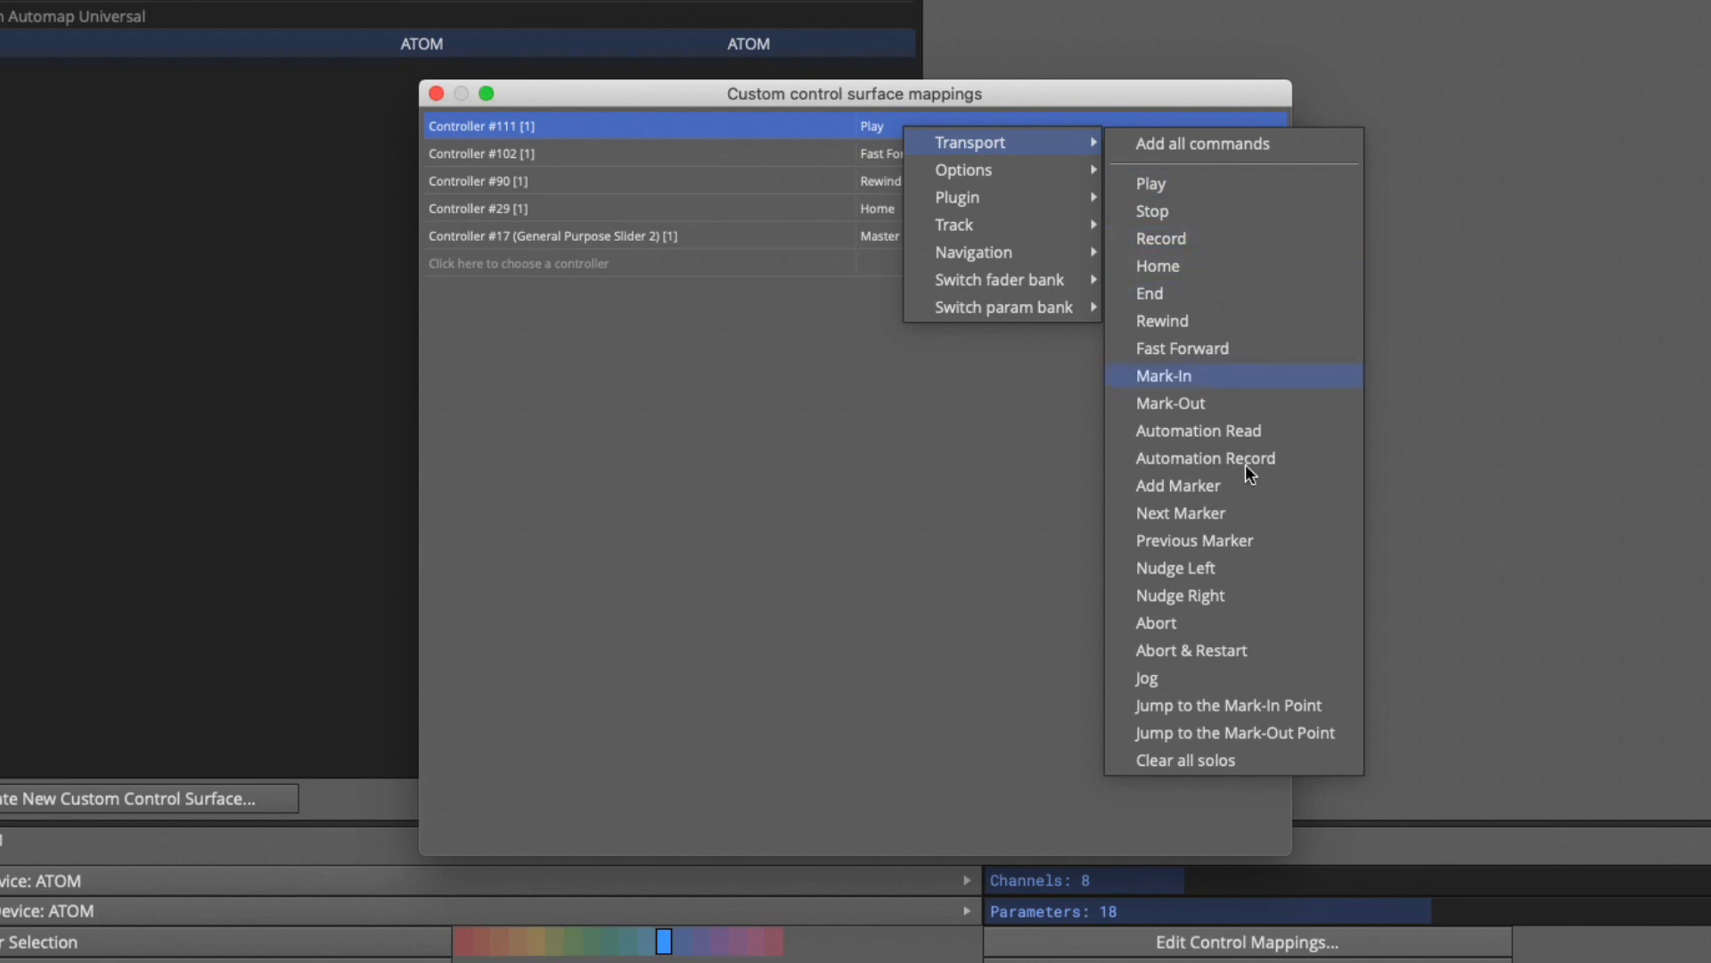
click(873, 424)
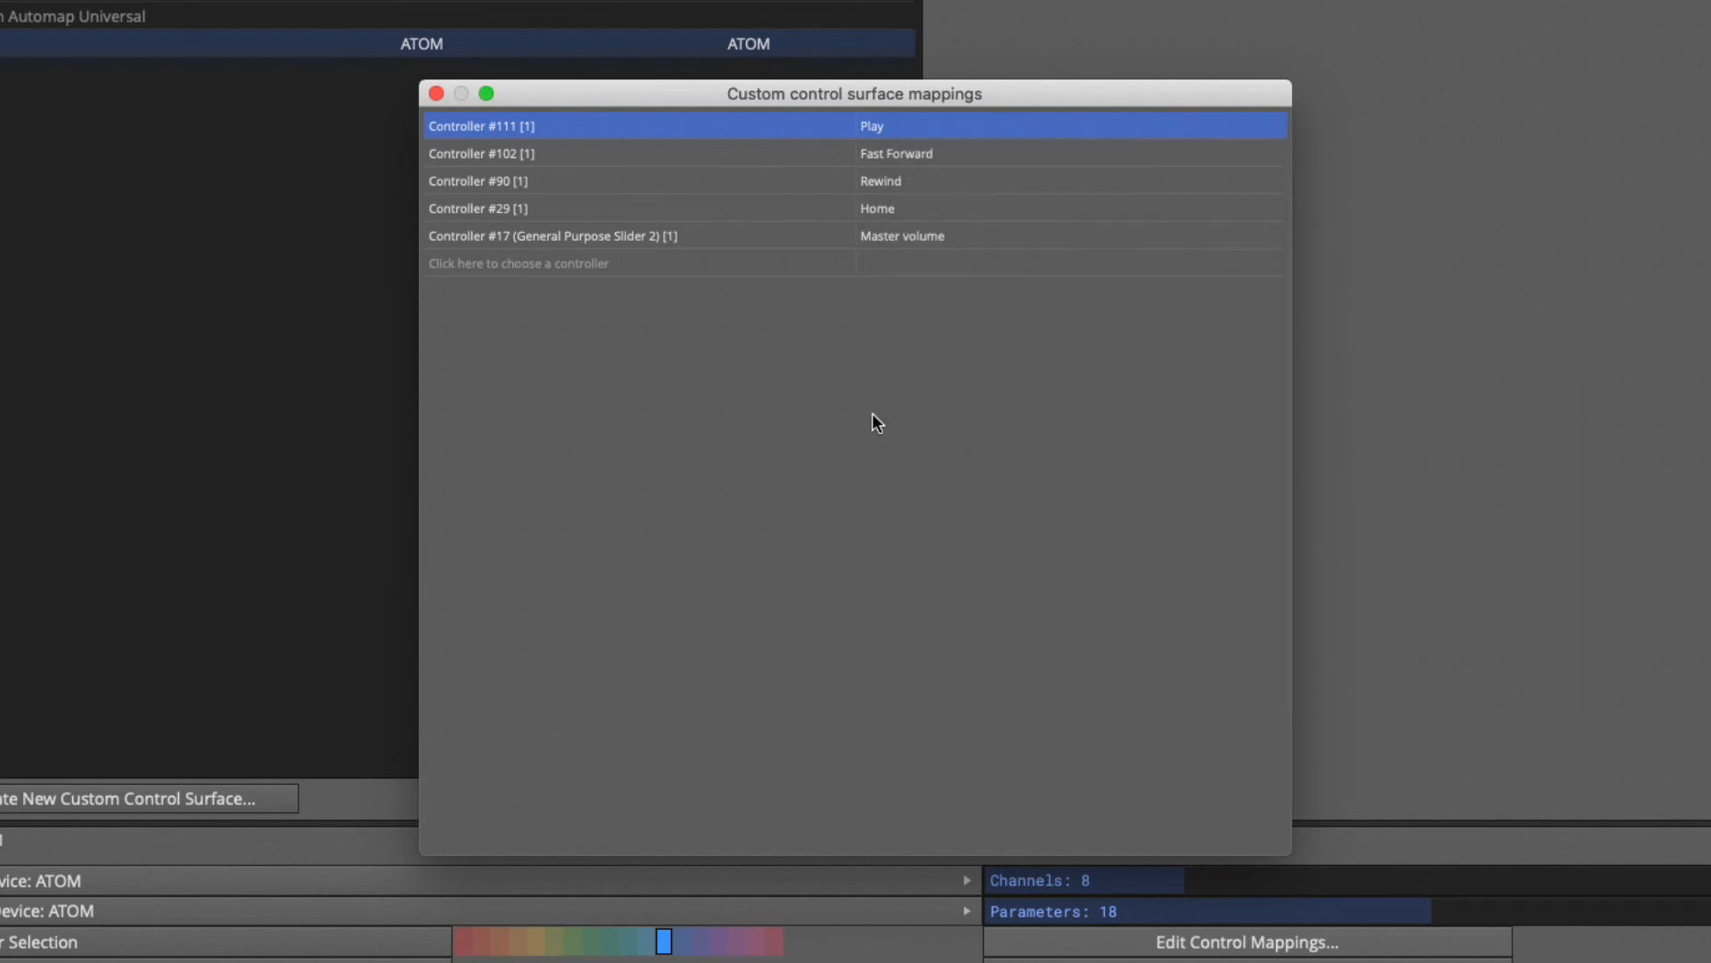
Dismiss the control-surface mappings list and switch MIDI learn off in the two-track edit.
click(480, 125)
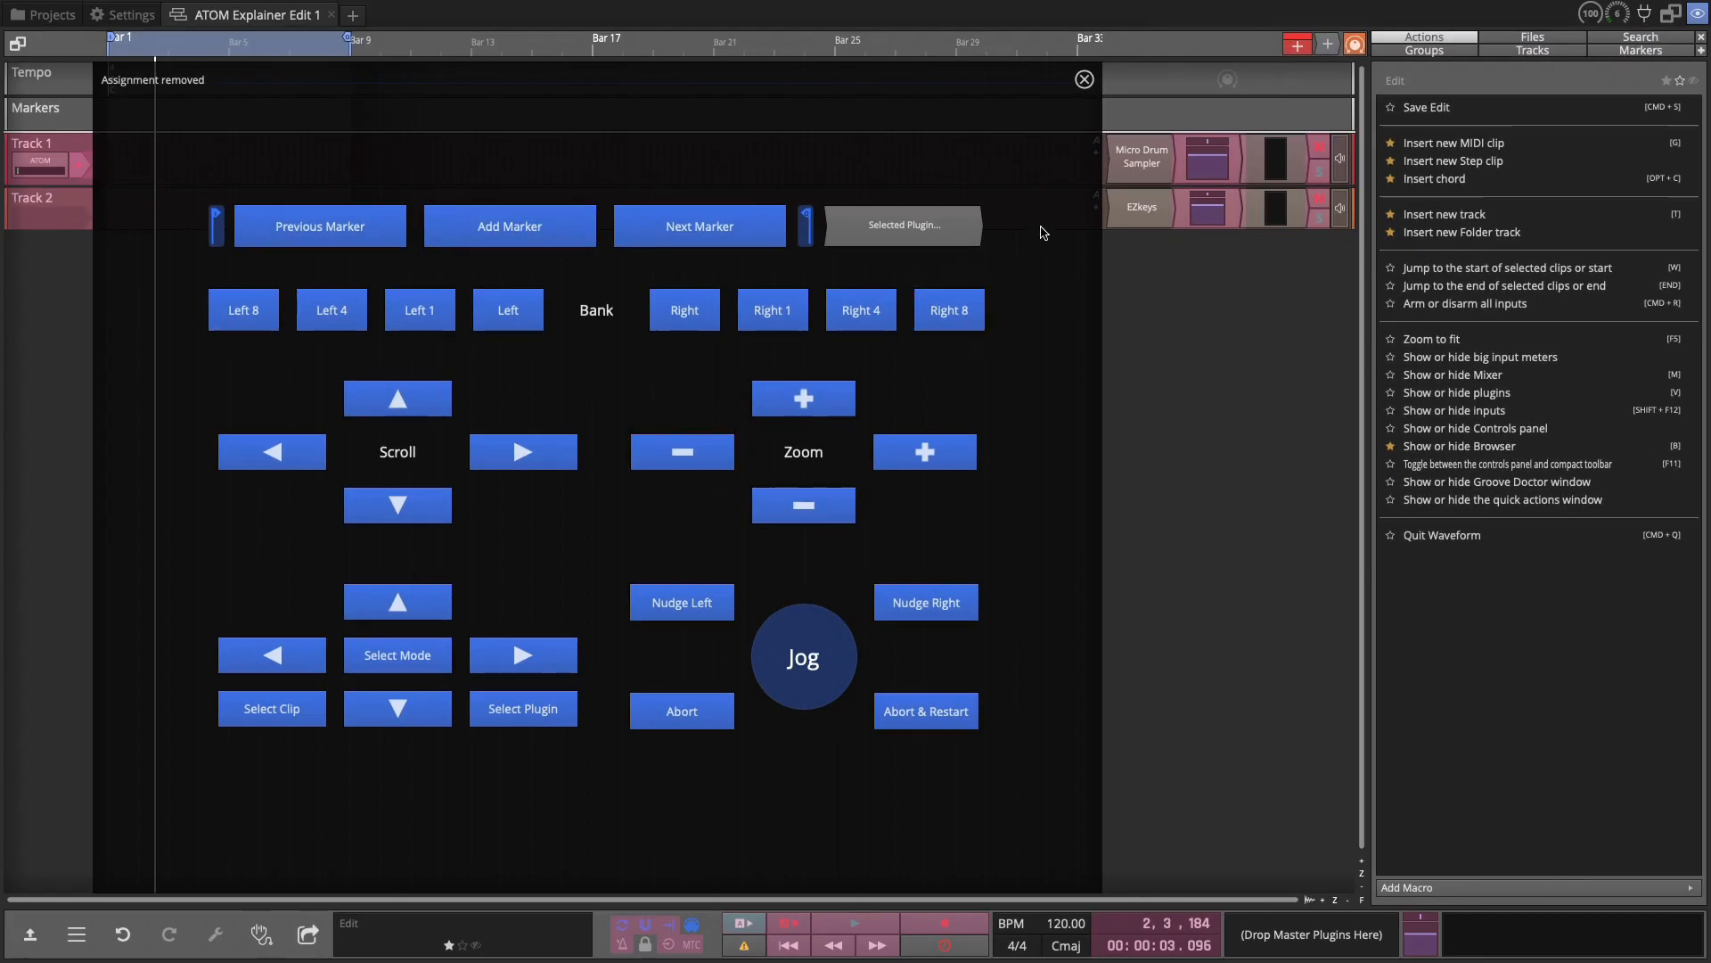
click(1082, 79)
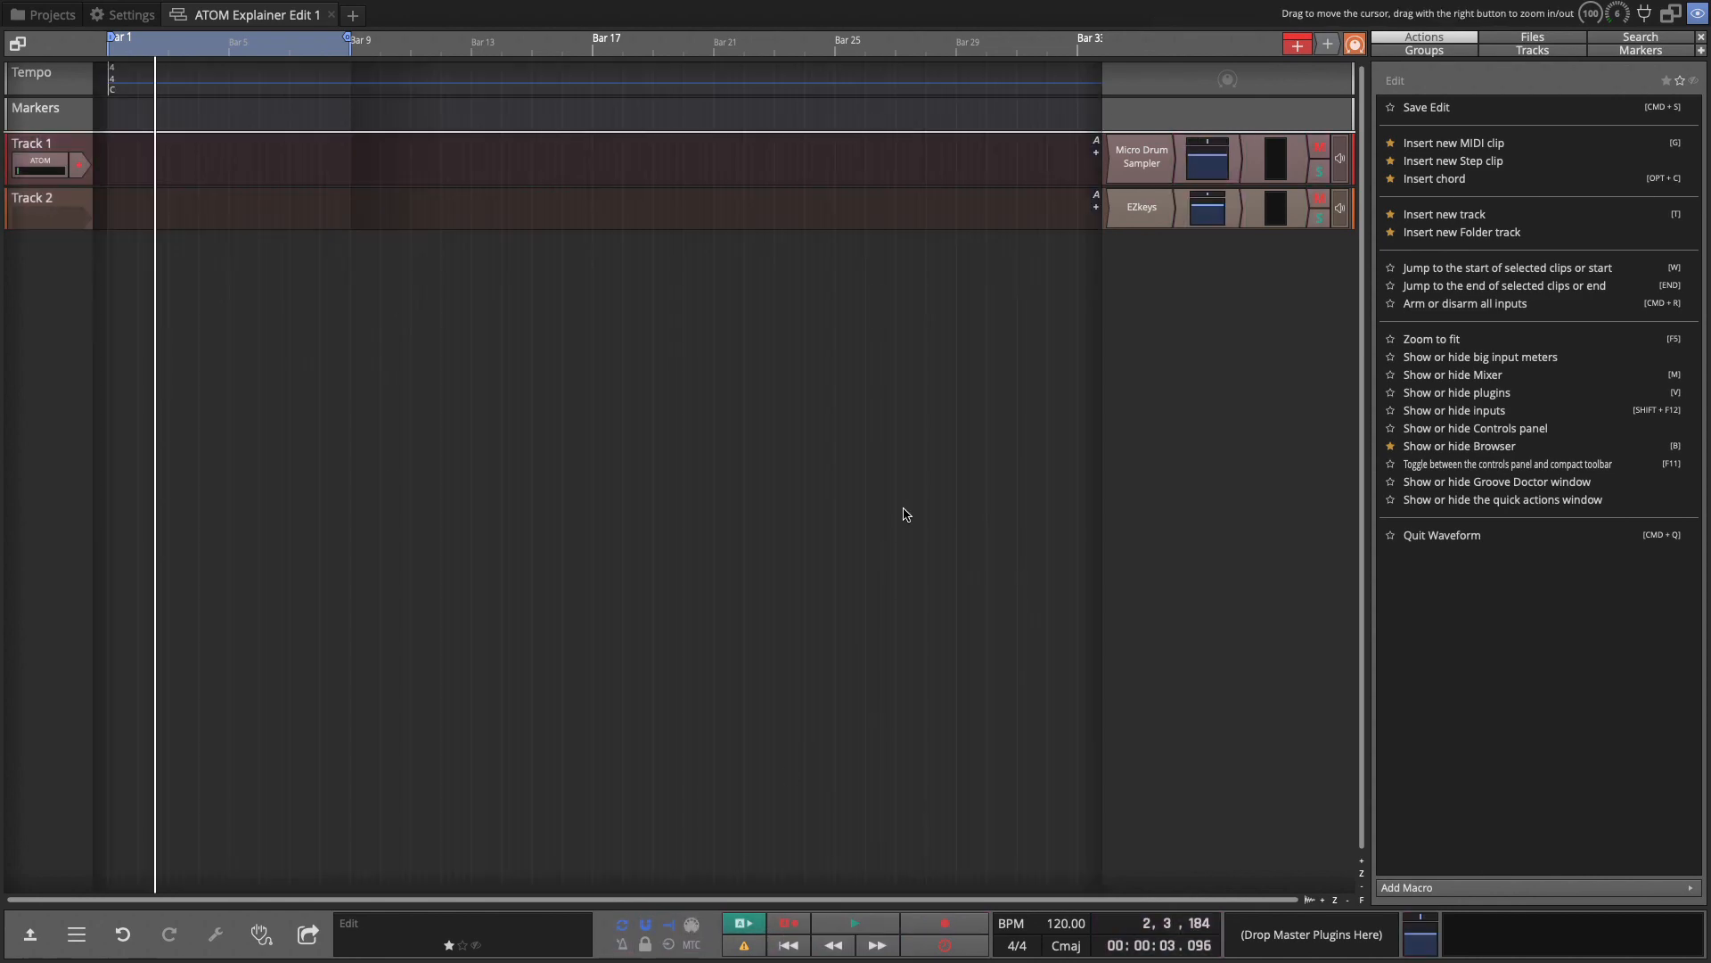